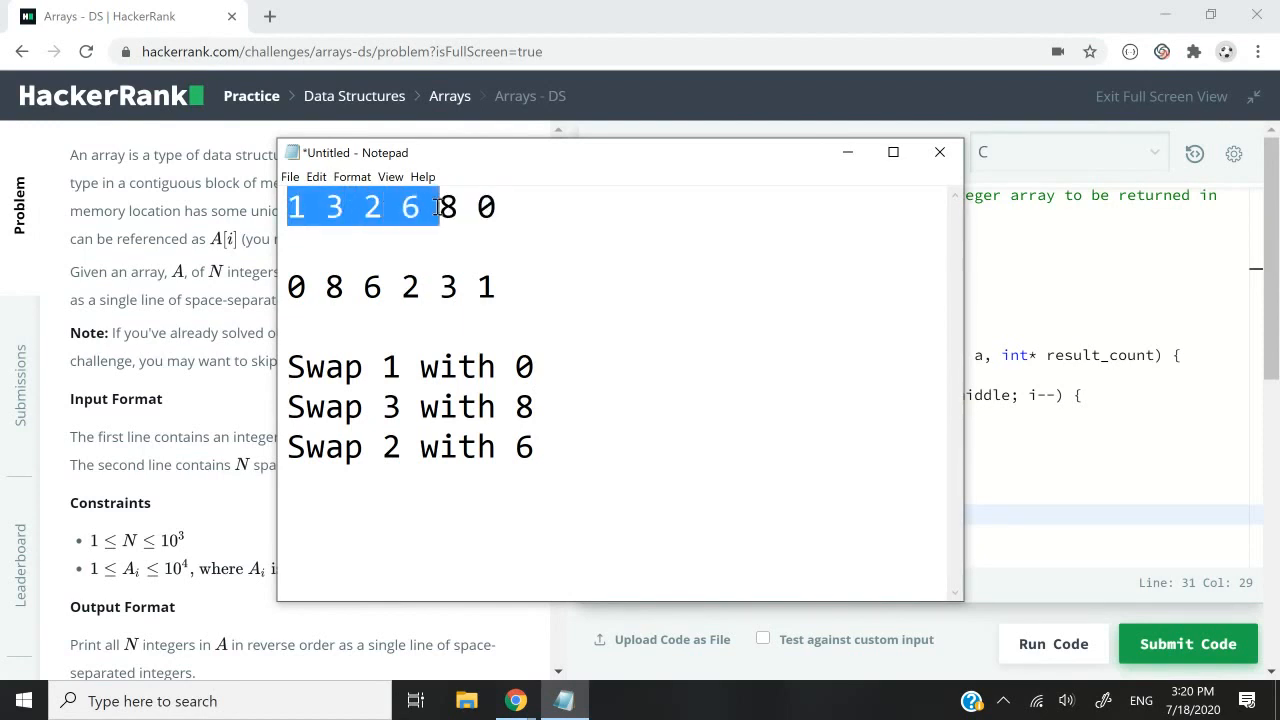
- Highlight matching elements of the original and reversed rows, ending on the second half 6 8 0
{"action": "left_click", "coordinate": [520, 206]}
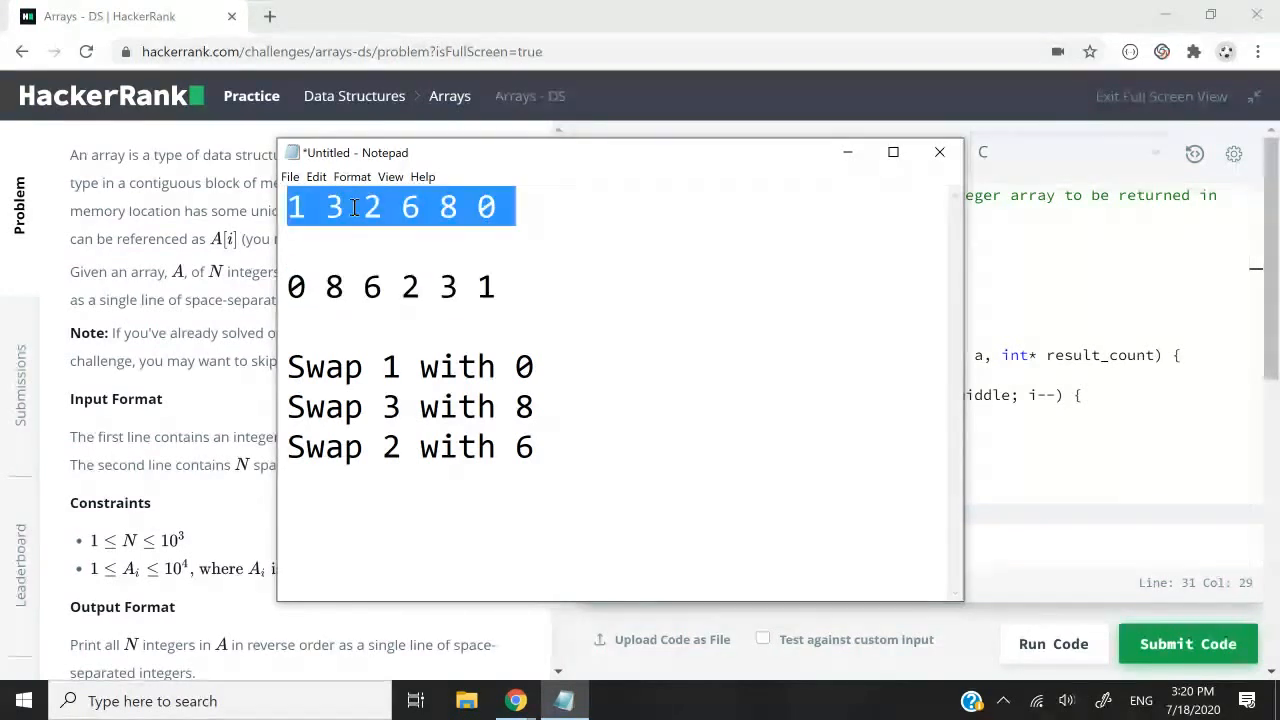
{"action": "left_click", "coordinate": [296, 206]}
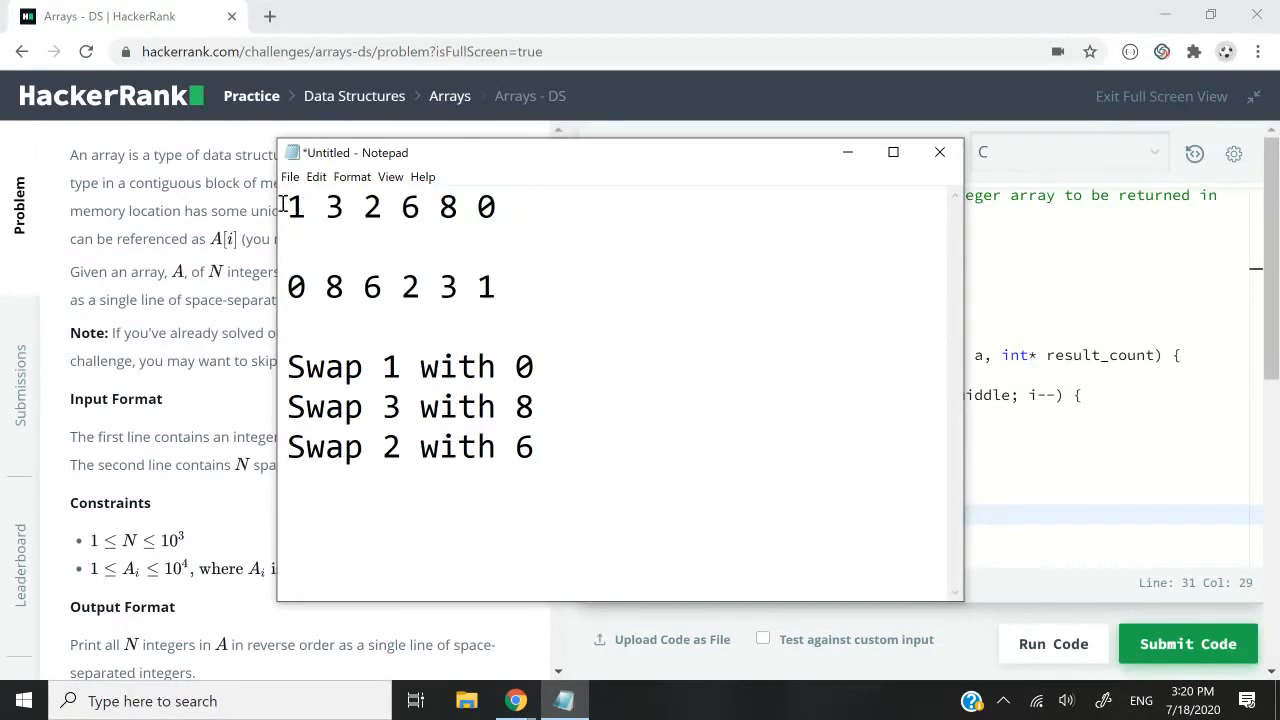
{"action": "triple_click", "coordinate": [390, 206]}
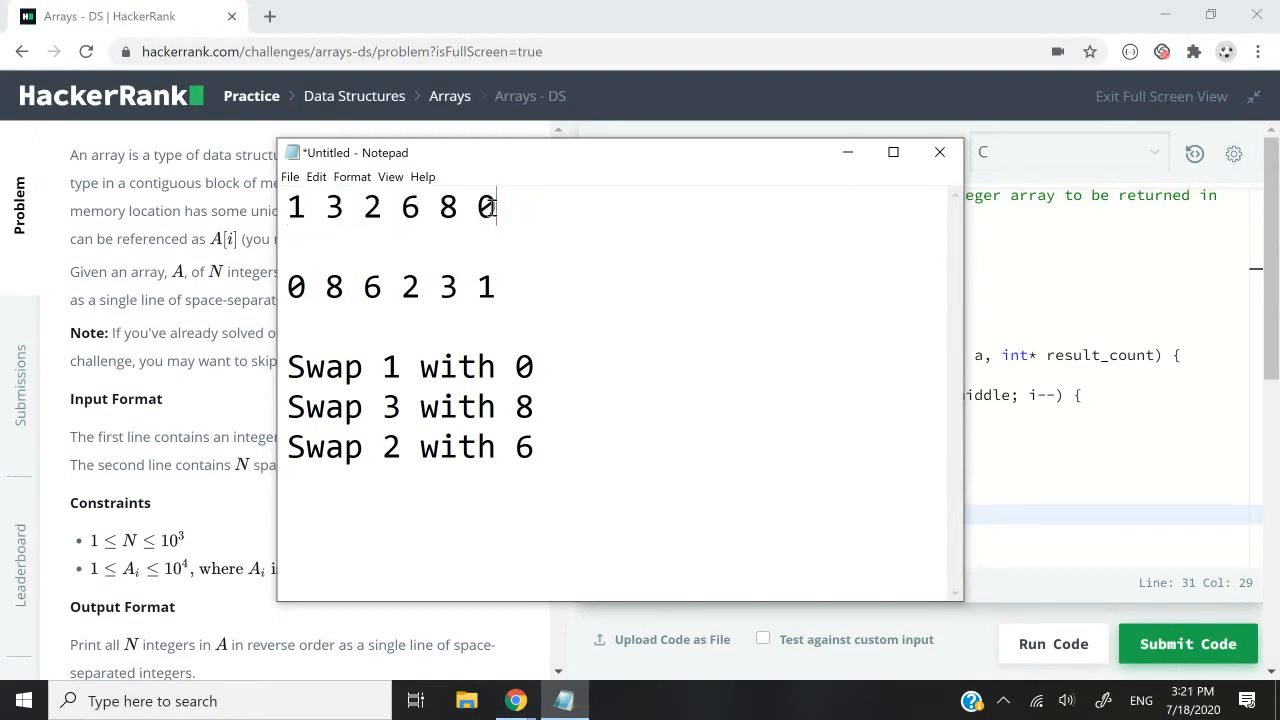
{"action": "triple_click", "coordinate": [390, 288]}
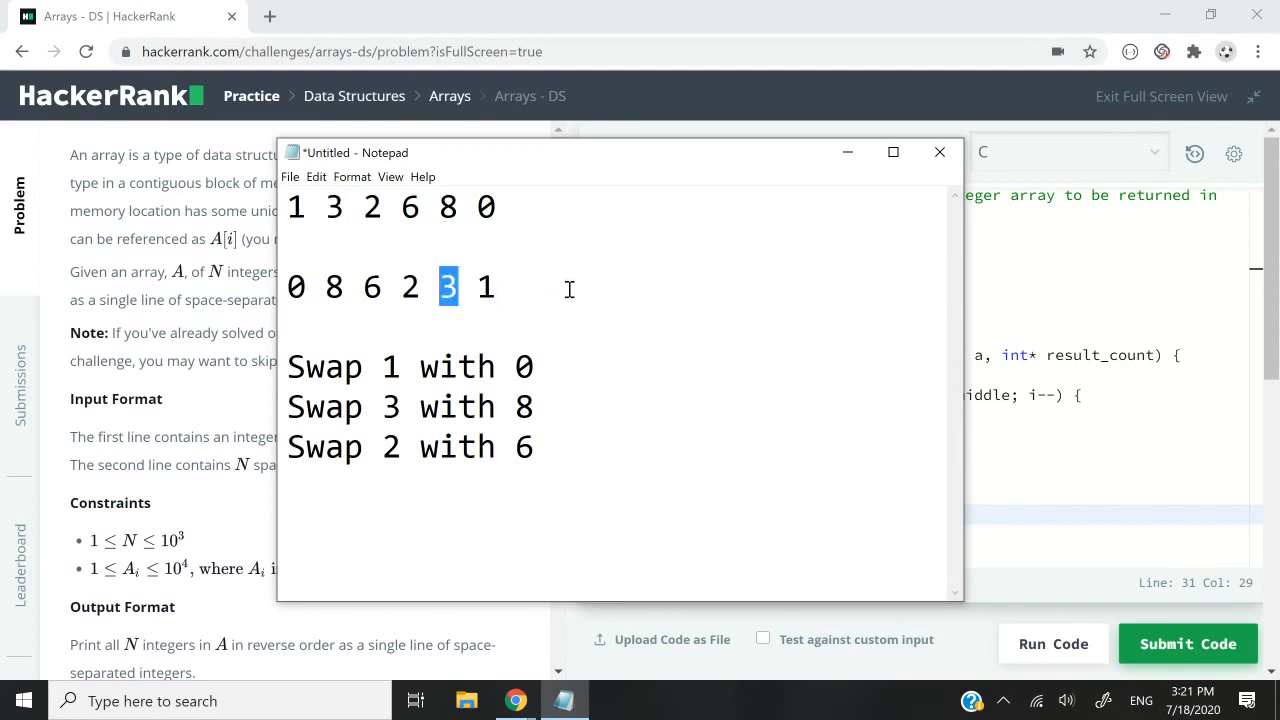
{"action": "double_click", "coordinate": [372, 206]}
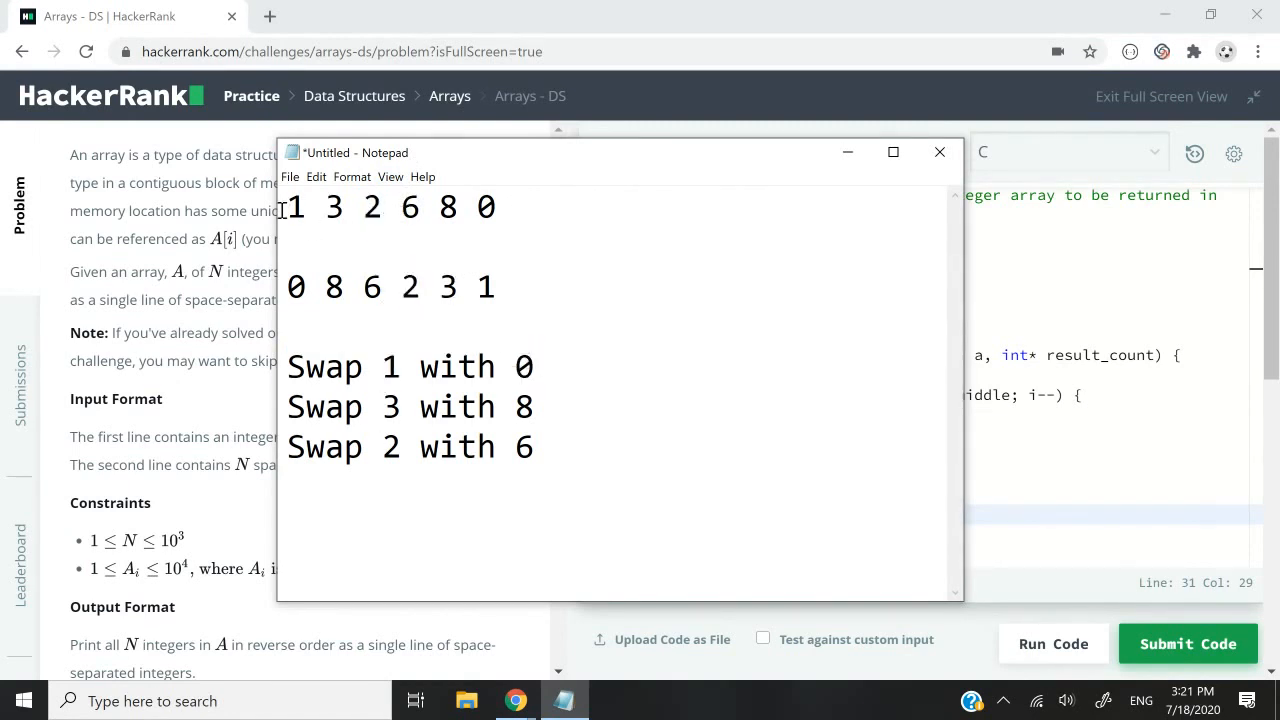
{"action": "left_click_drag", "start_coordinate": [288, 206], "coordinate": [360, 206]}
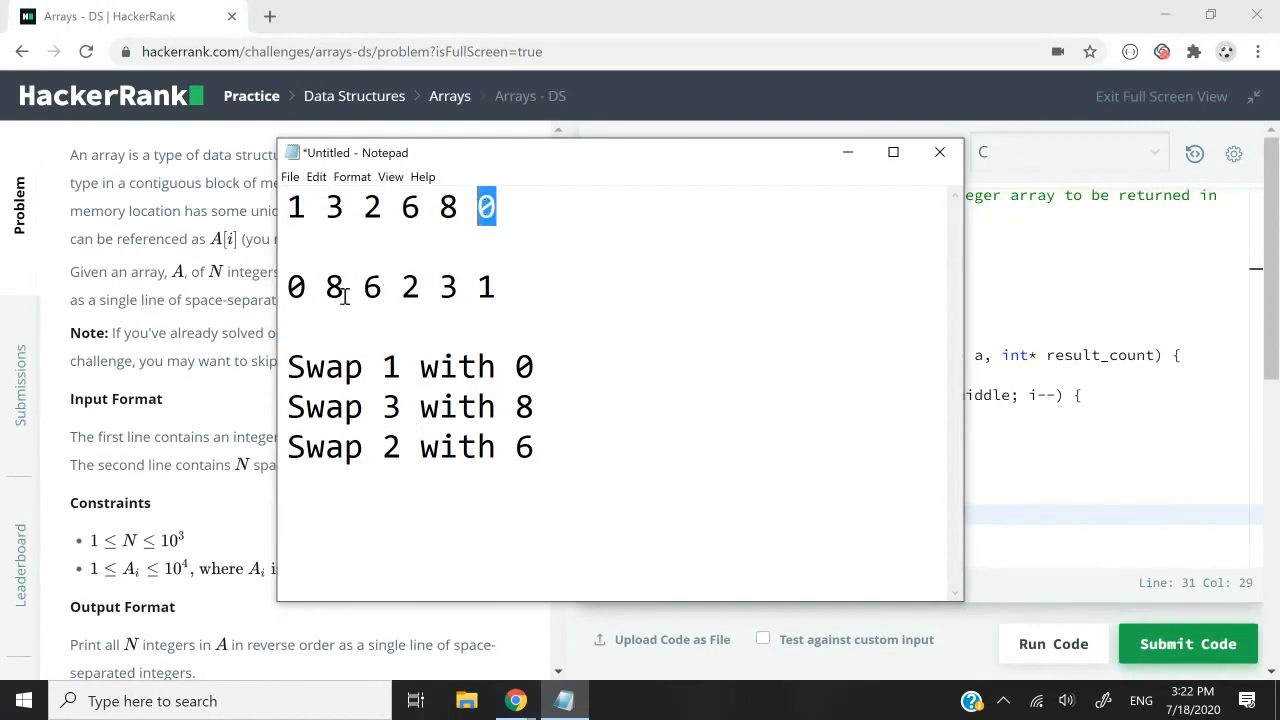
{"action": "left_click", "coordinate": [500, 288]}
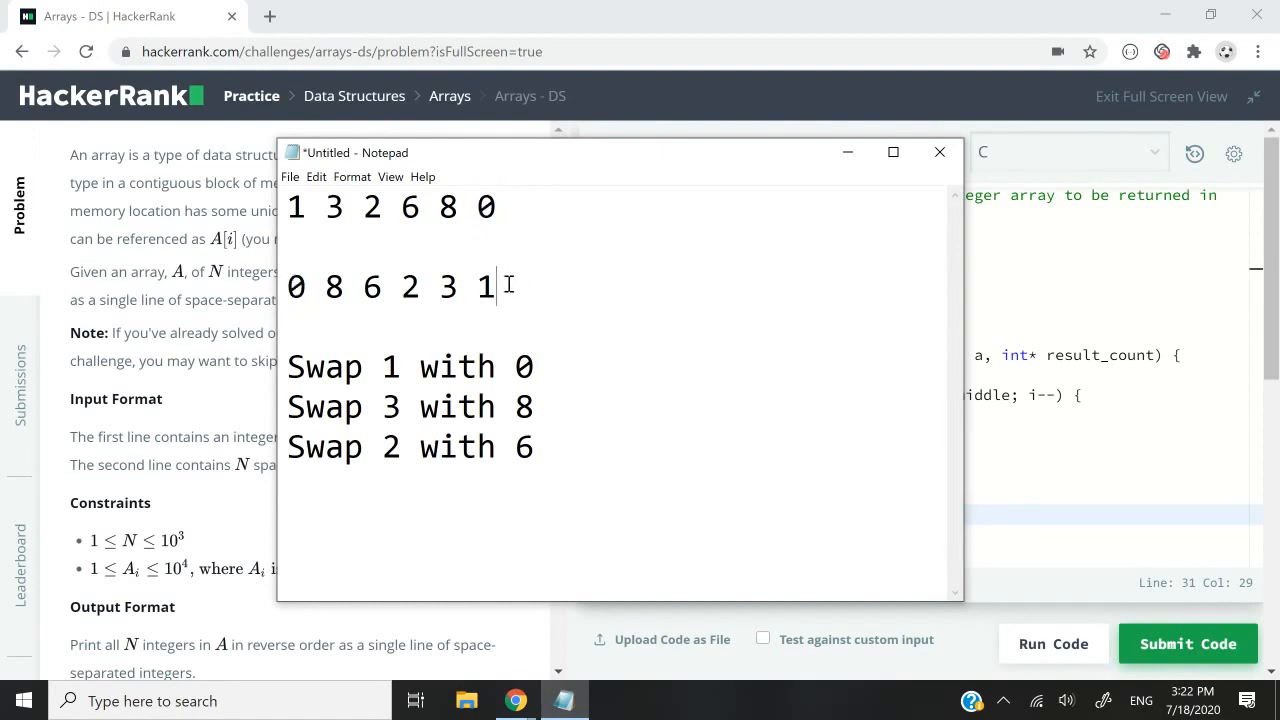
{"action": "double_click", "coordinate": [334, 206]}
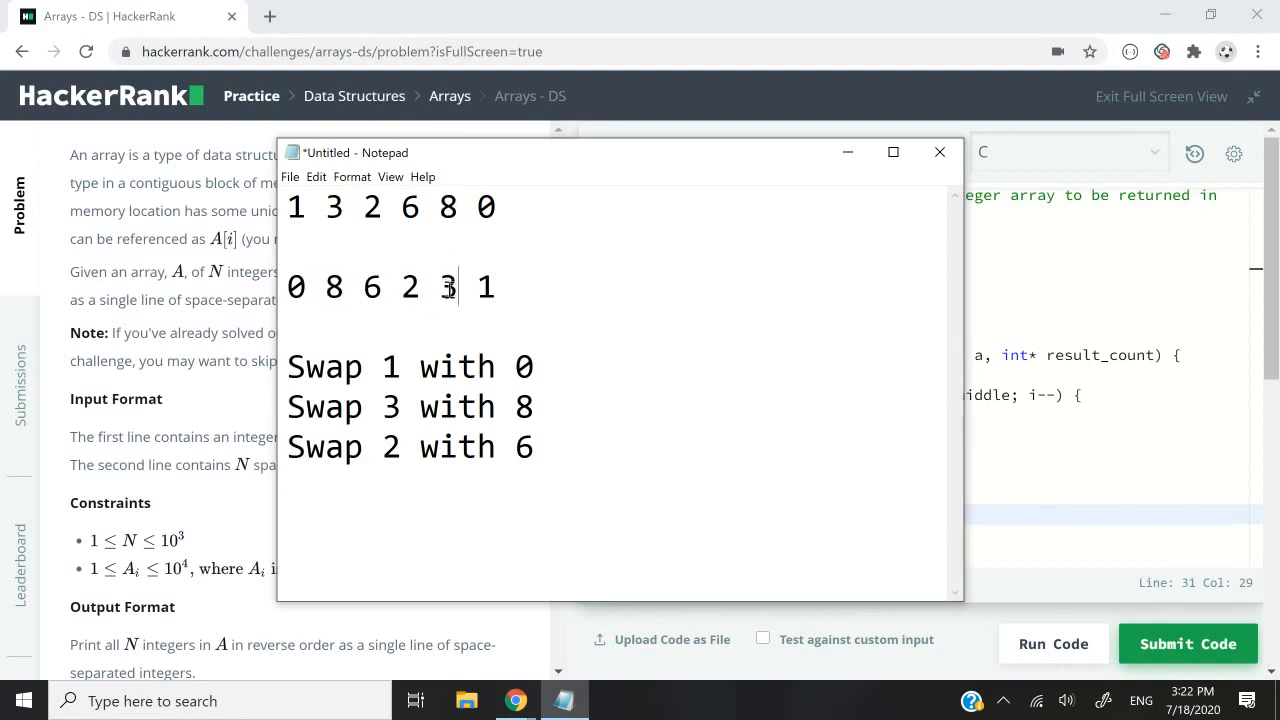
{"action": "double_click", "coordinate": [448, 288]}
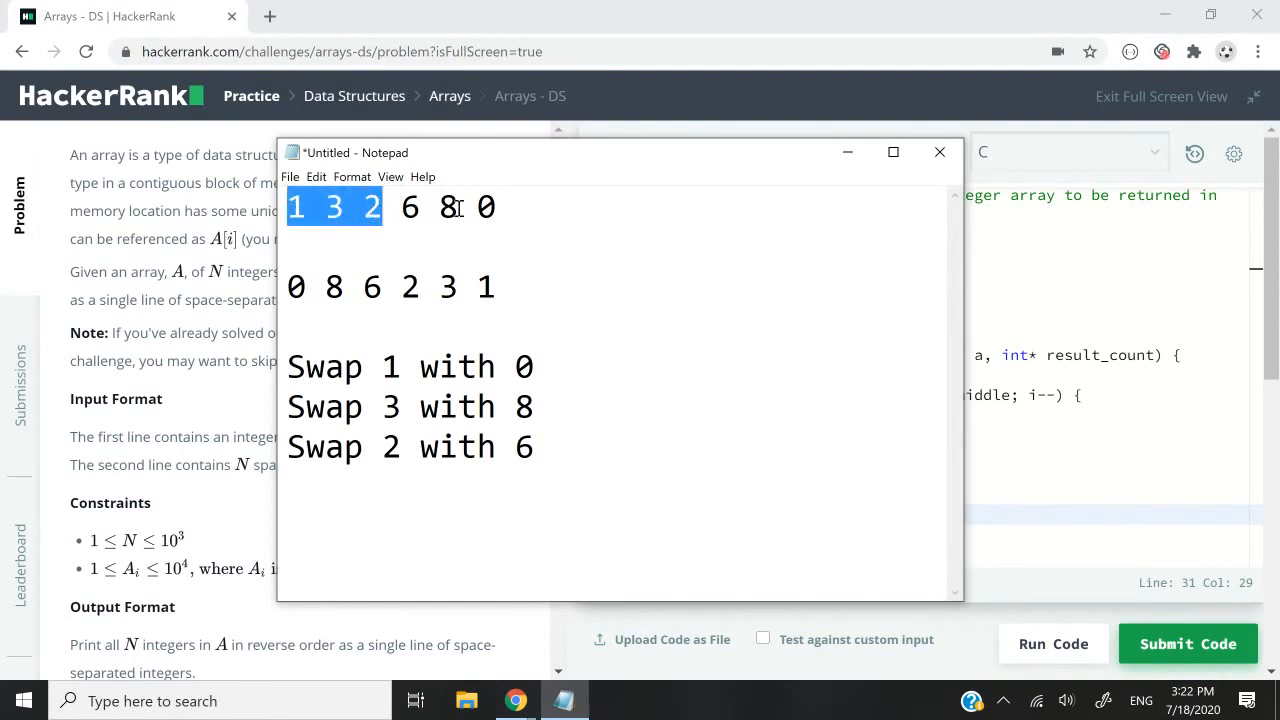
{"action": "left_click_drag", "start_coordinate": [400, 206], "coordinate": [496, 206]}
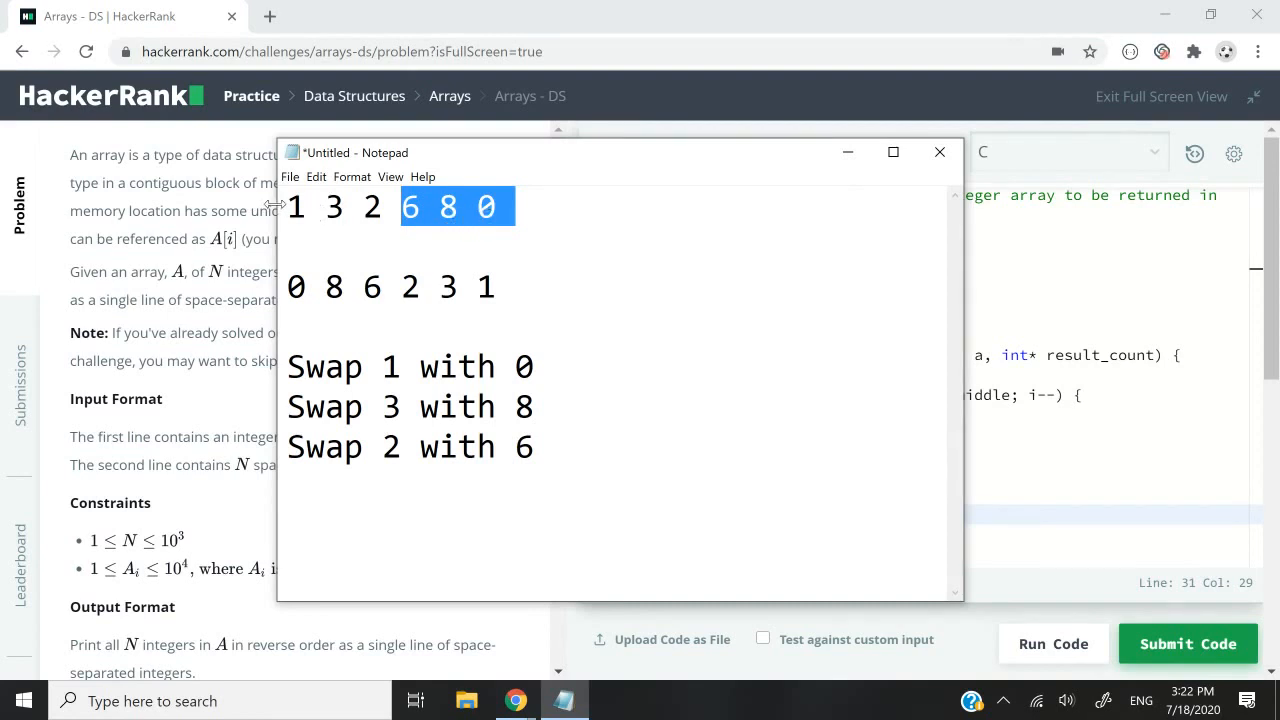
{"action": "mouse_move", "coordinate": [600, 234]}
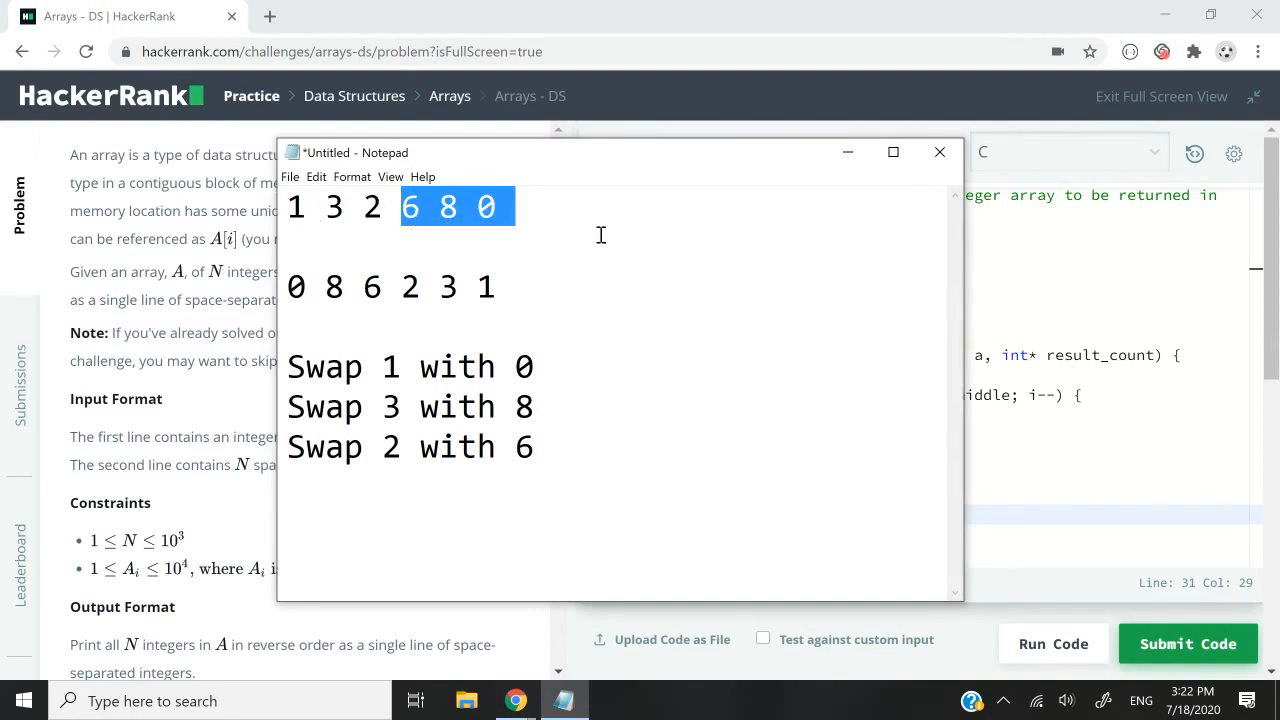
{"action": "mouse_move", "coordinate": [504, 322]}
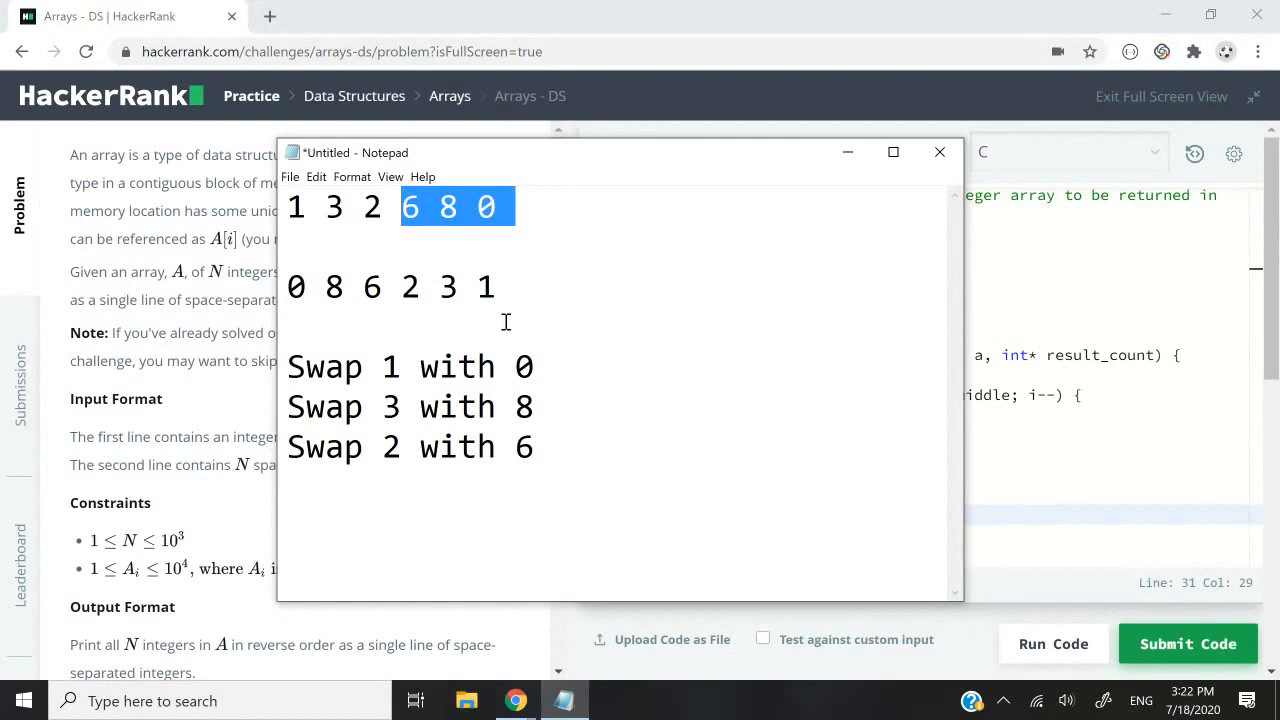
- Add the line 'Middle variable = (int) Size / 2' beneath the swap notes
{"action": "left_click", "coordinate": [588, 462]}
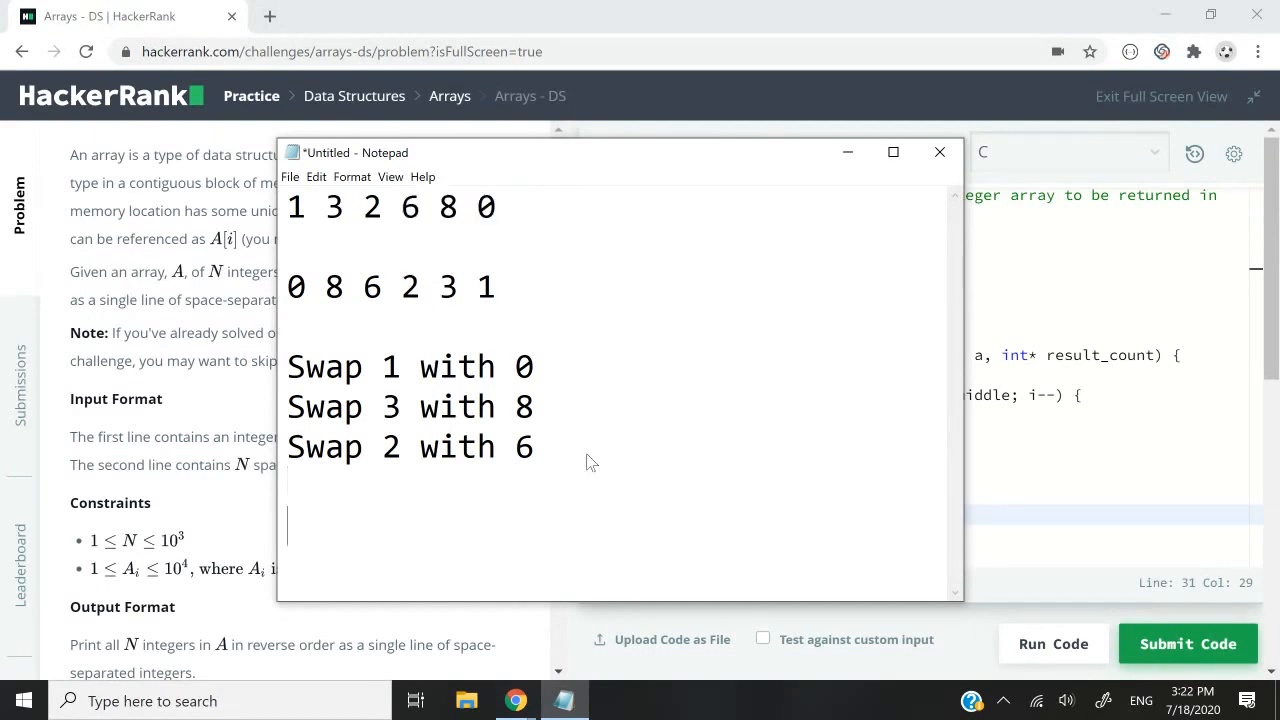
{"action": "type", "text": "Middle variabl"}
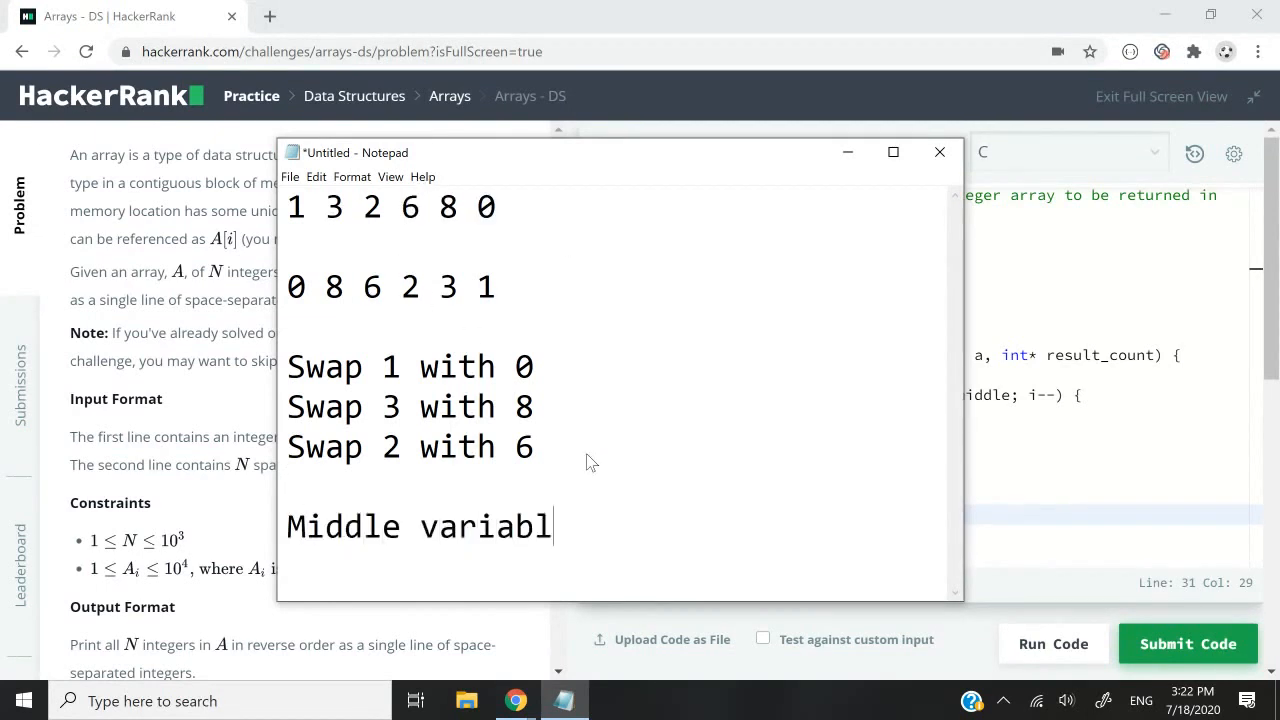
{"action": "type", "text": "e"}
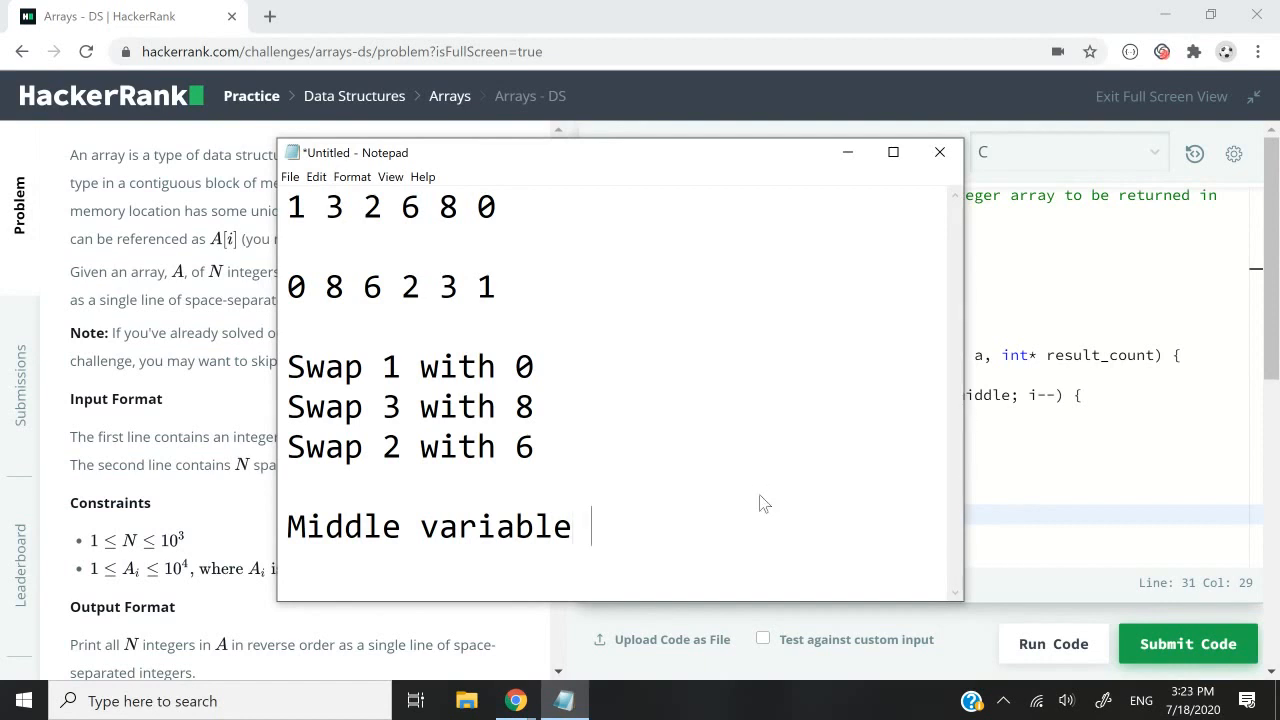
{"action": "type", "text": "= Size /"}
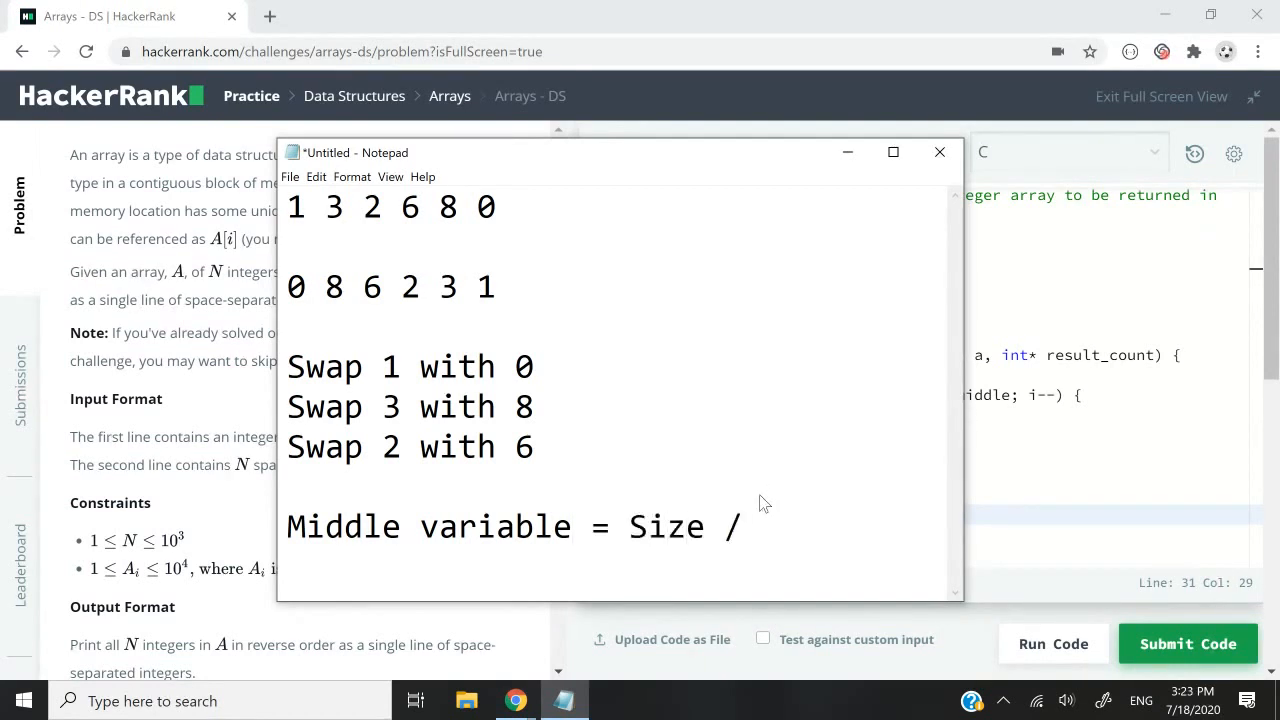
{"action": "type", "text": "2"}
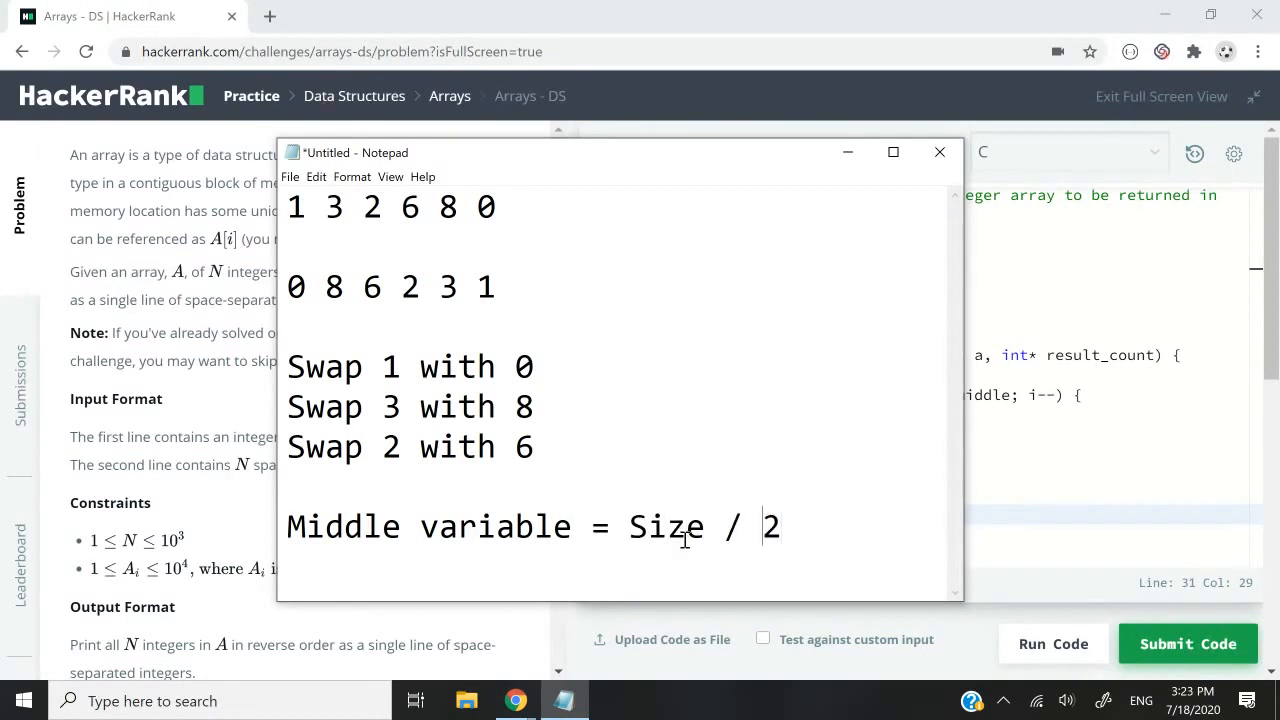
{"action": "type", "text": "(int)"}
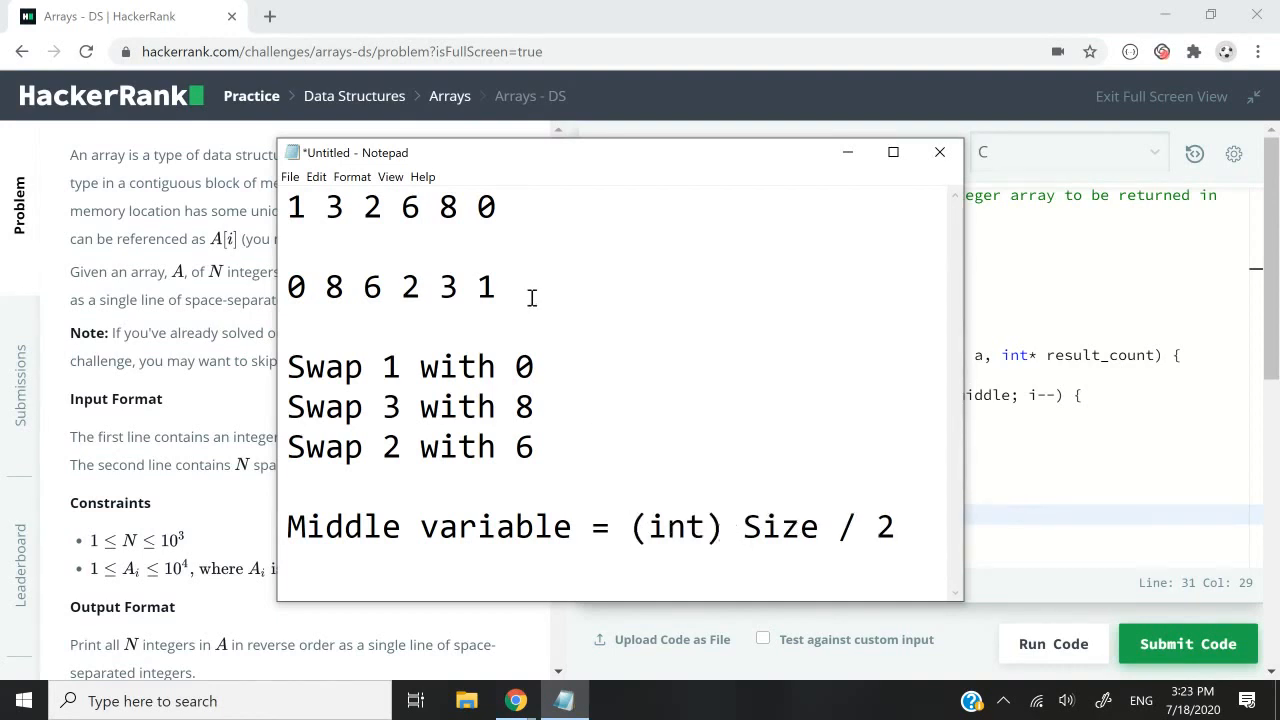
{"action": "mouse_move", "coordinate": [560, 204]}
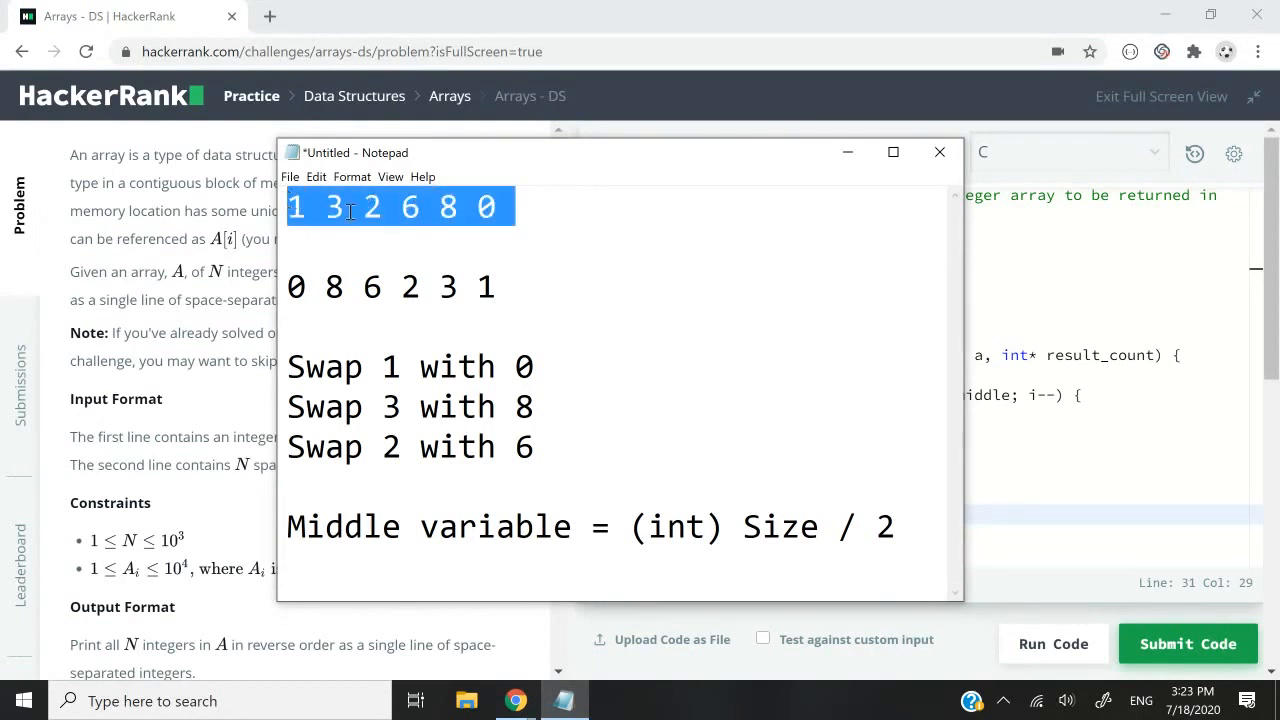
{"action": "left_click", "coordinate": [540, 206]}
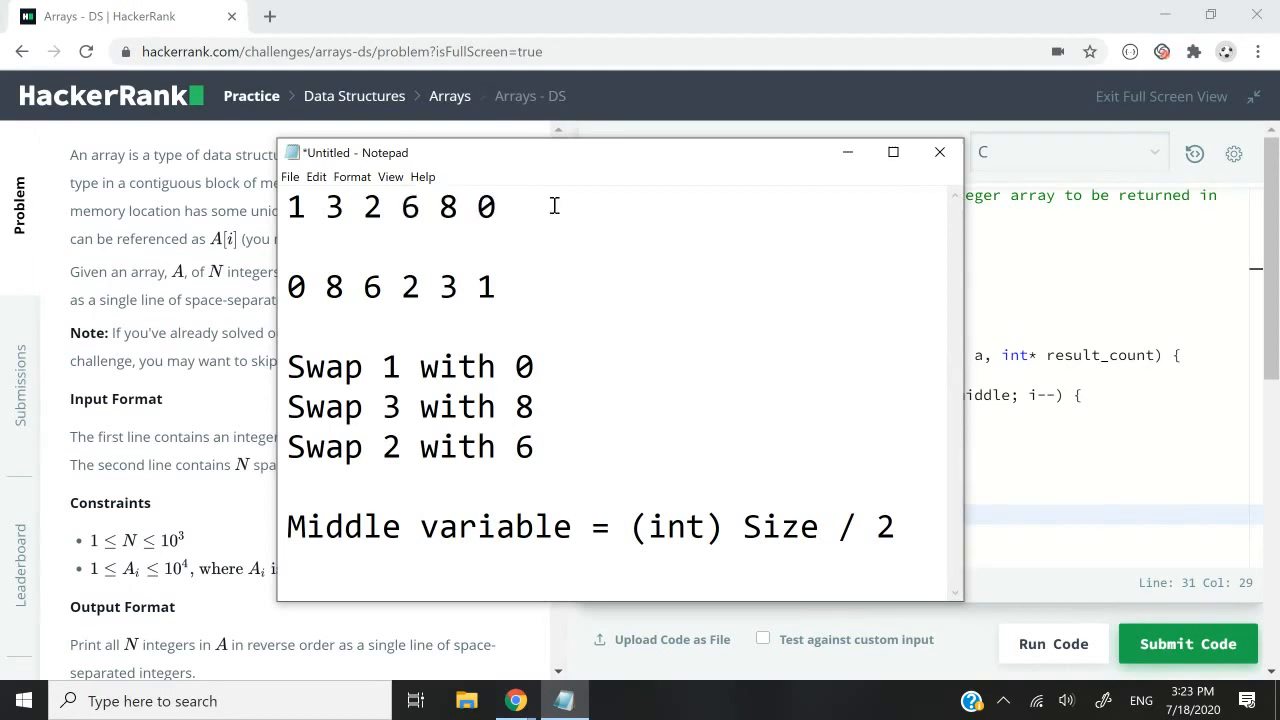
- Adjust the example rows and highlight the middle number 6 of the original row
{"action": "type", "text": "5"}
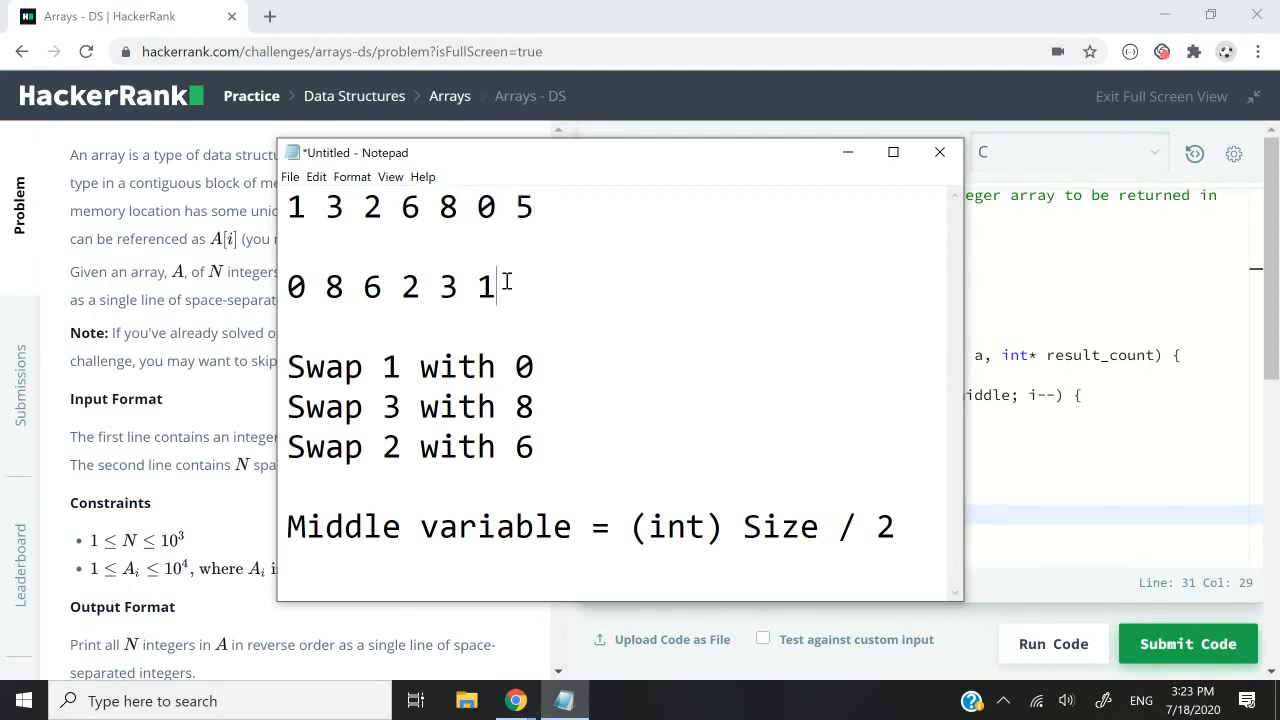
{"action": "type", "text": "5"}
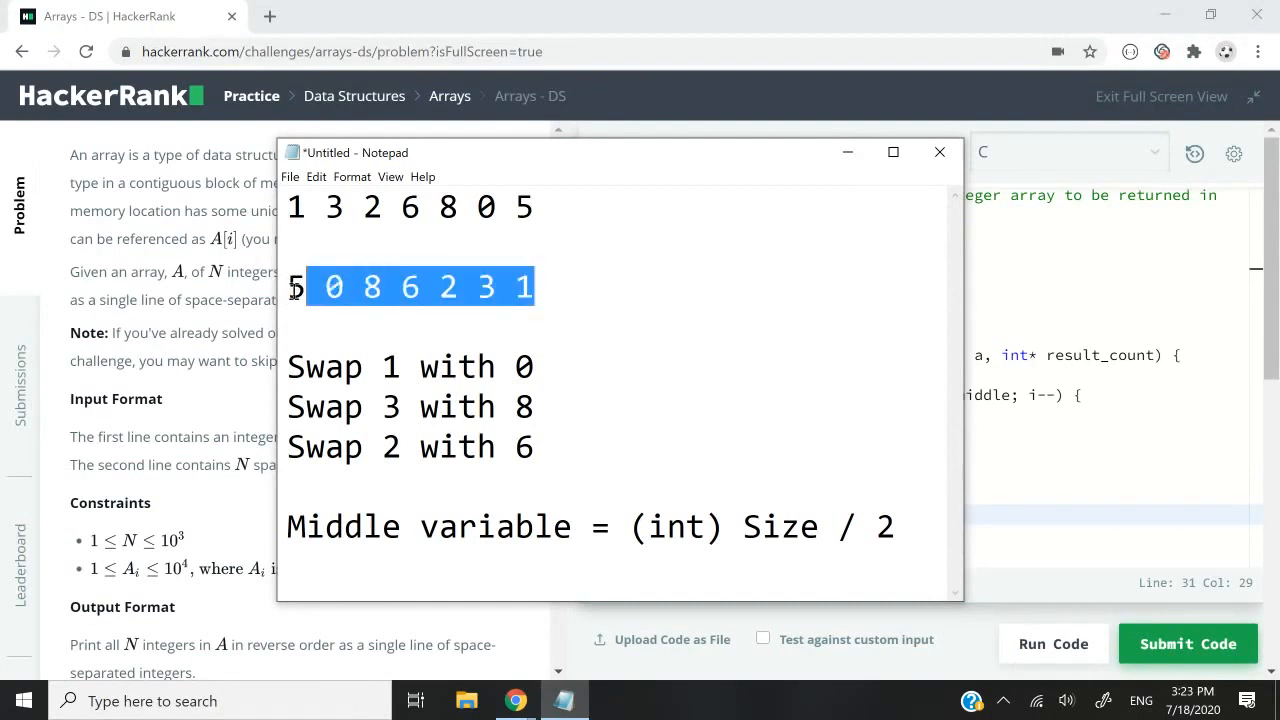
{"action": "left_click", "coordinate": [524, 206]}
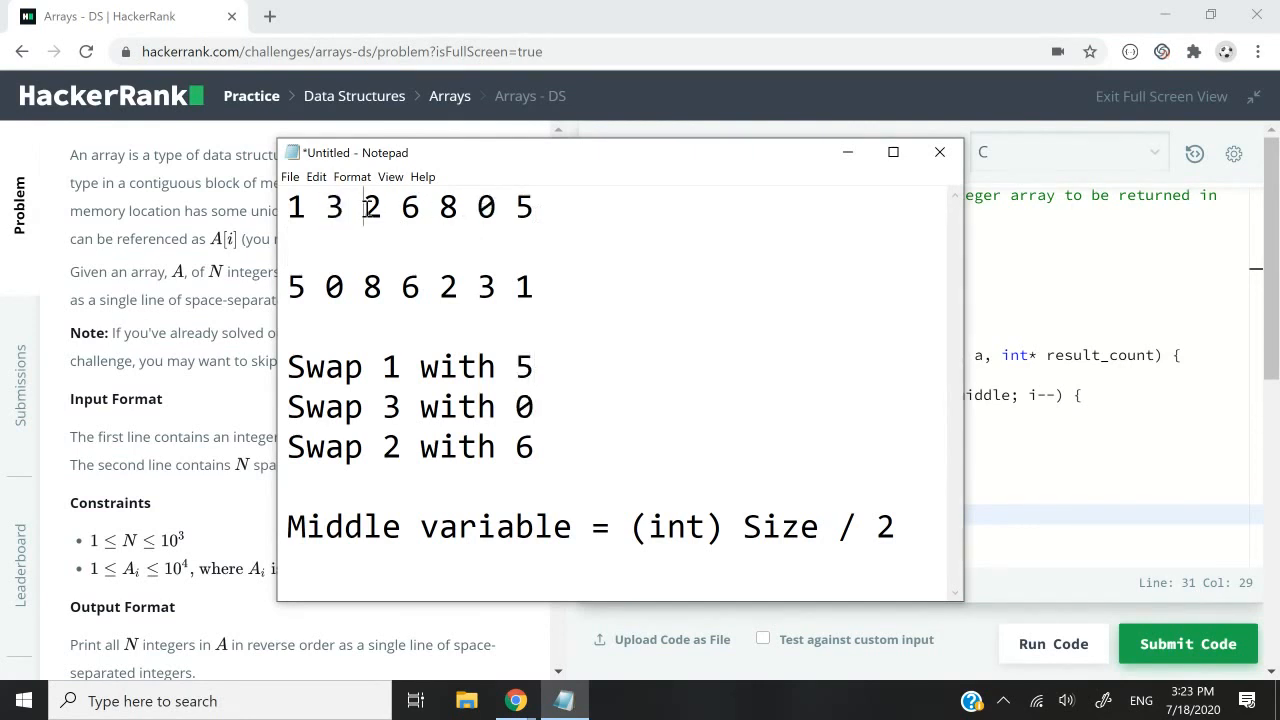
{"action": "type", "text": "8"}
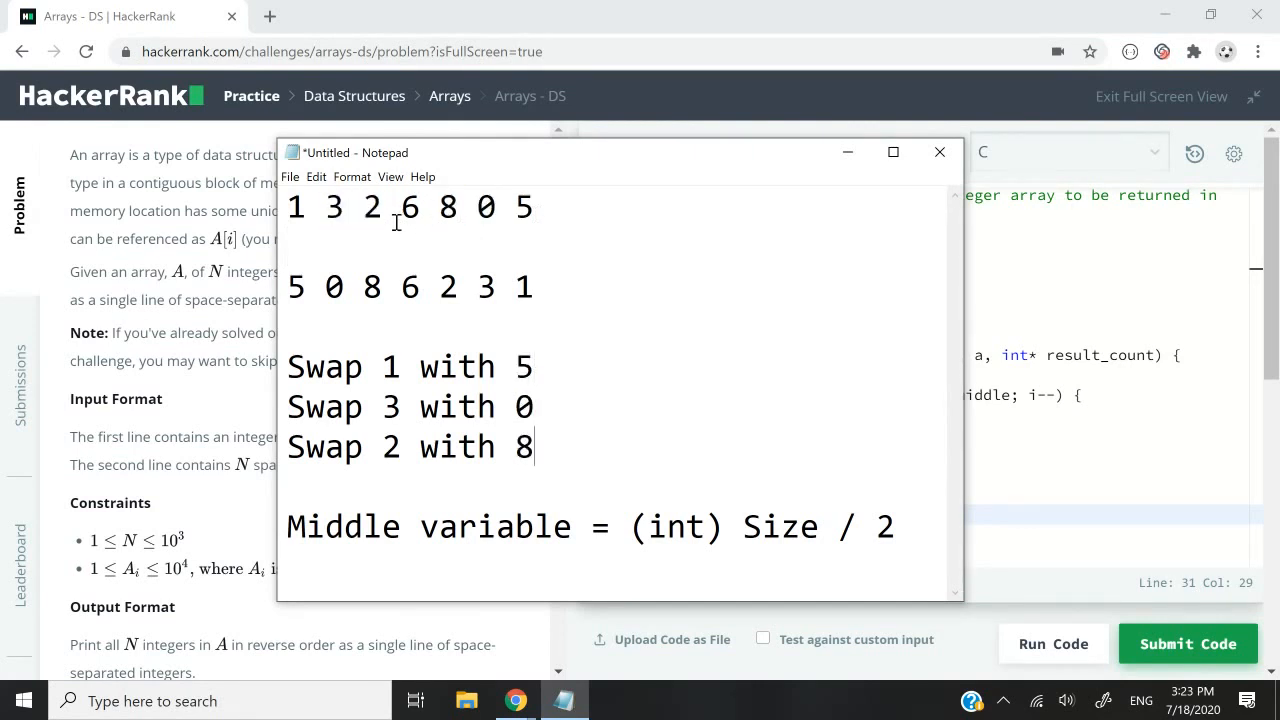
{"action": "double_click", "coordinate": [408, 288]}
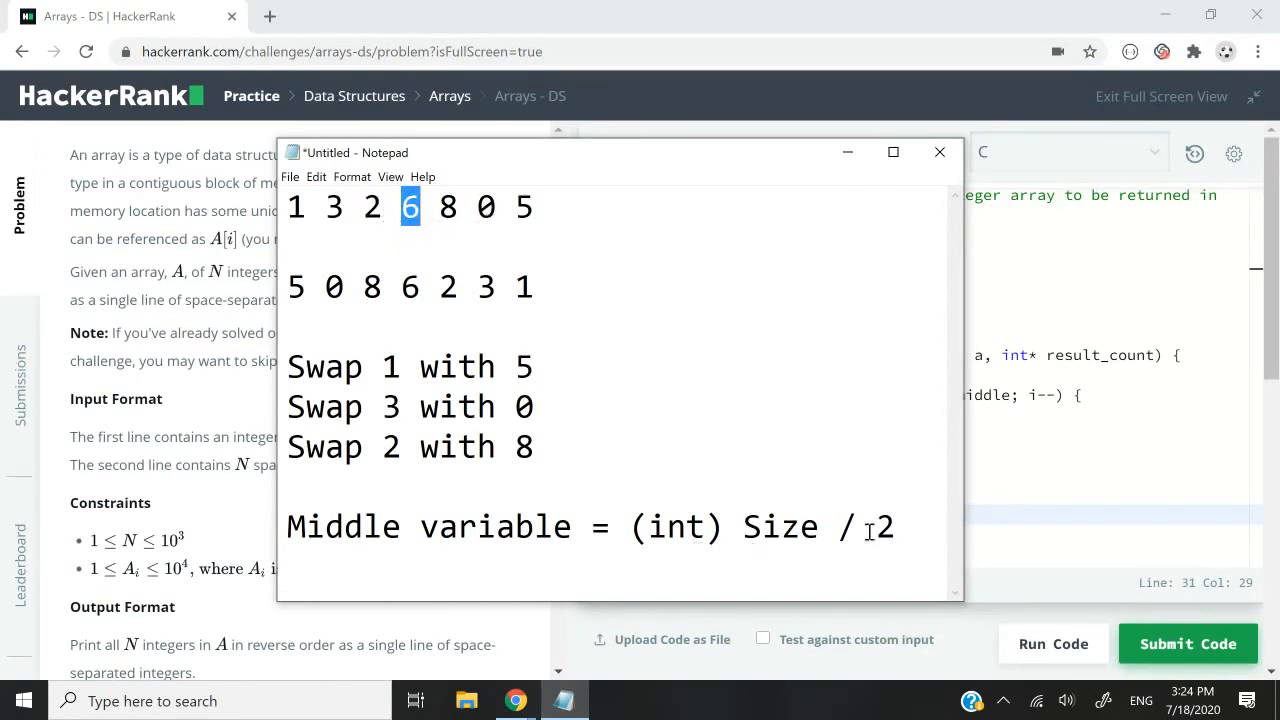
{"action": "scroll", "scroll_direction": "down", "scroll_amount": 3}
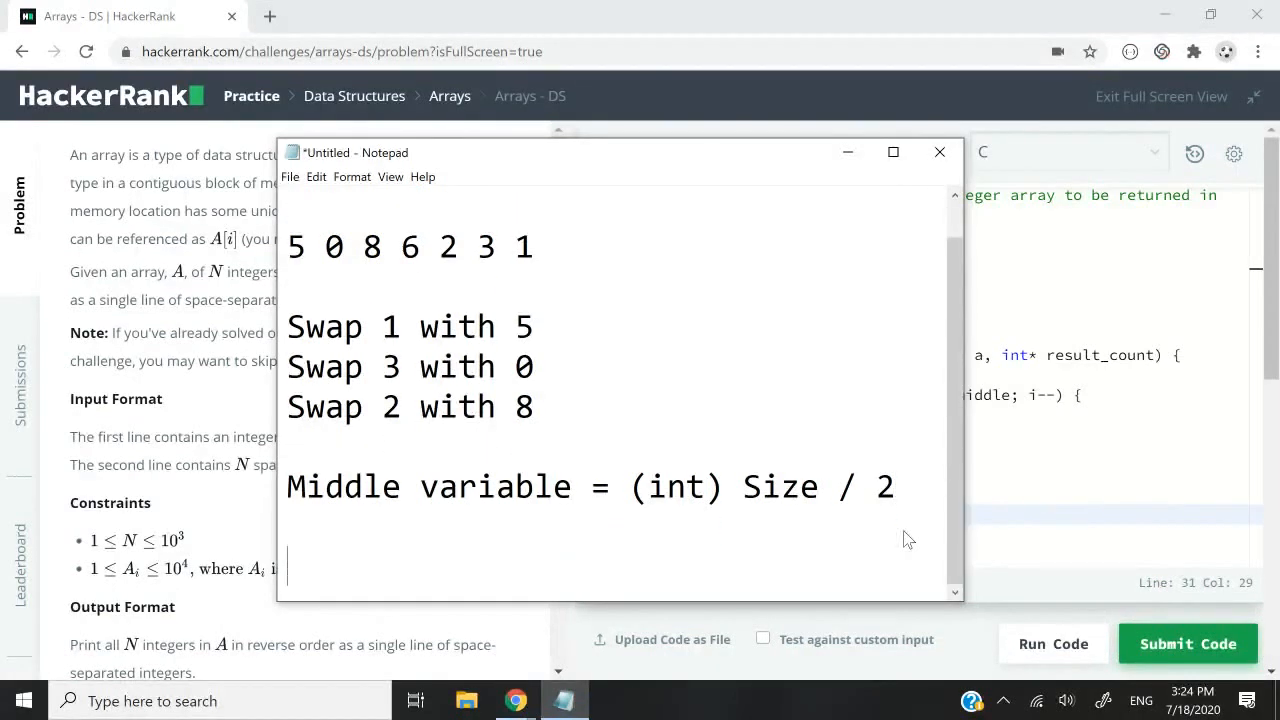
- Write the worked example '7 / 2 = 3' below the formula and point out the middle element 6
{"action": "type", "text": "7 / 2"}
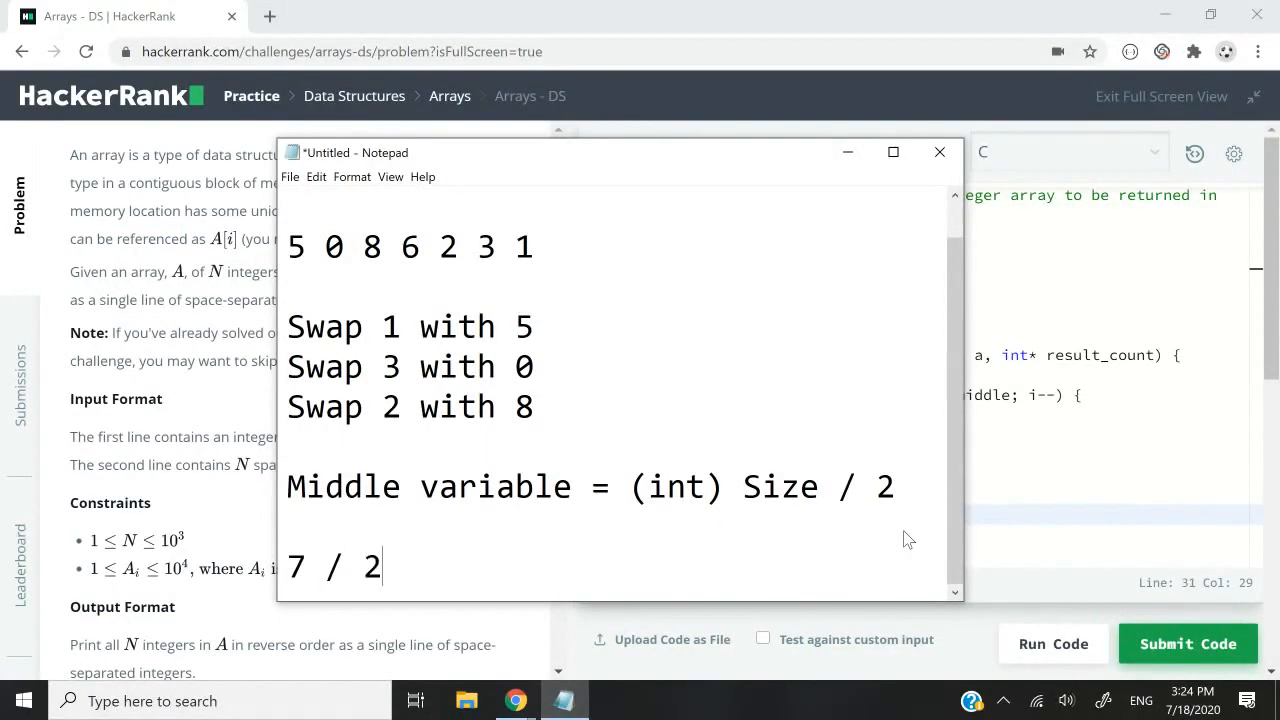
{"action": "type", "text": "= 3.5"}
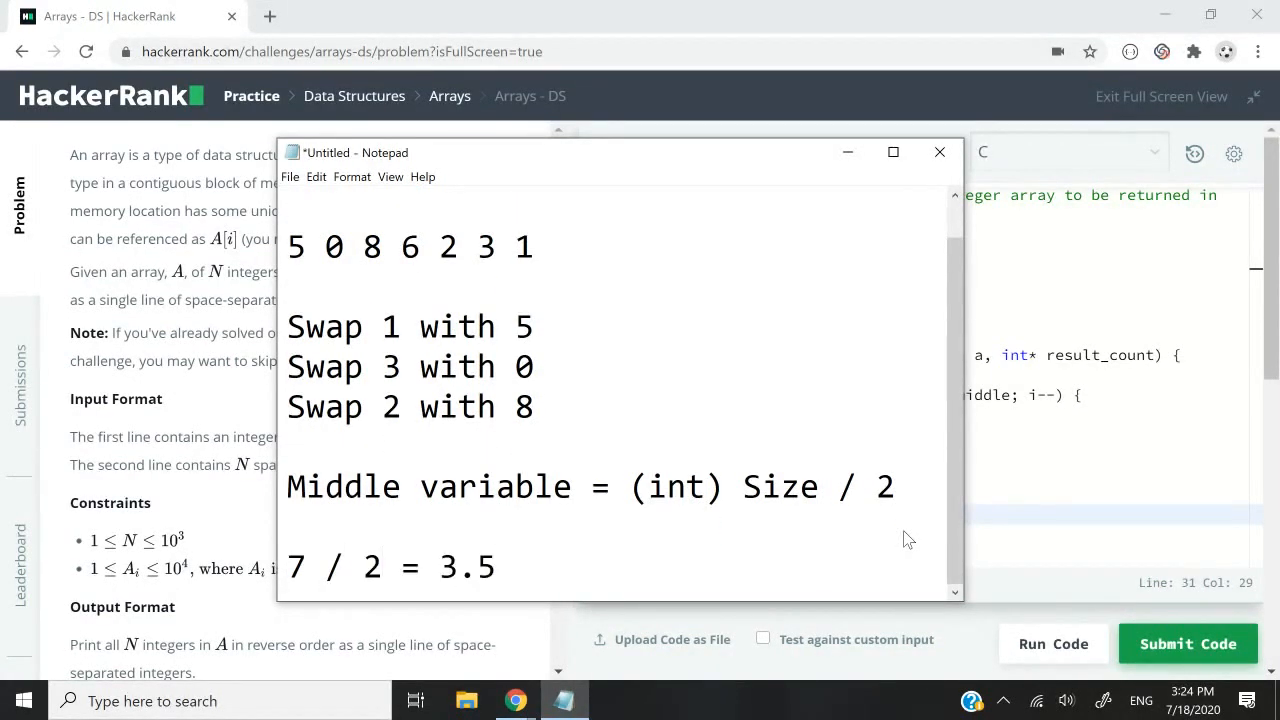
{"action": "key", "text": "Backspace"}
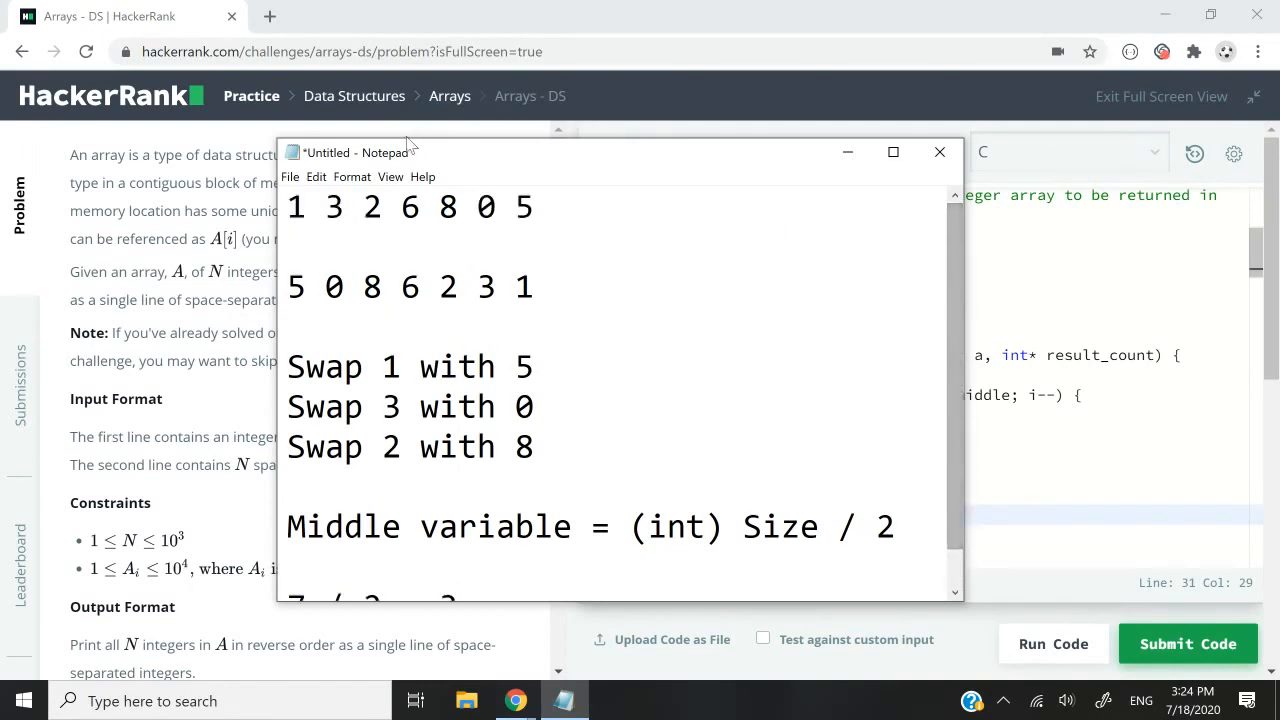
{"action": "double_click", "coordinate": [408, 206]}
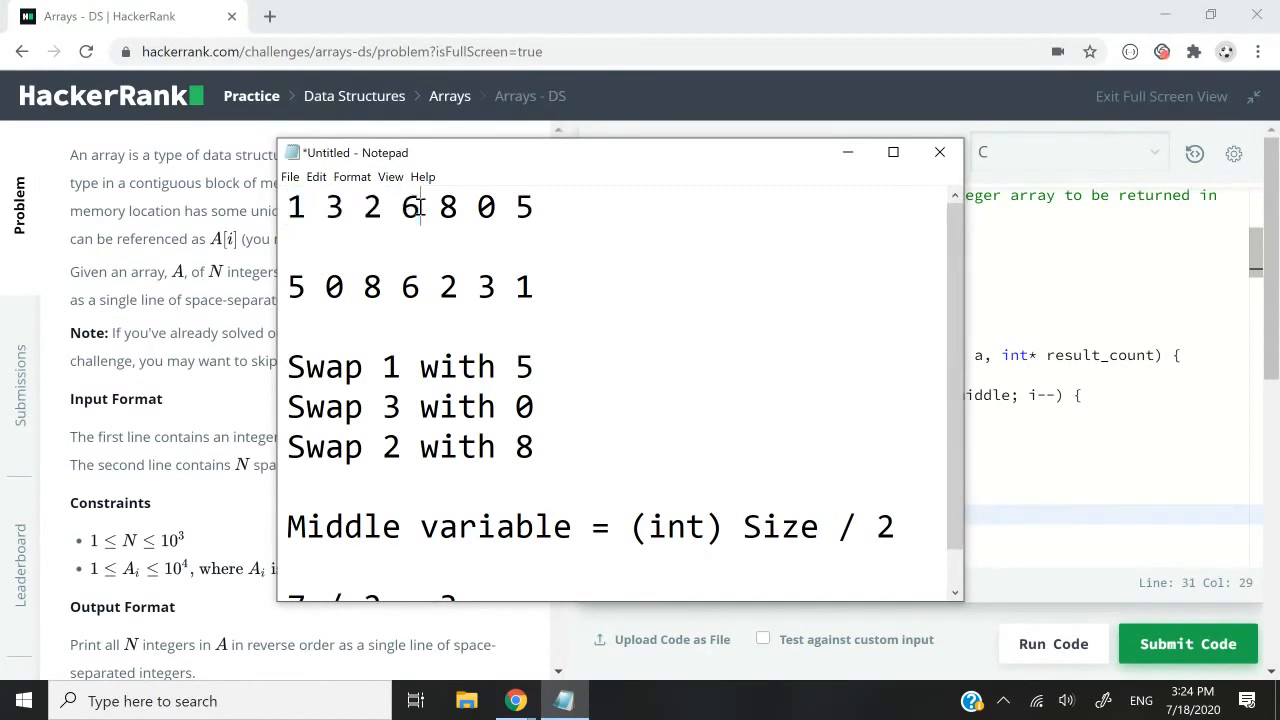
{"action": "scroll", "scroll_direction": "down", "scroll_amount": 3}
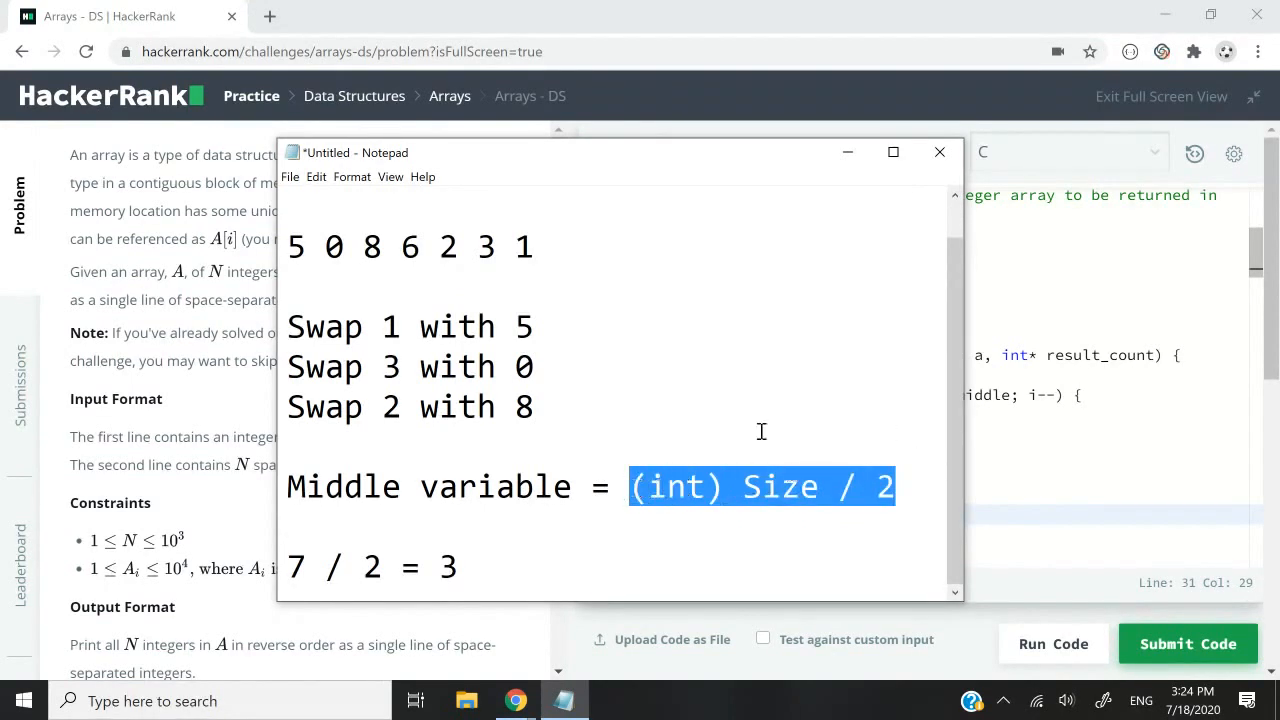
- Bring the HackerRank editor forward and confirm the language dropdown is on C
{"action": "left_click", "coordinate": [938, 152]}
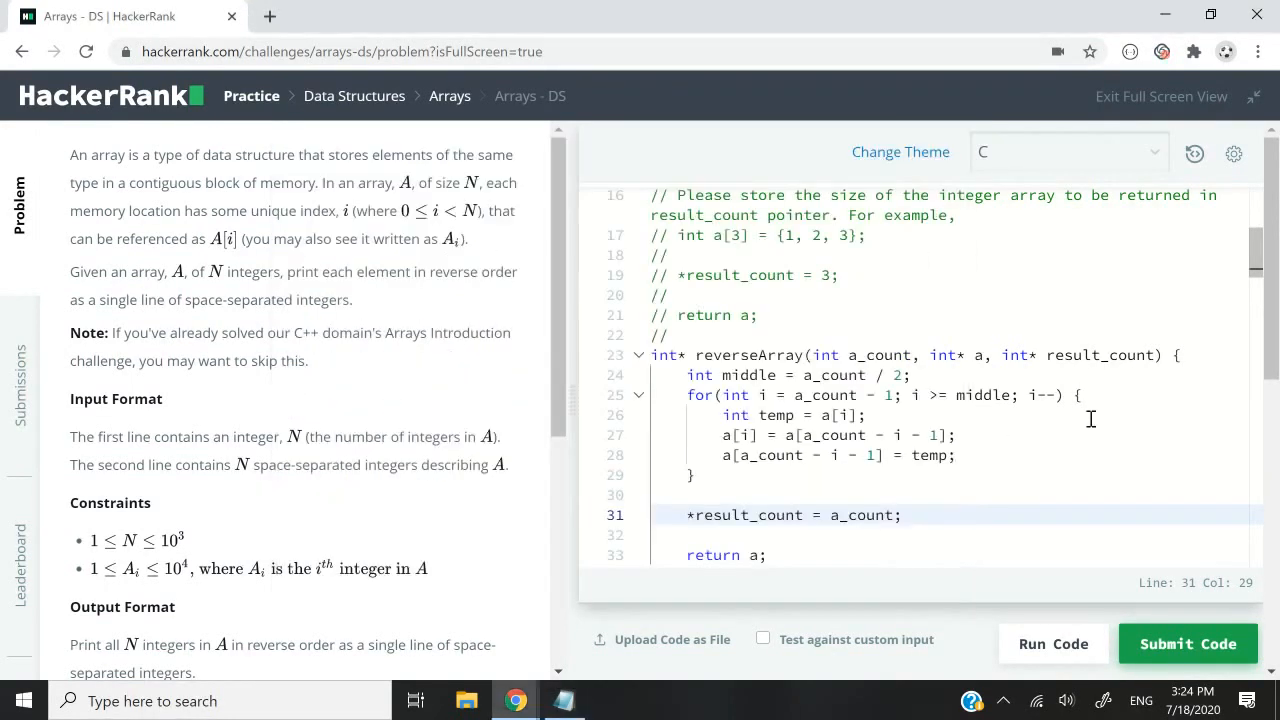
{"action": "left_click", "coordinate": [864, 414]}
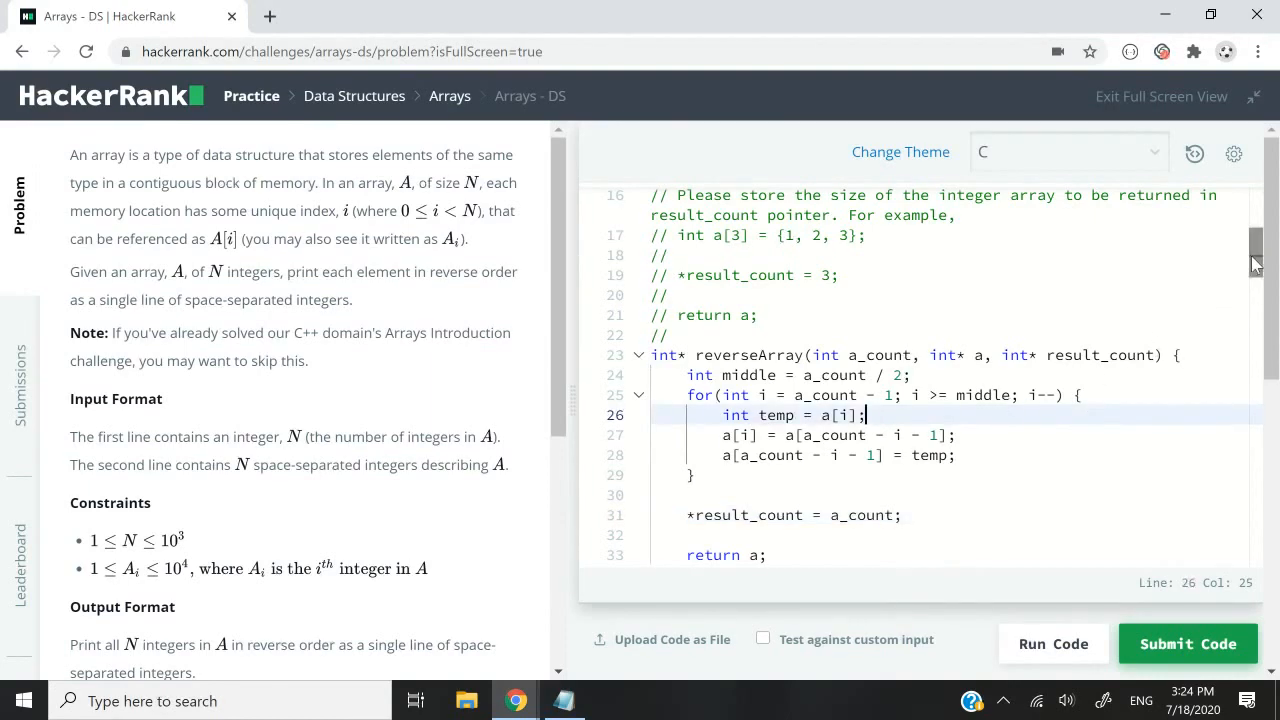
{"action": "scroll", "scroll_direction": "up", "scroll_amount": 3}
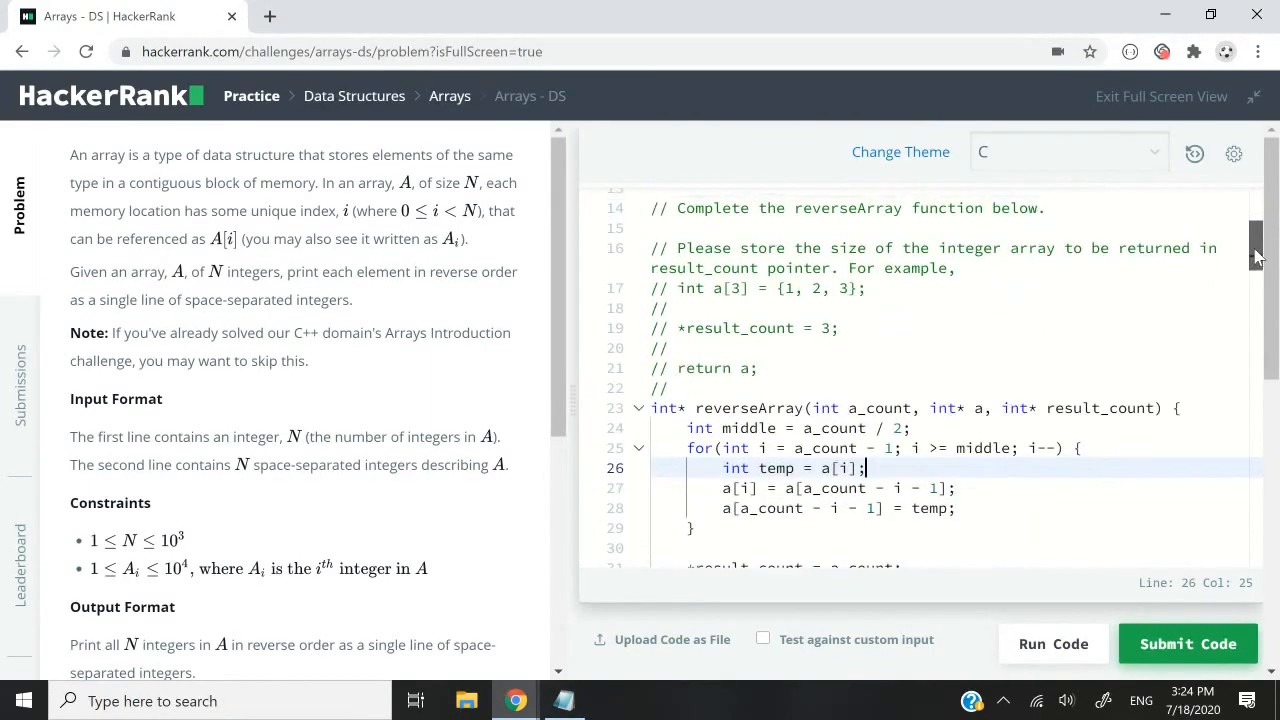
{"action": "left_click", "coordinate": [1068, 152]}
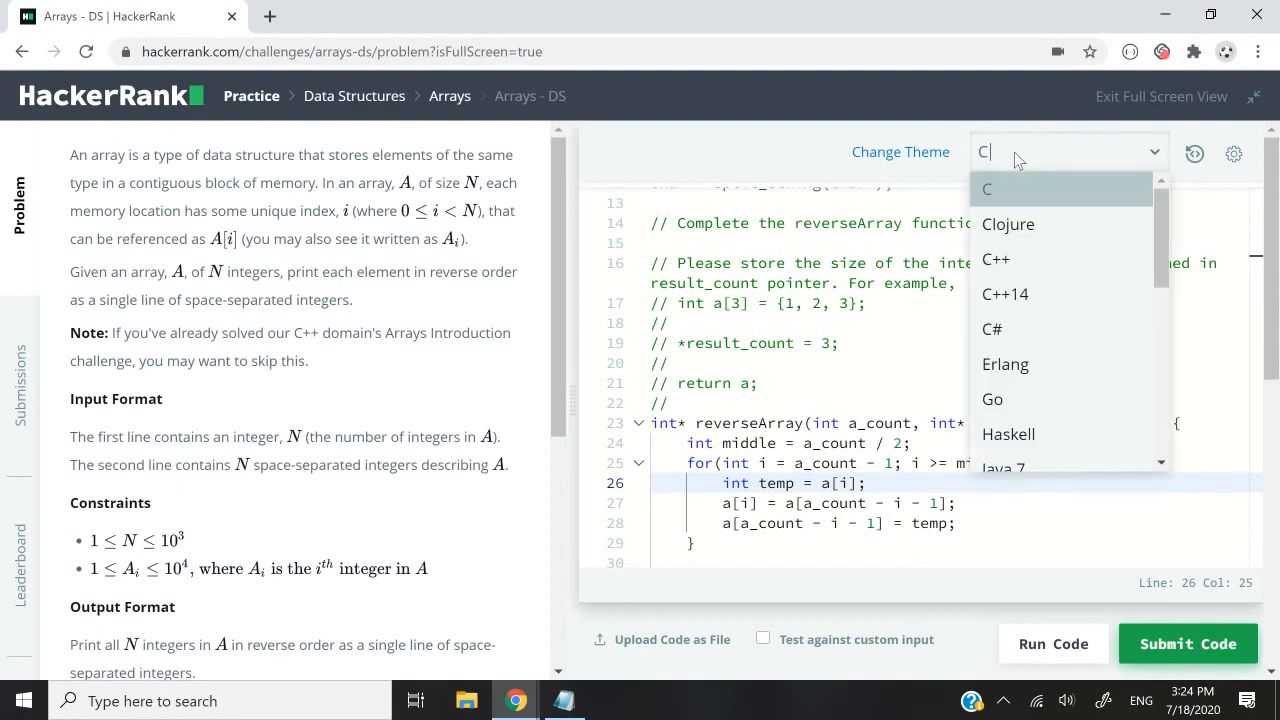
{"action": "mouse_move", "coordinate": [1056, 294]}
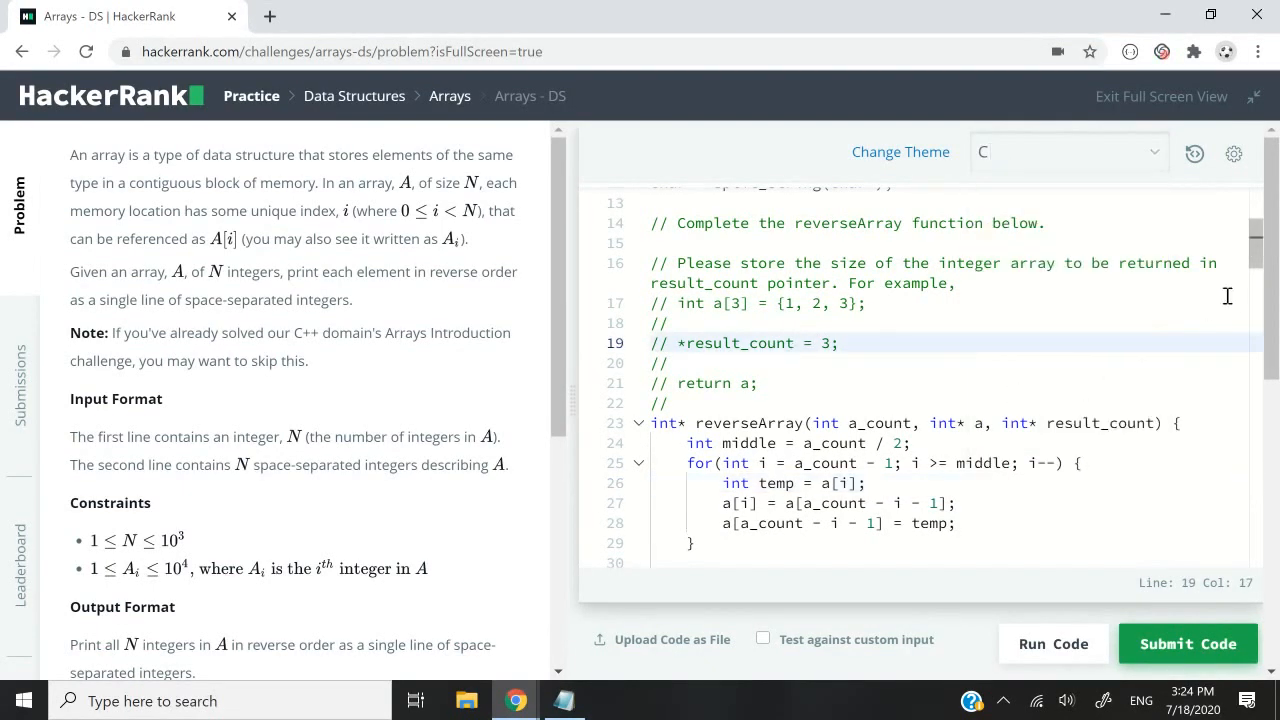
{"action": "scroll", "scroll_direction": "down", "scroll_amount": 3}
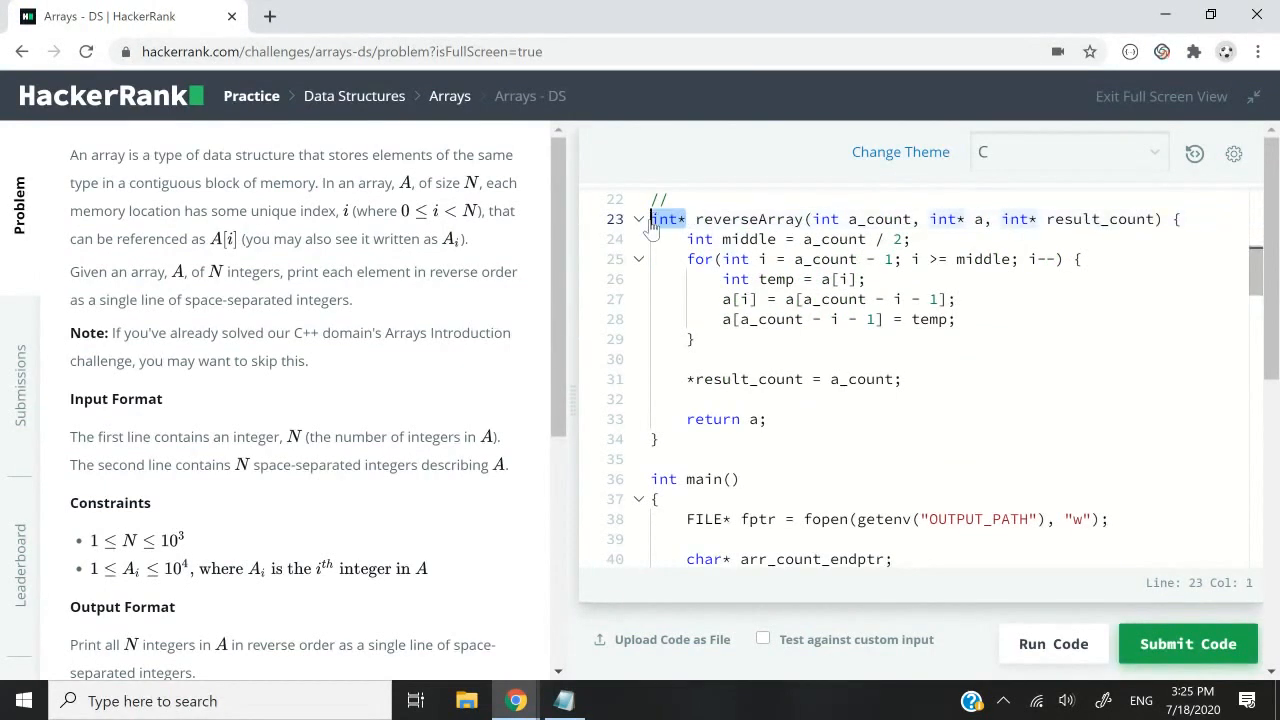
{"action": "mouse_move", "coordinate": [980, 218]}
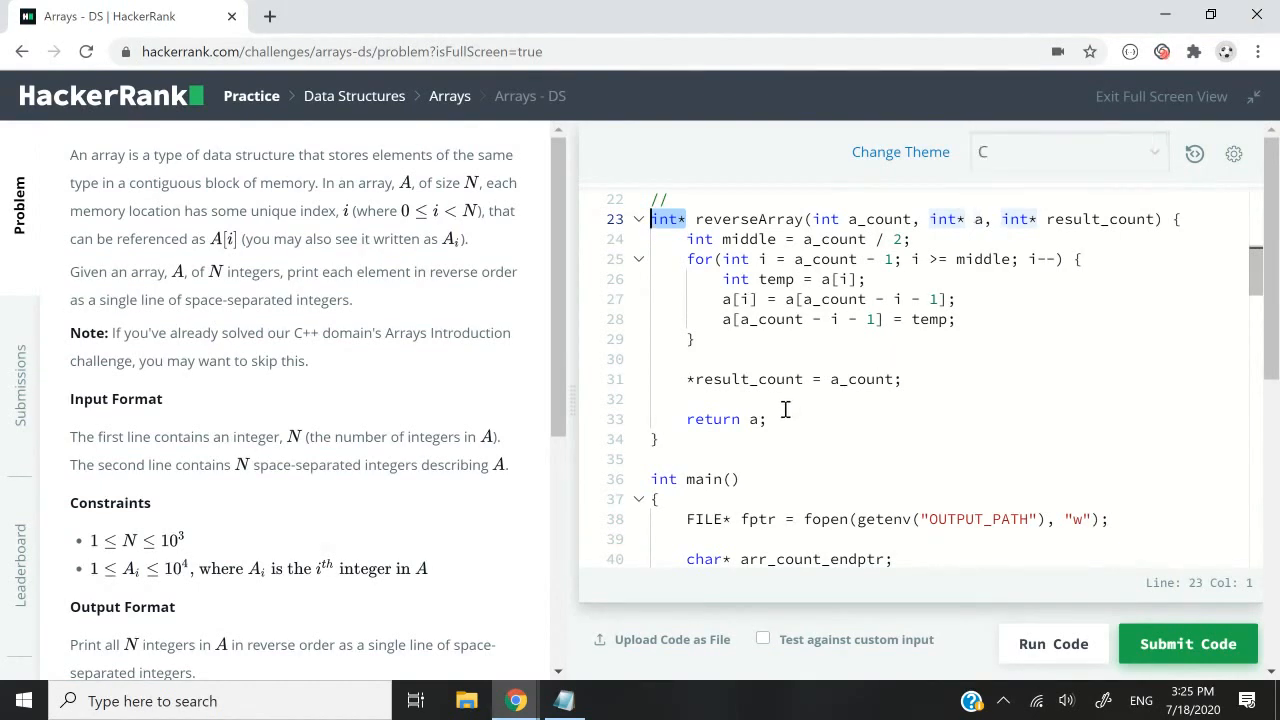
- Review the int* parameter a and the result_count assignment in reverseArray
{"action": "double_click", "coordinate": [712, 420]}
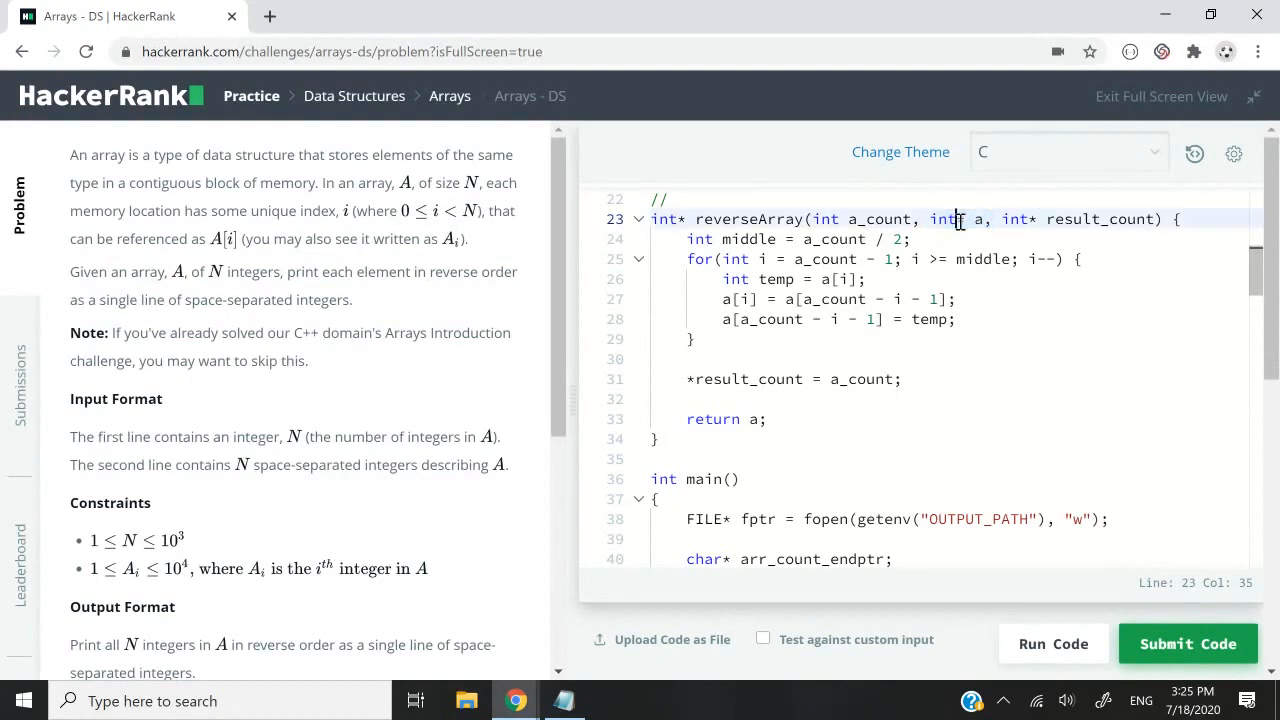
{"action": "mouse_move", "coordinate": [912, 380]}
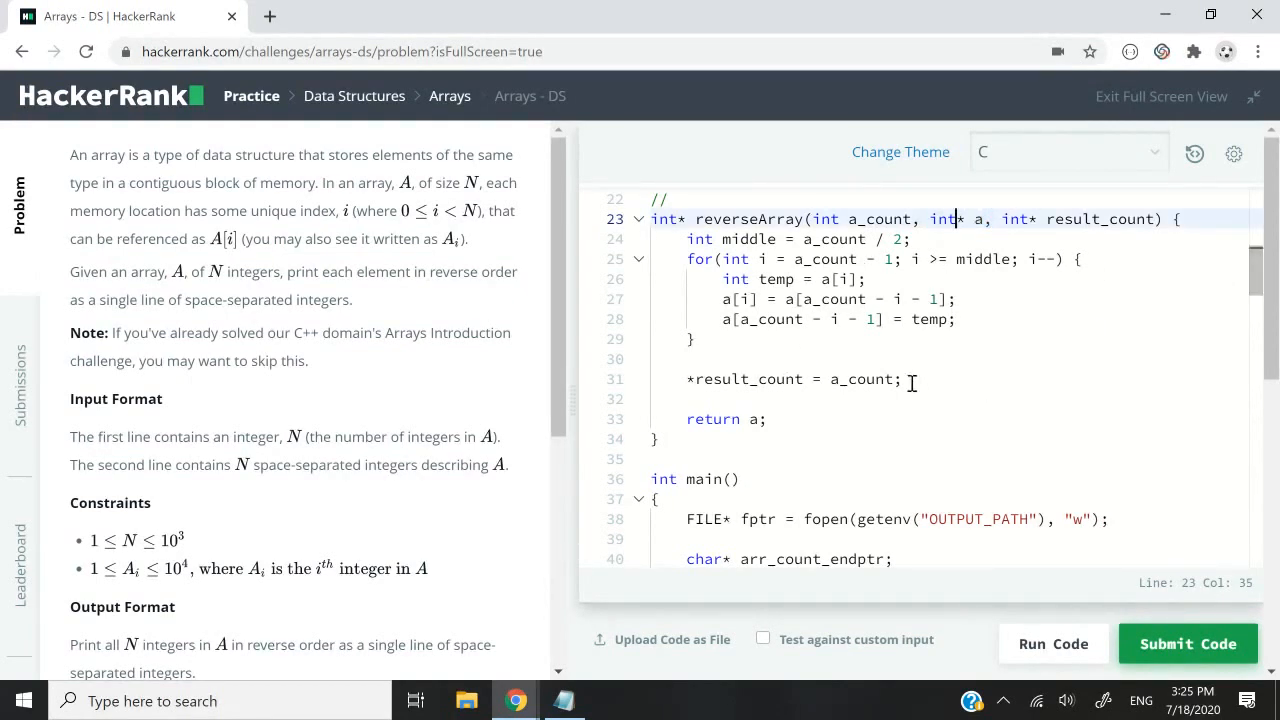
{"action": "double_click", "coordinate": [790, 380]}
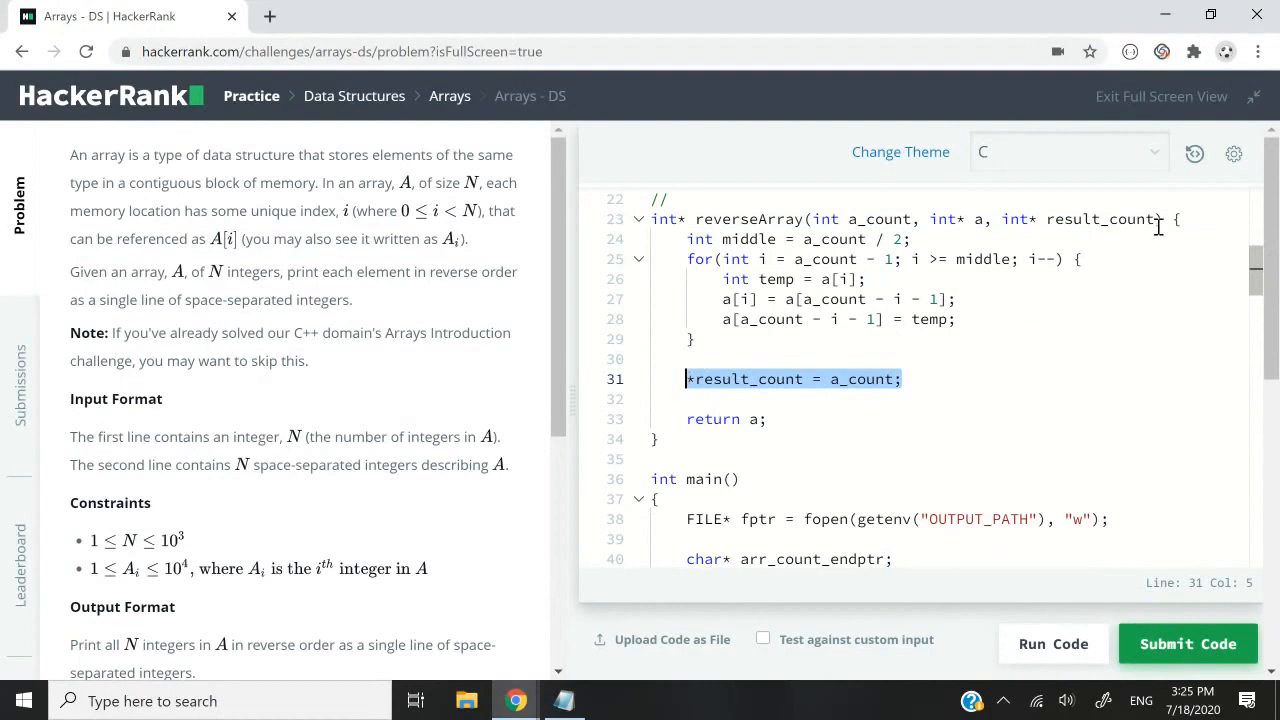
{"action": "double_click", "coordinate": [1078, 218]}
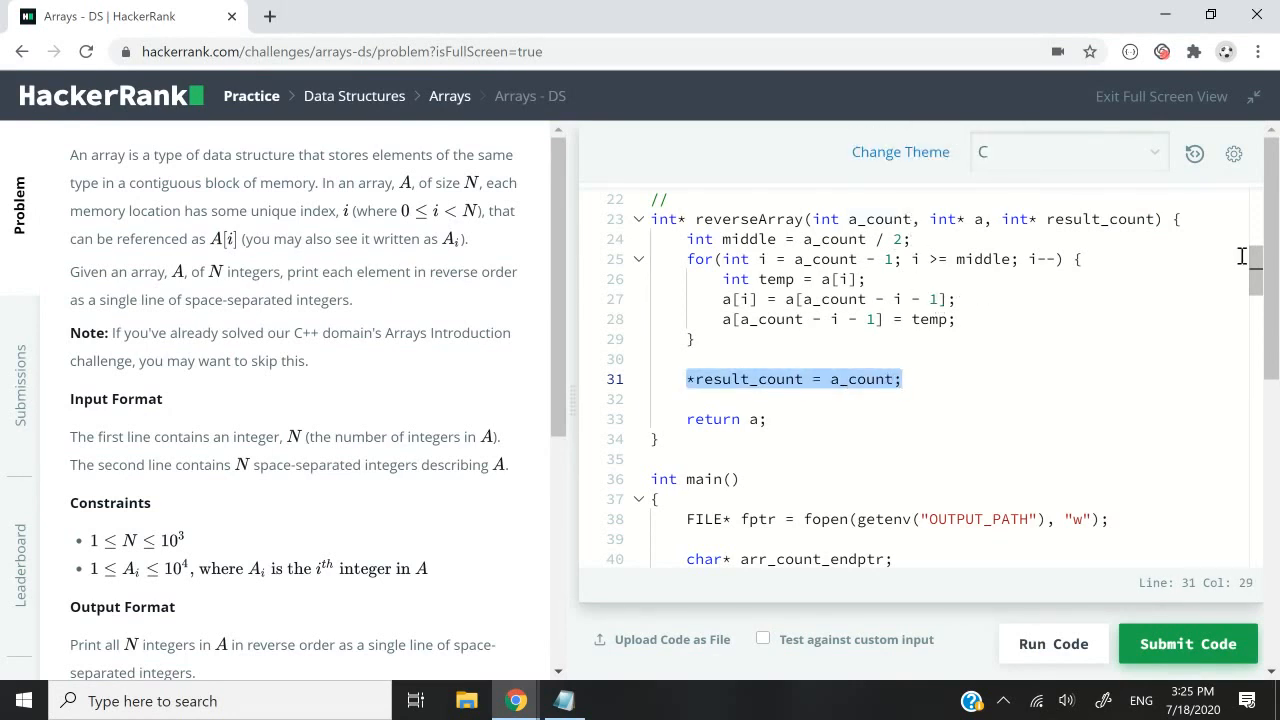
{"action": "scroll", "scroll_direction": "up", "scroll_amount": 3}
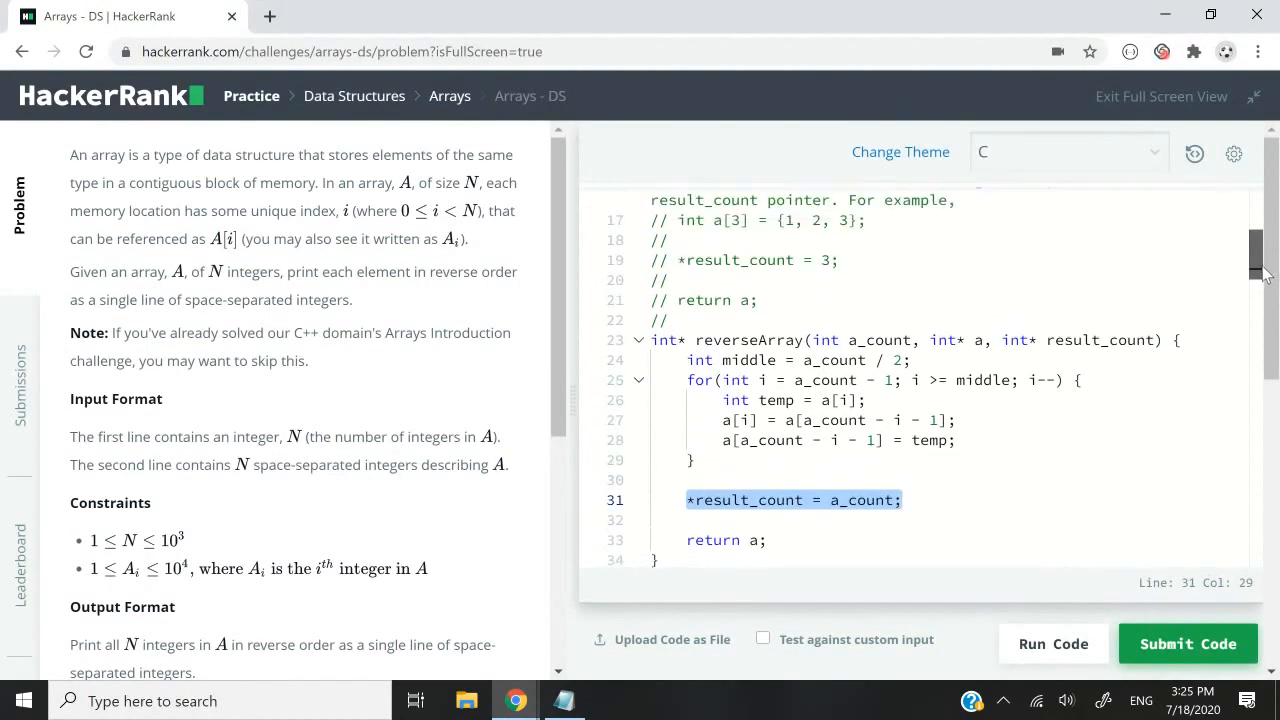
{"action": "scroll", "scroll_direction": "up", "scroll_amount": 3}
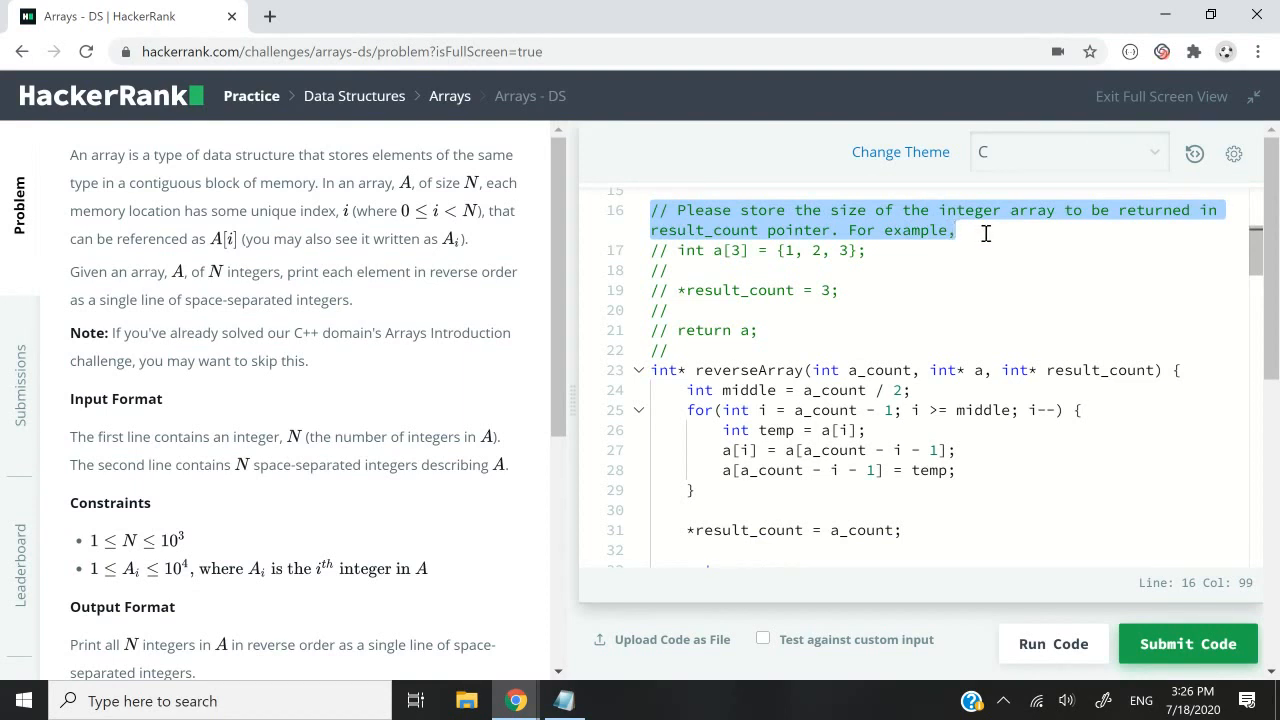
{"action": "left_click", "coordinate": [862, 250]}
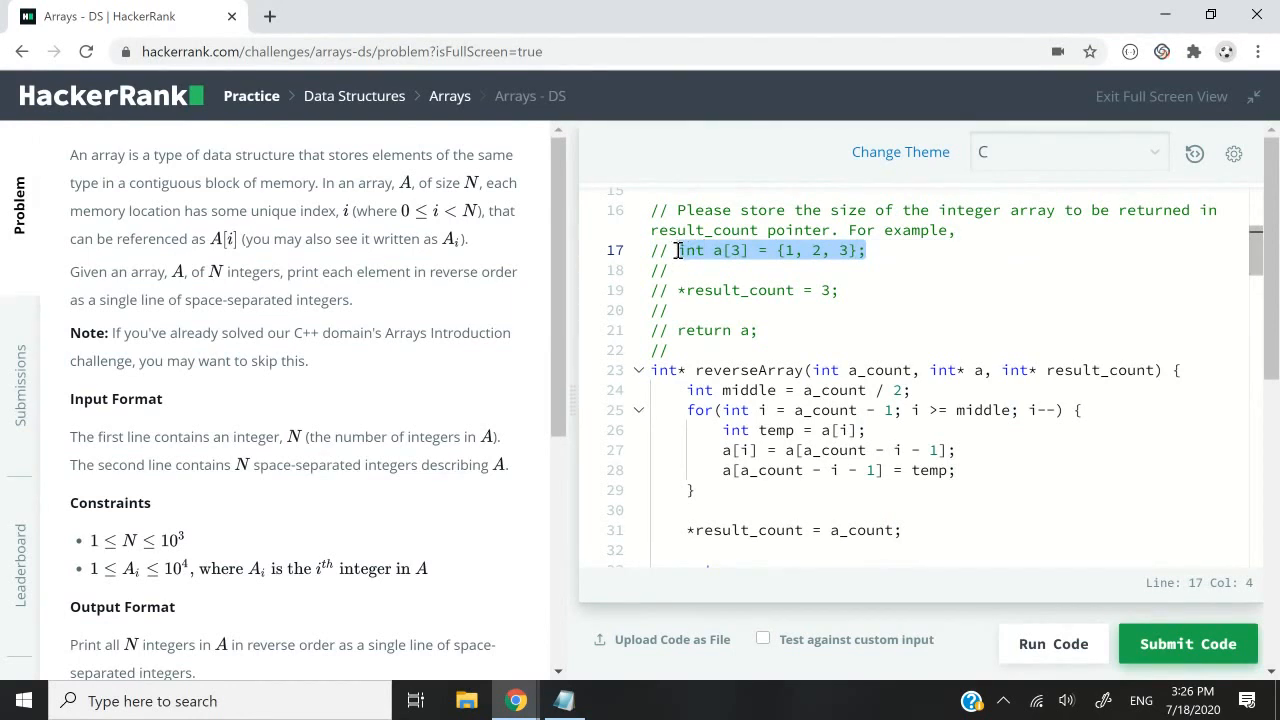
{"action": "left_click", "coordinate": [668, 310]}
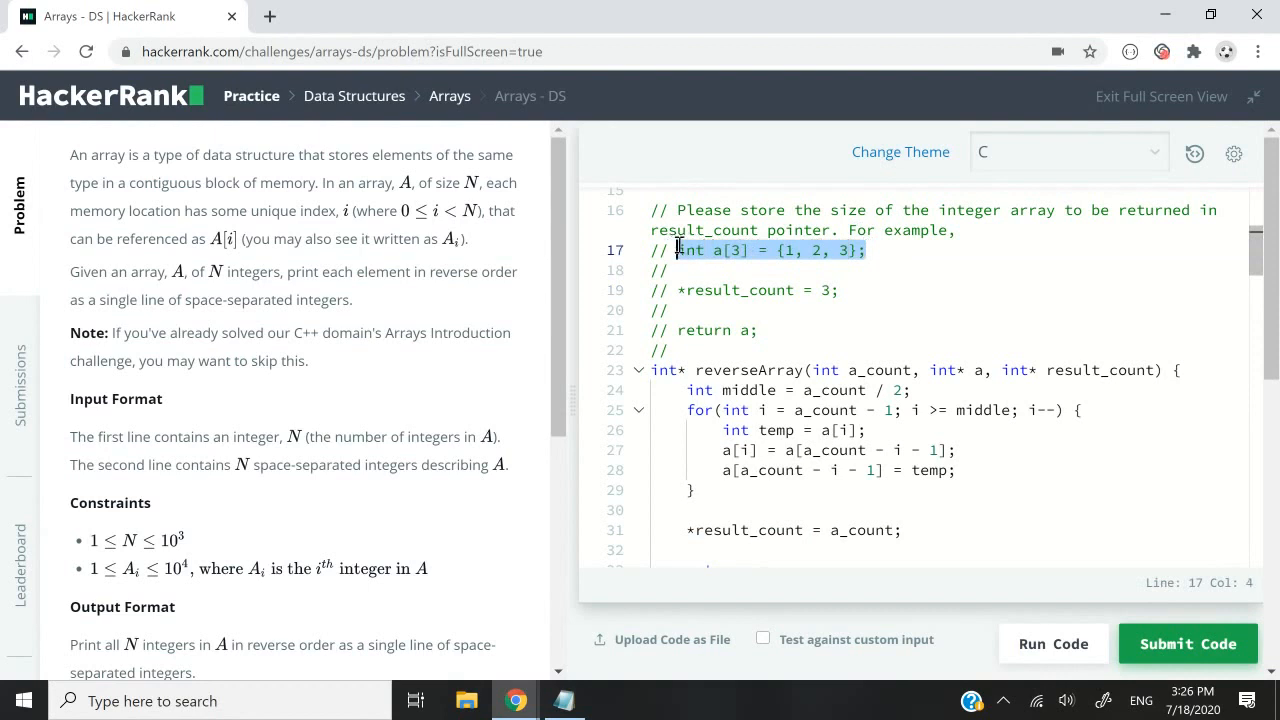
{"action": "left_click", "coordinate": [690, 330]}
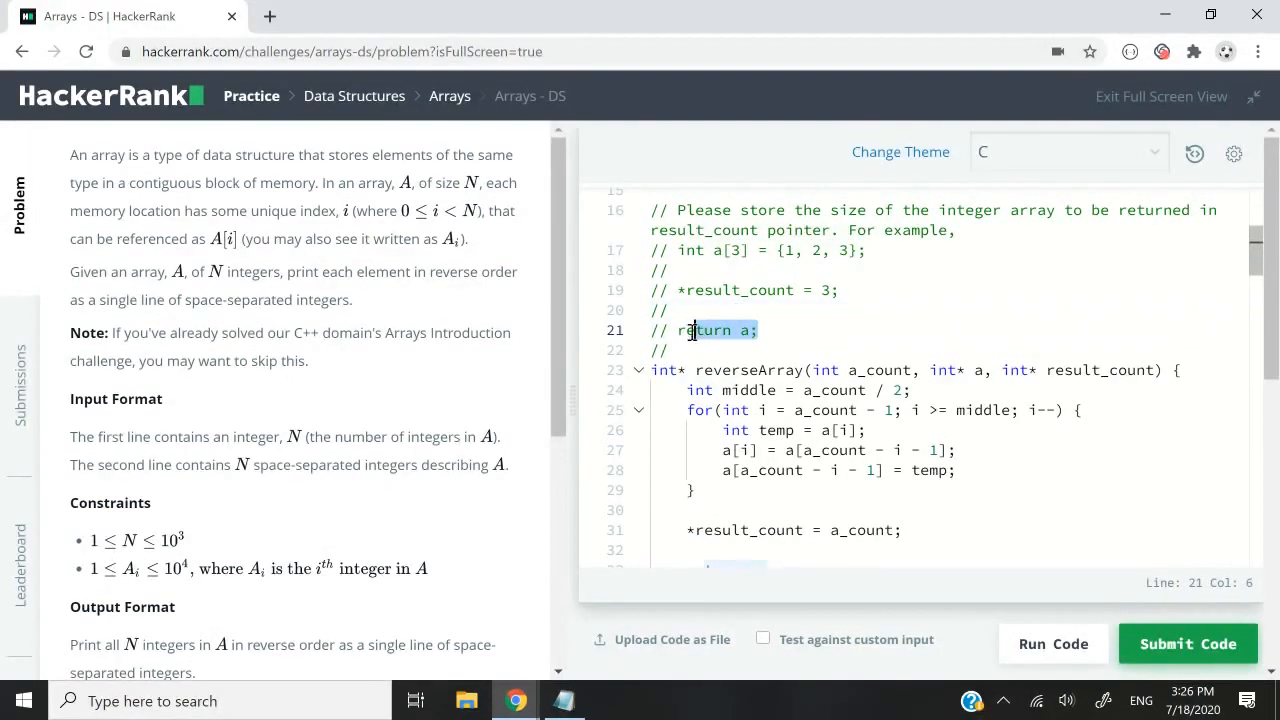
{"action": "scroll", "scroll_direction": "down", "scroll_amount": 3}
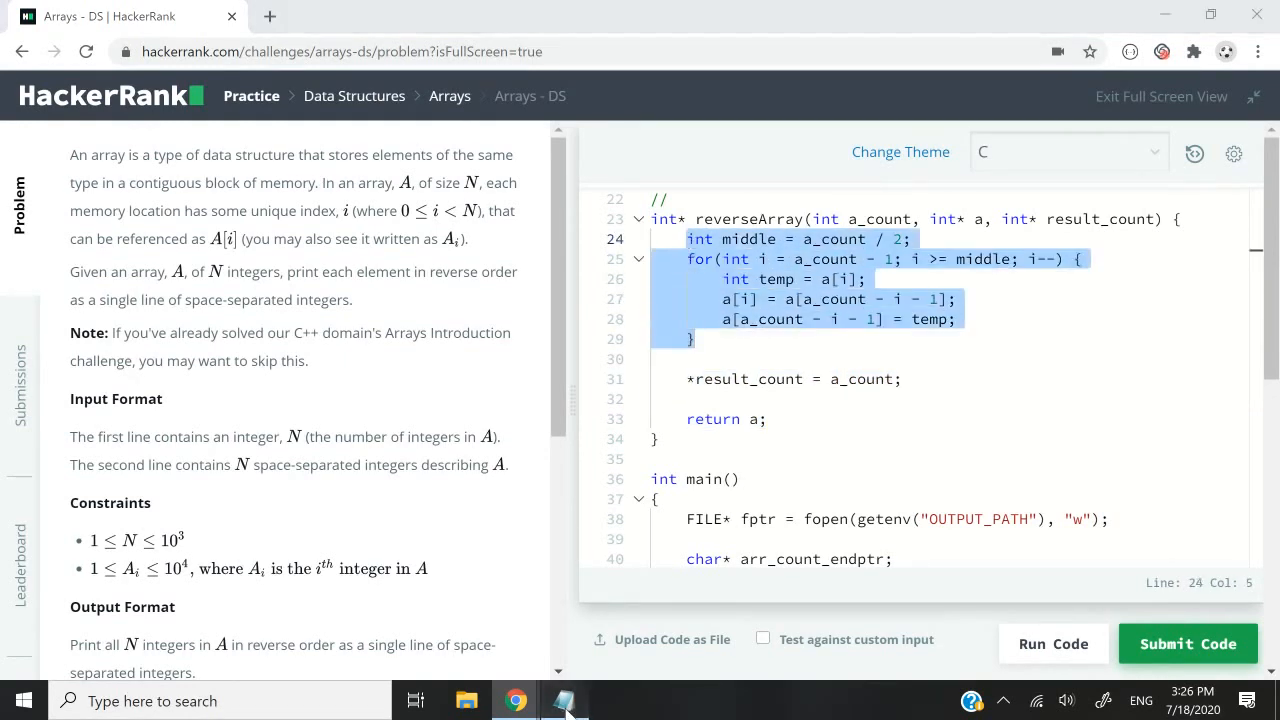
{"action": "left_click", "coordinate": [564, 700]}
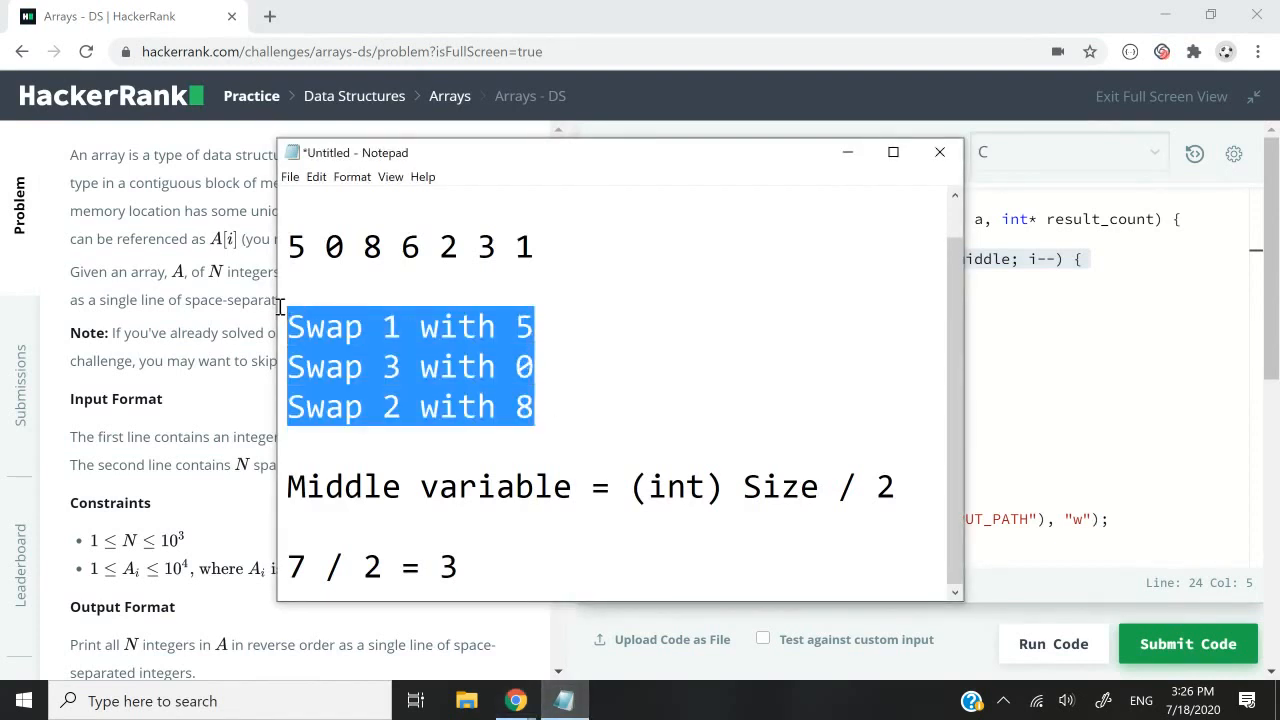
{"action": "left_click", "coordinate": [284, 526]}
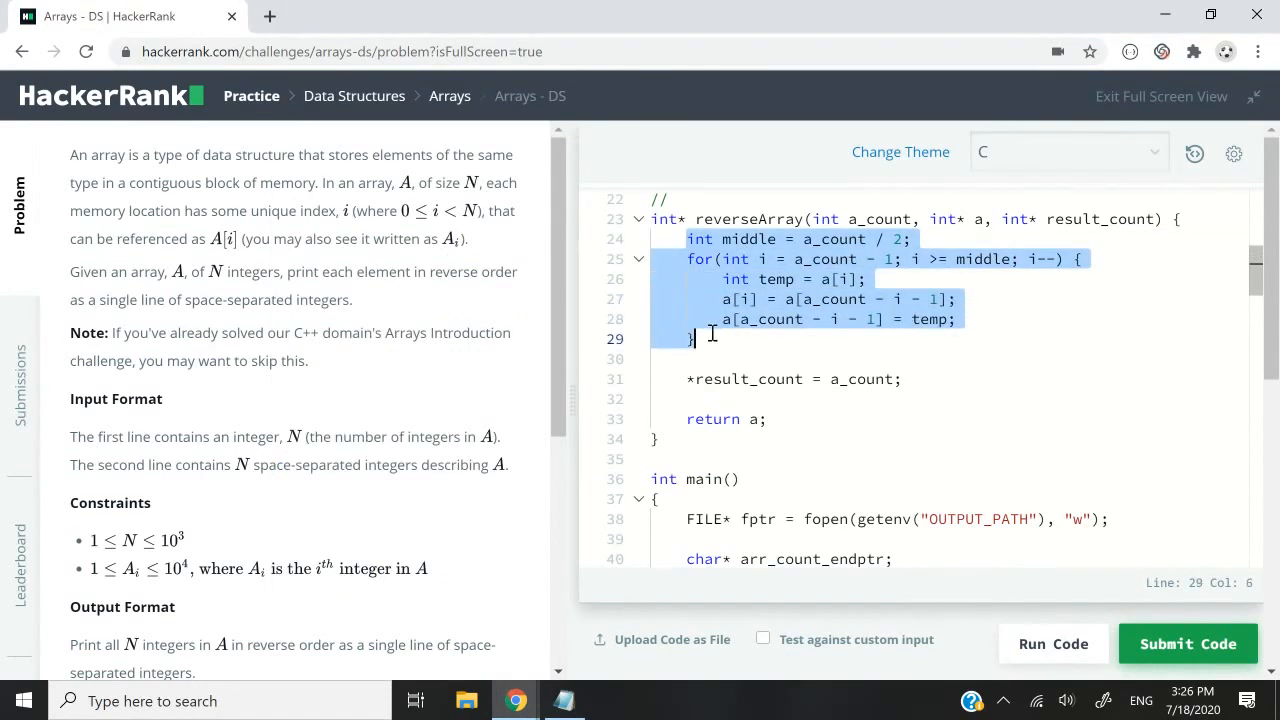
{"action": "left_click", "coordinate": [710, 260]}
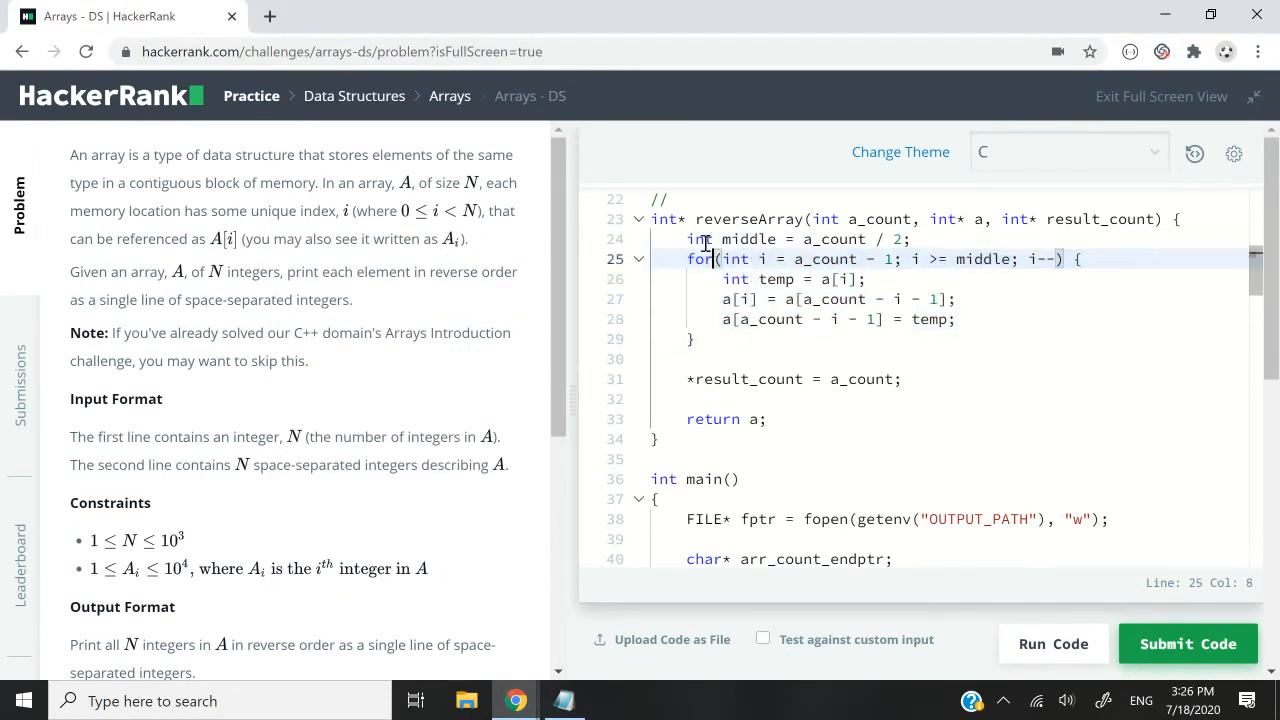
{"action": "double_click", "coordinate": [720, 240]}
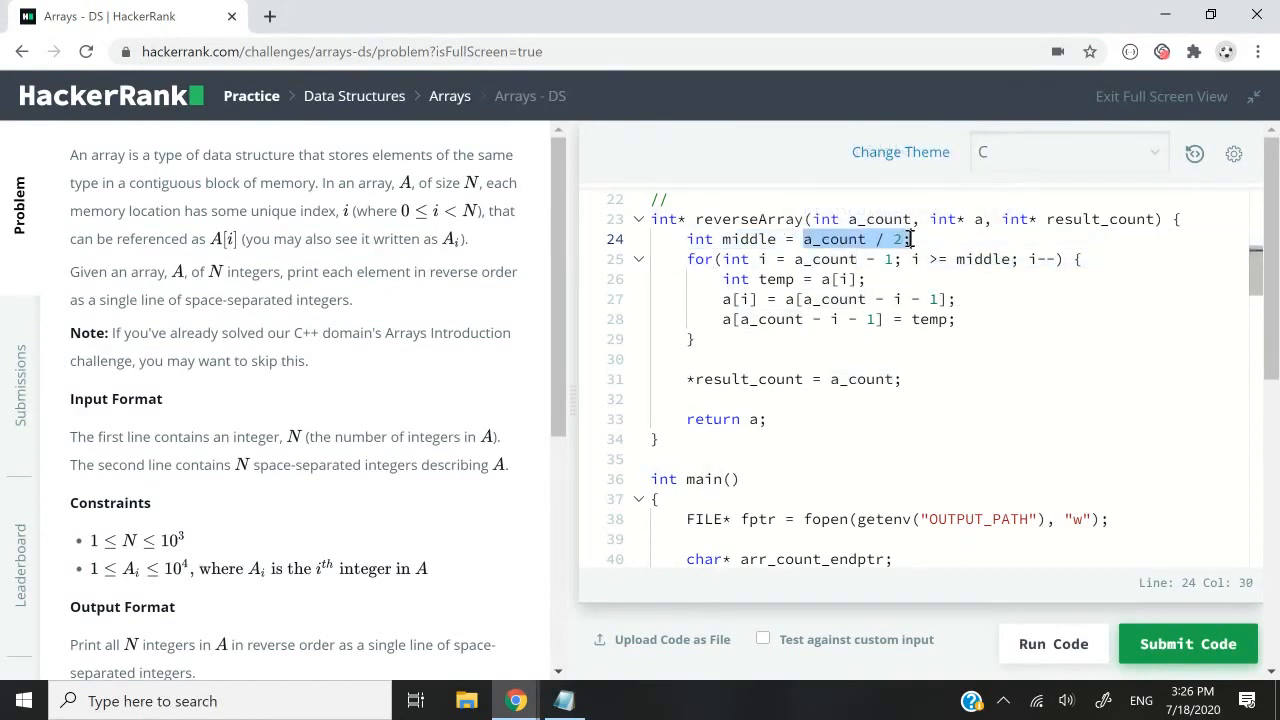
{"action": "double_click", "coordinate": [876, 218]}
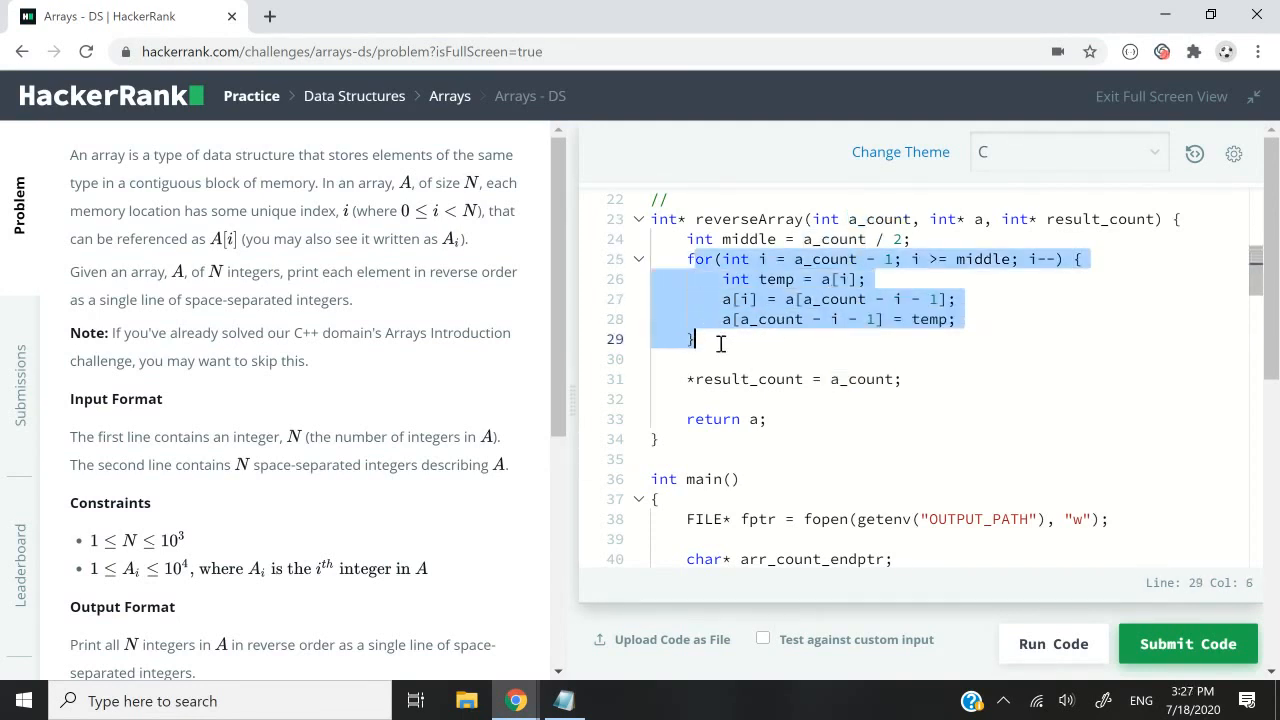
{"action": "left_click", "coordinate": [840, 300]}
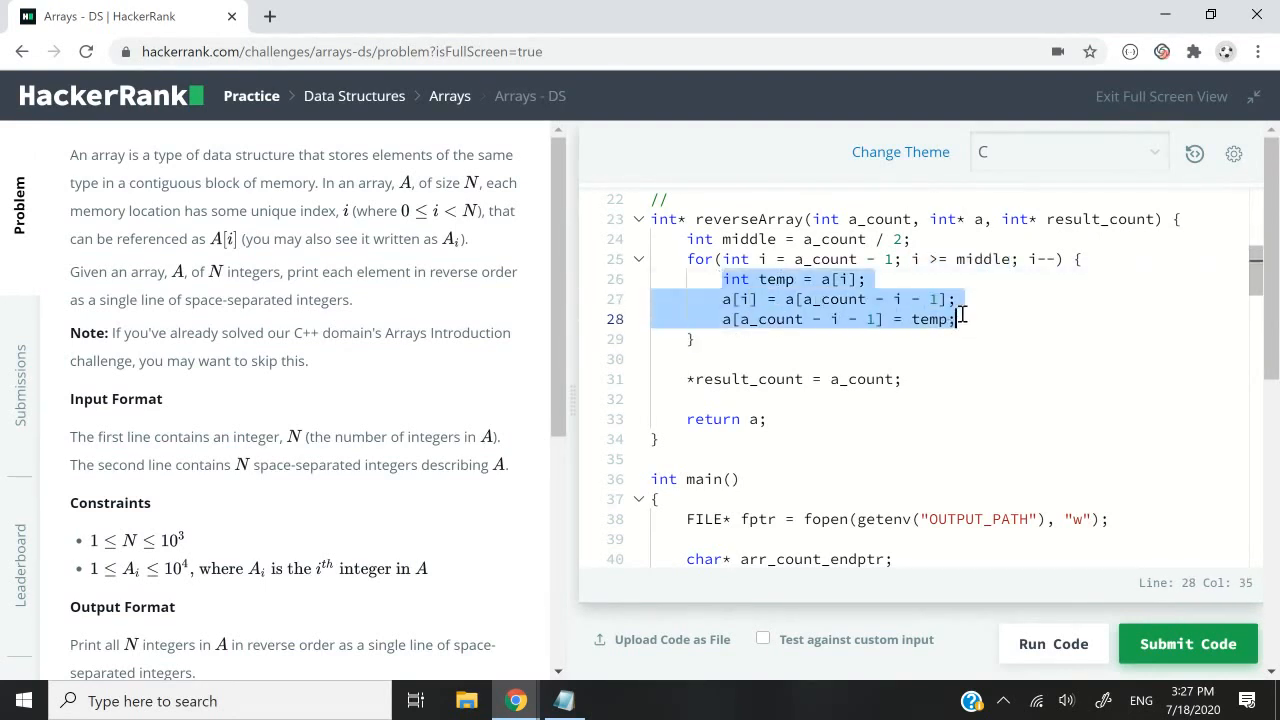
{"action": "left_click", "coordinate": [1044, 258]}
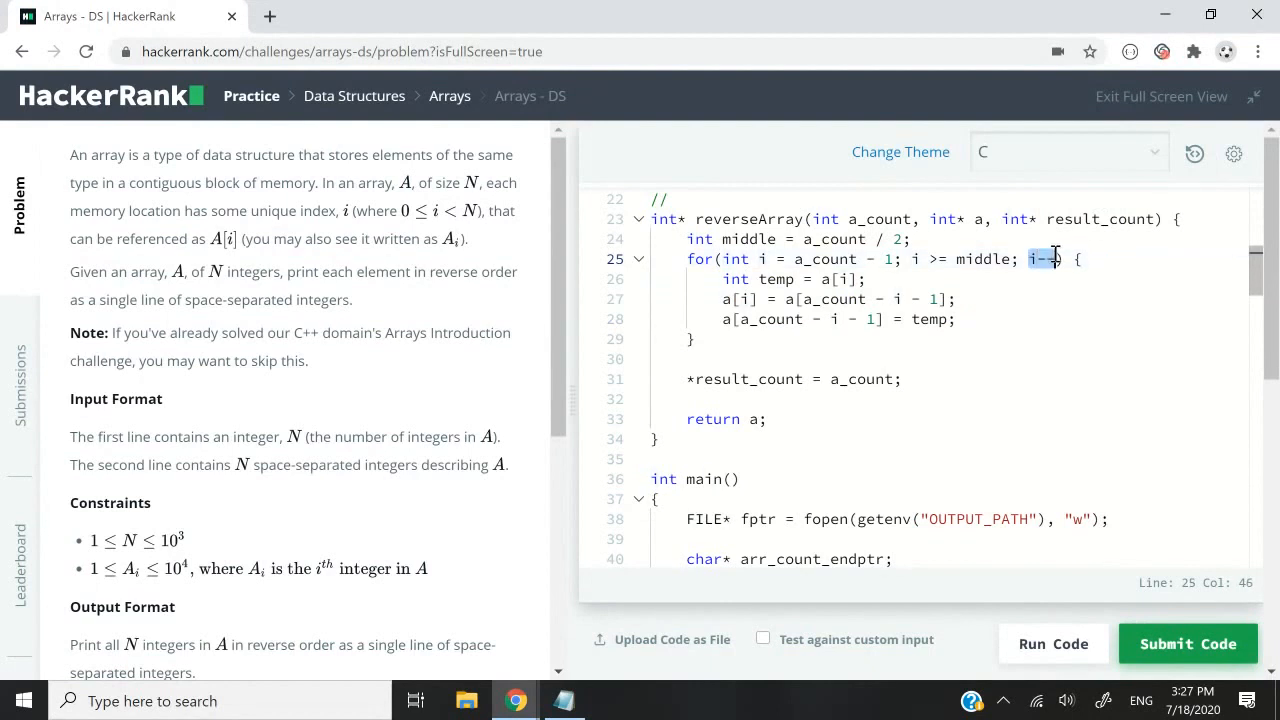
{"action": "left_click", "coordinate": [800, 298]}
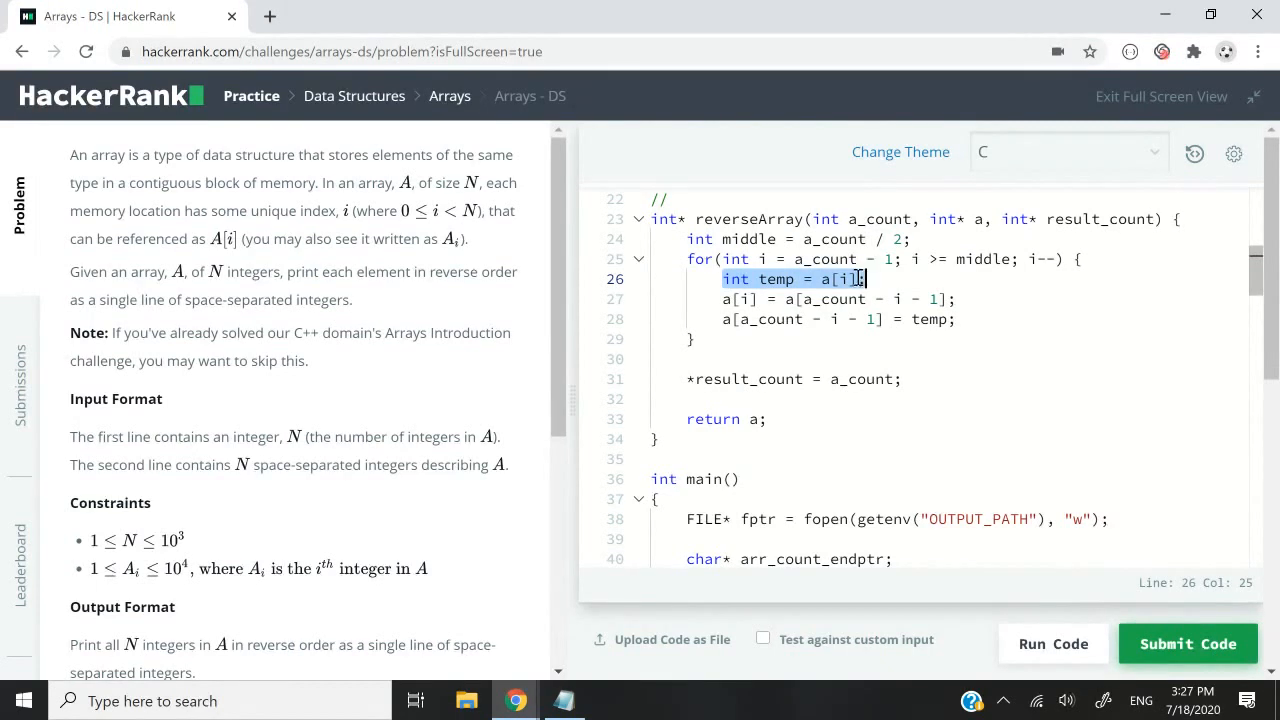
{"action": "left_click", "coordinate": [840, 280]}
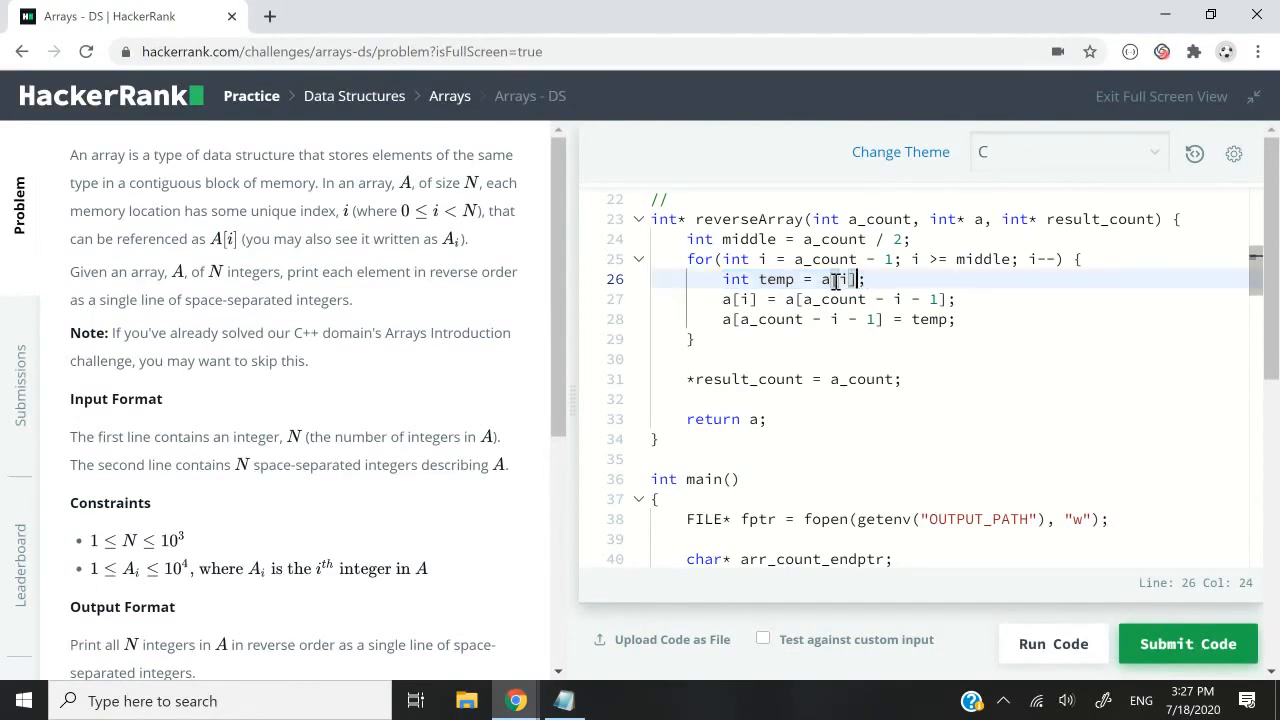
{"action": "left_click", "coordinate": [722, 300]}
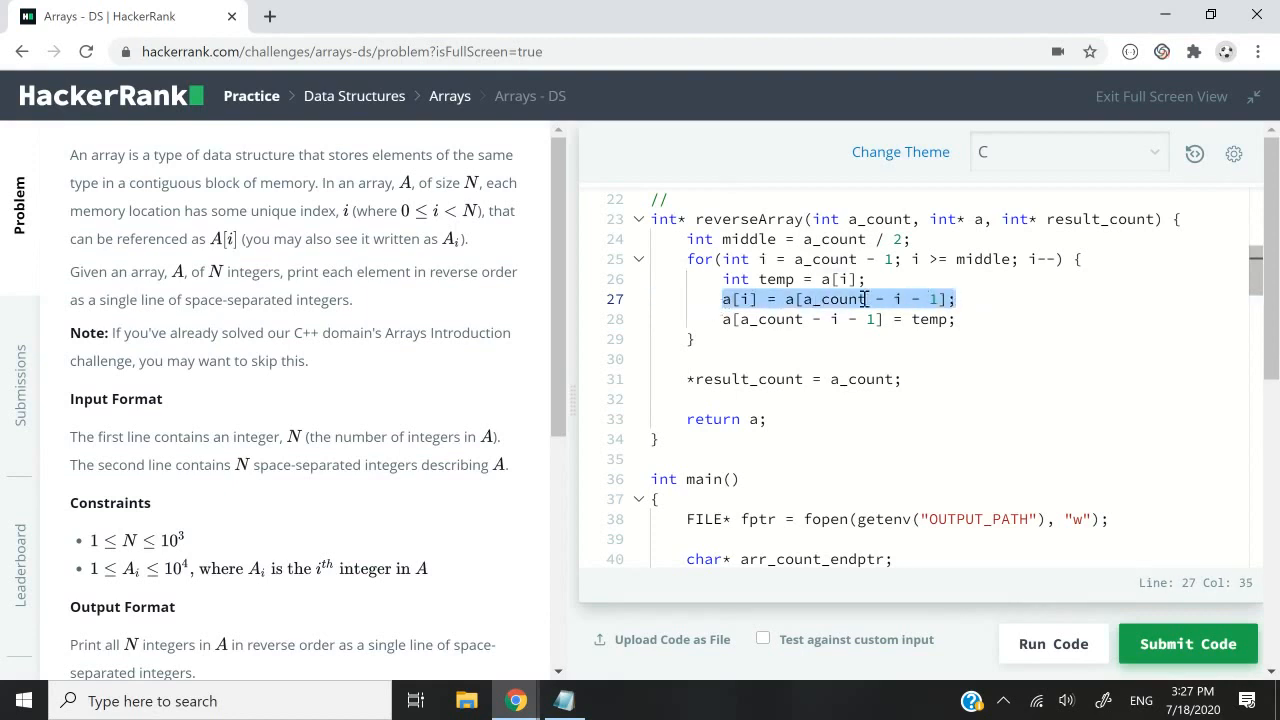
{"action": "left_click", "coordinate": [832, 280]}
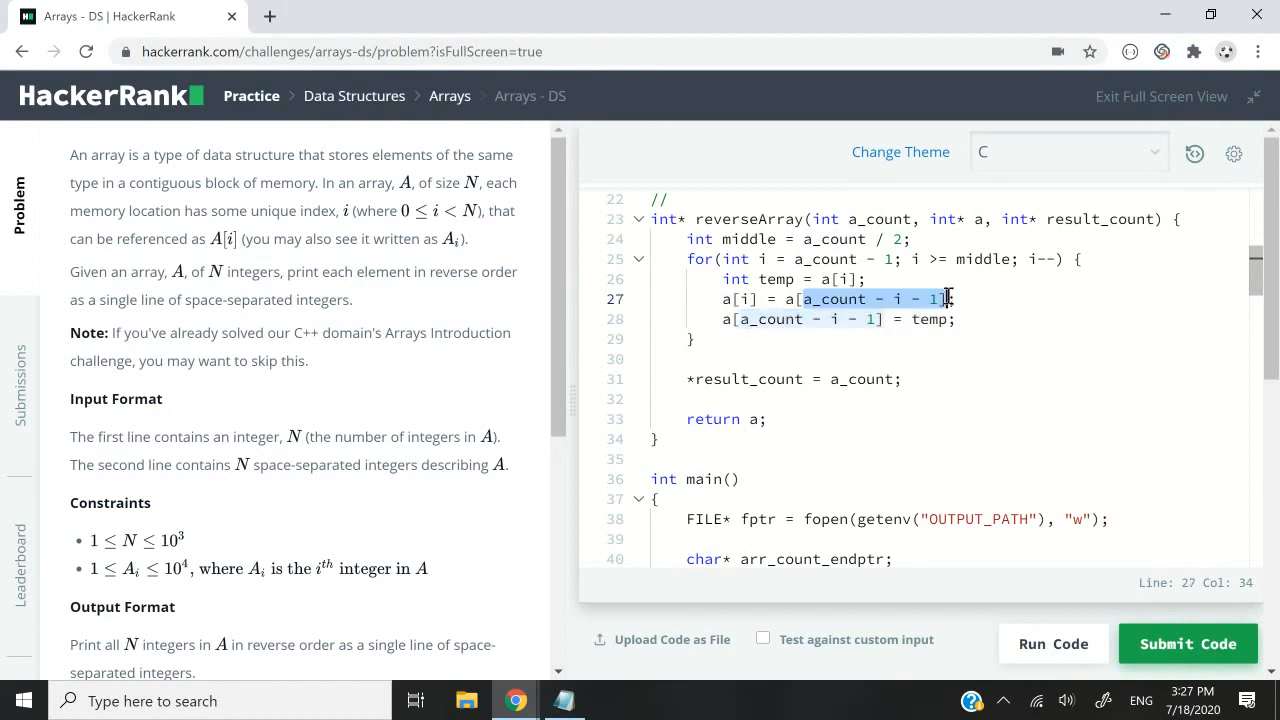
{"action": "key", "text": "Left"}
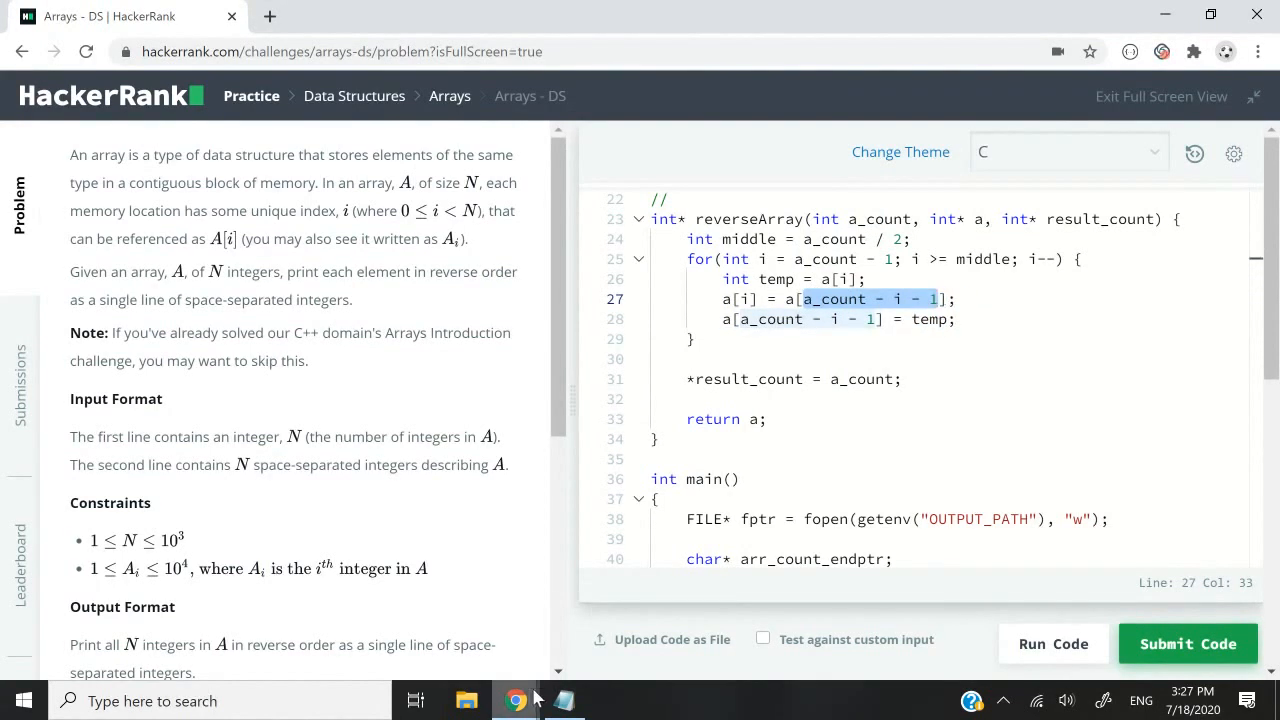
- Write '// Index 6: Swap with Index a_count - i - 1' after the first row and evaluate it to 0
{"action": "left_click", "coordinate": [564, 700]}
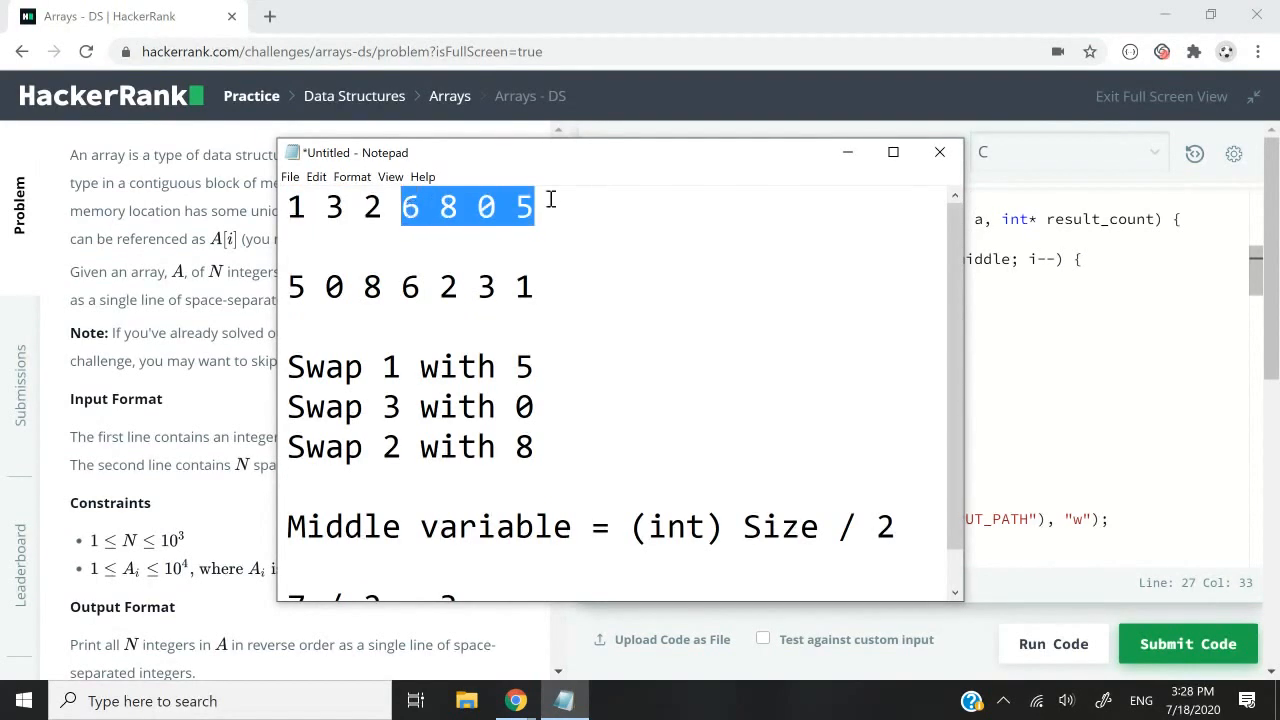
{"action": "left_click", "coordinate": [560, 206]}
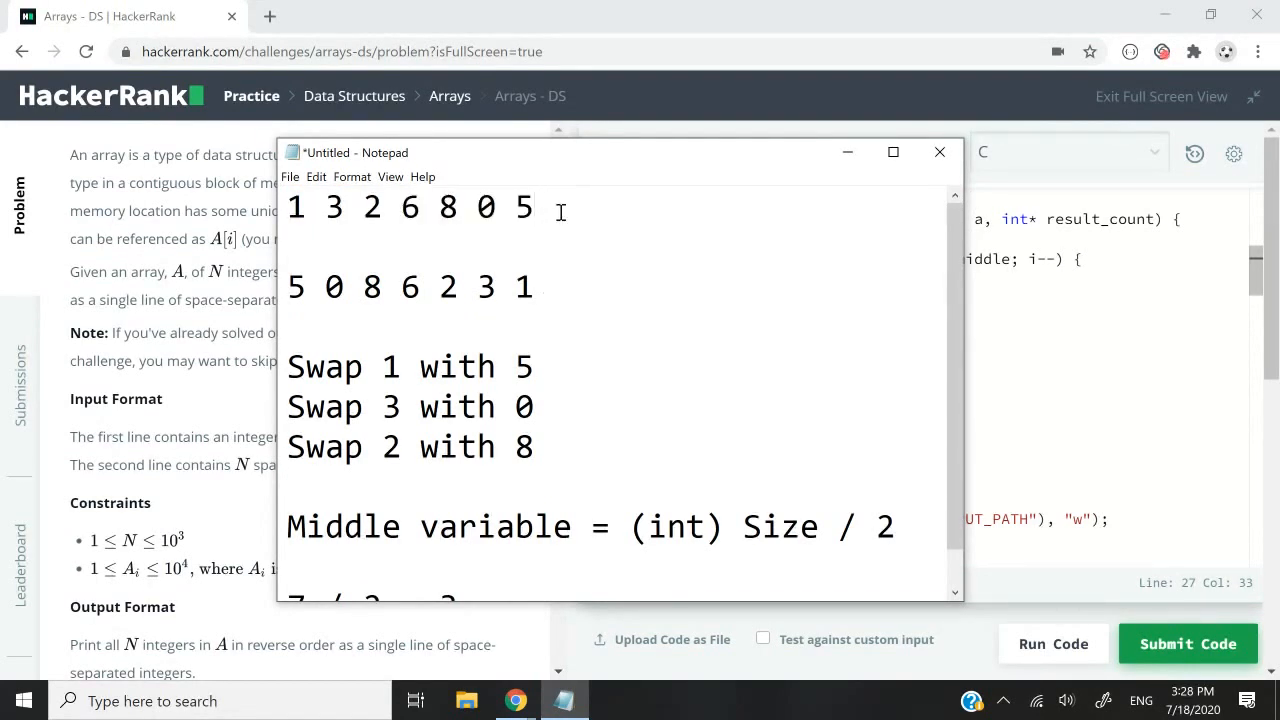
{"action": "type", "text": "// Index"}
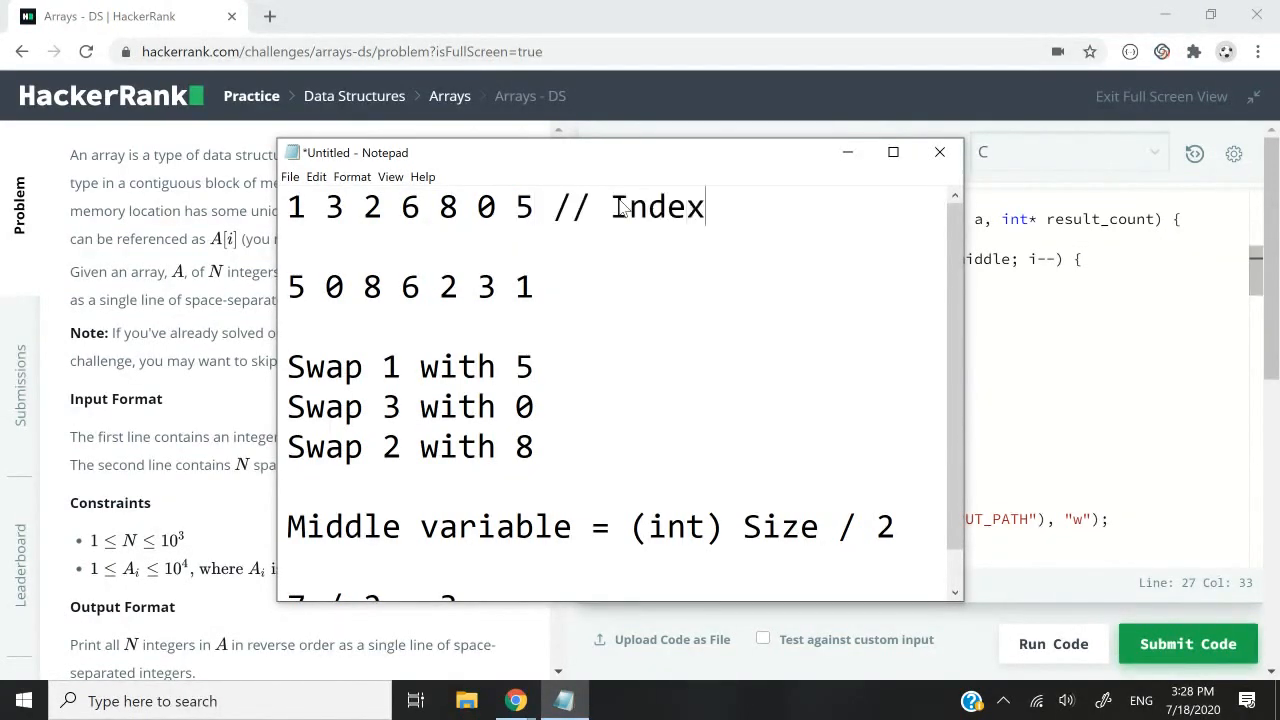
{"action": "type", "text": "6"}
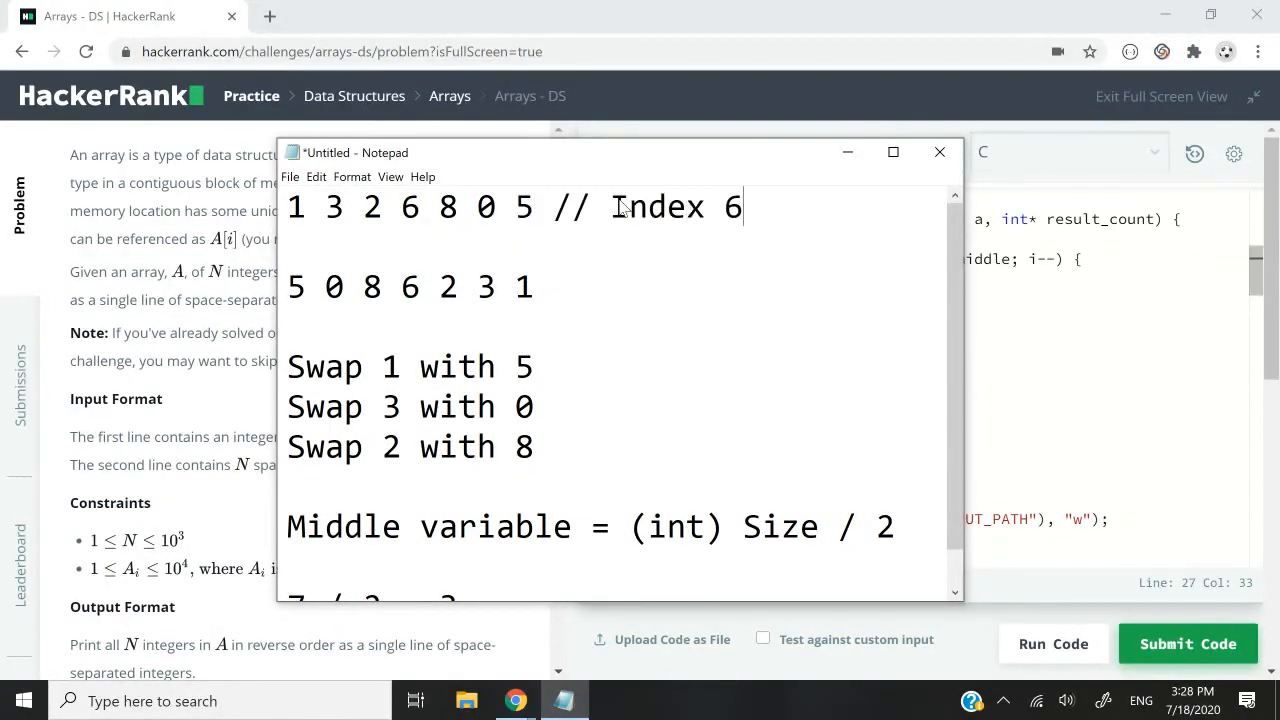
{"action": "type", "text": ": Swap with Index a_count - i - 1"}
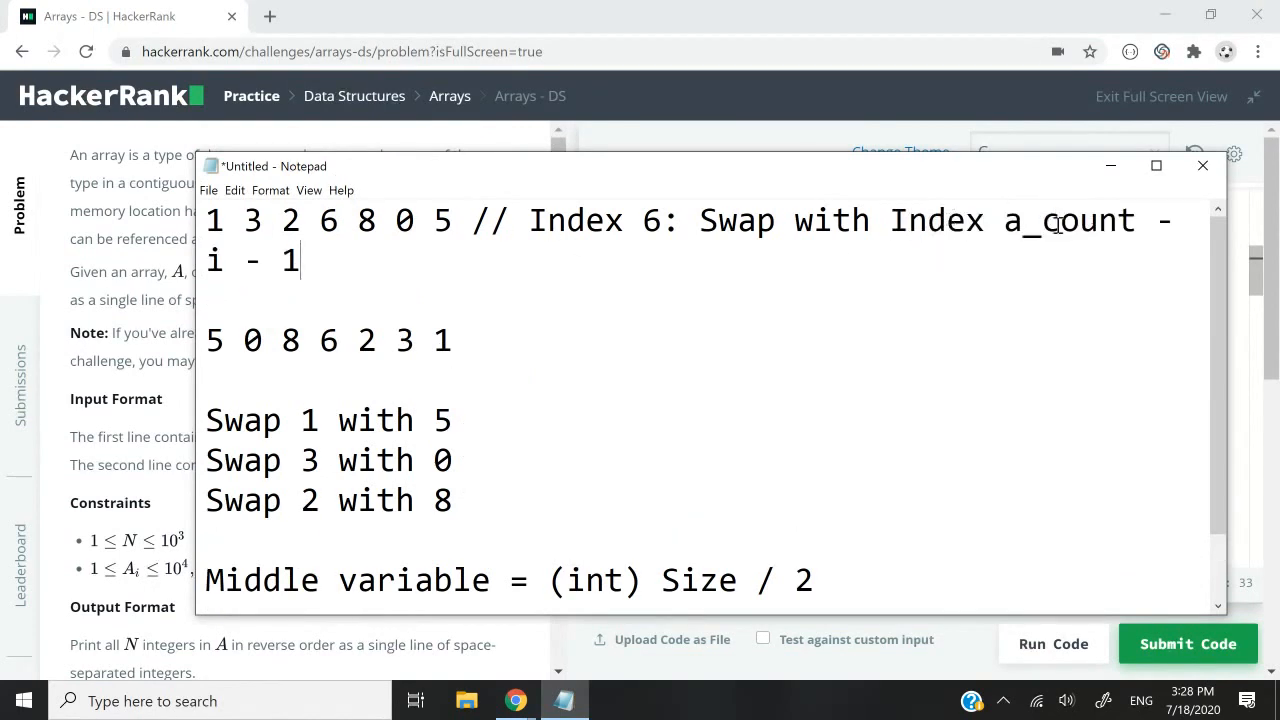
{"action": "mouse_move", "coordinate": [190, 282]}
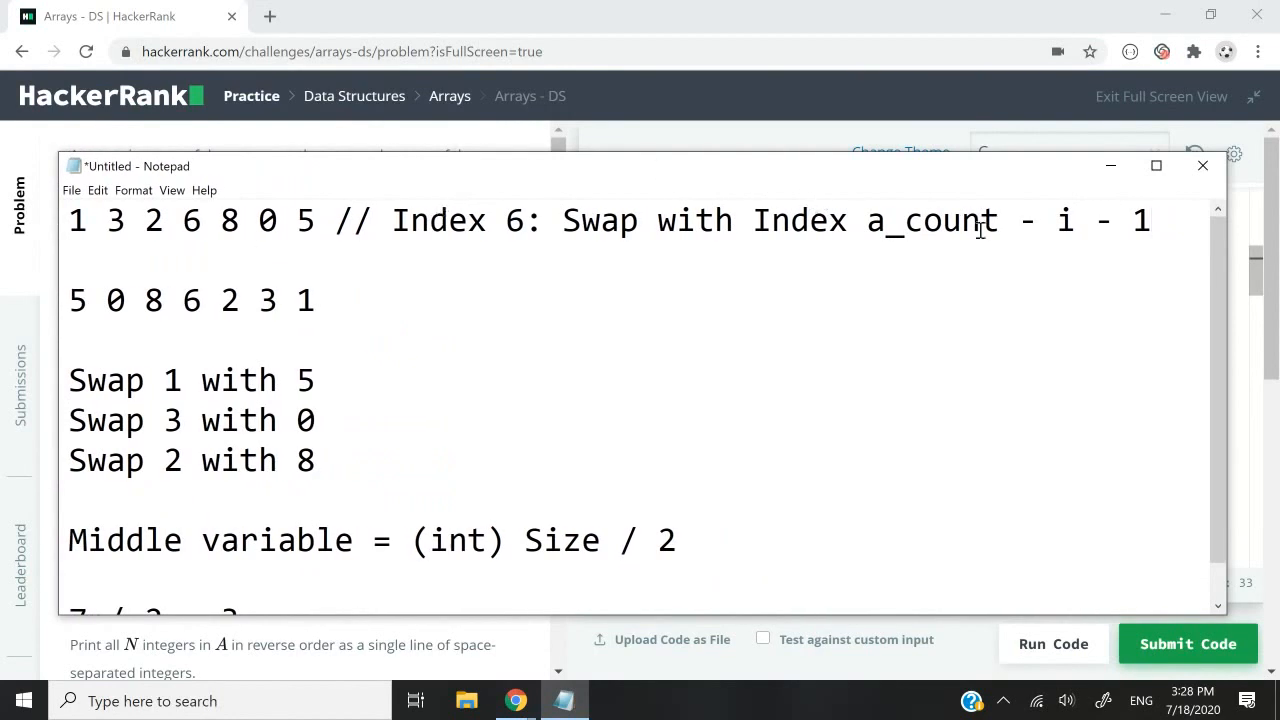
{"action": "double_click", "coordinate": [930, 220]}
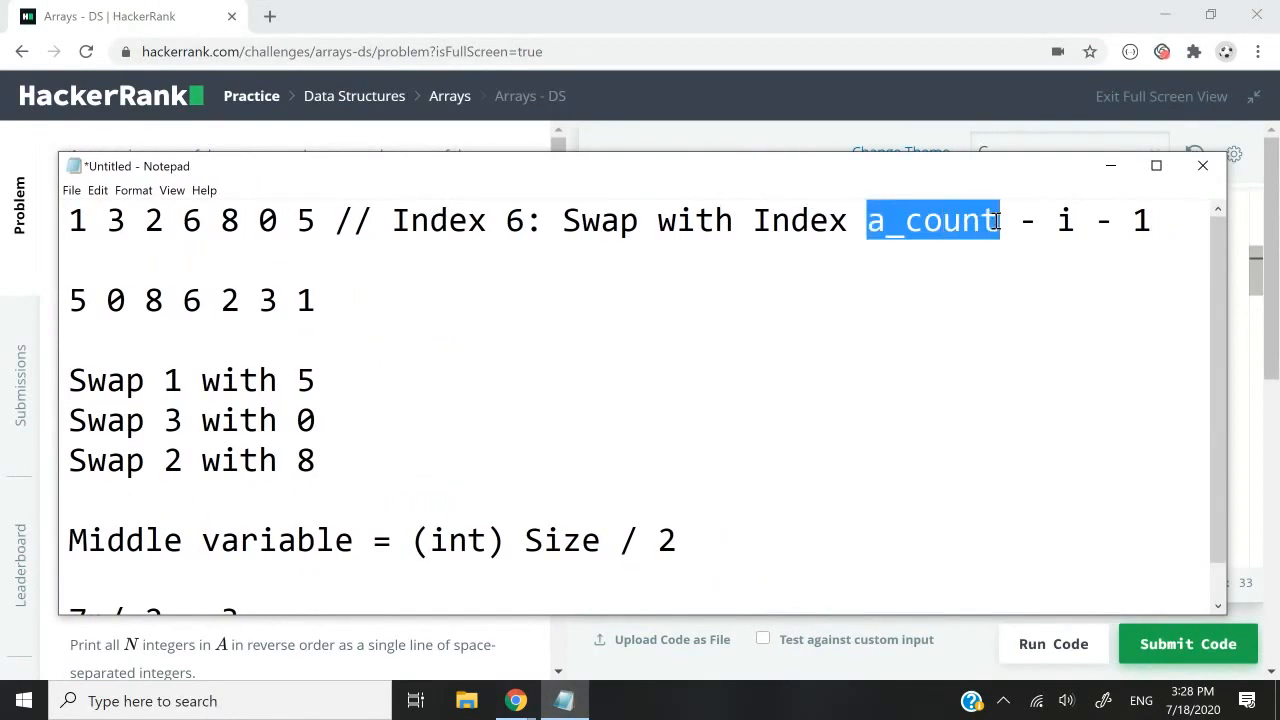
{"action": "type", "text": "7"}
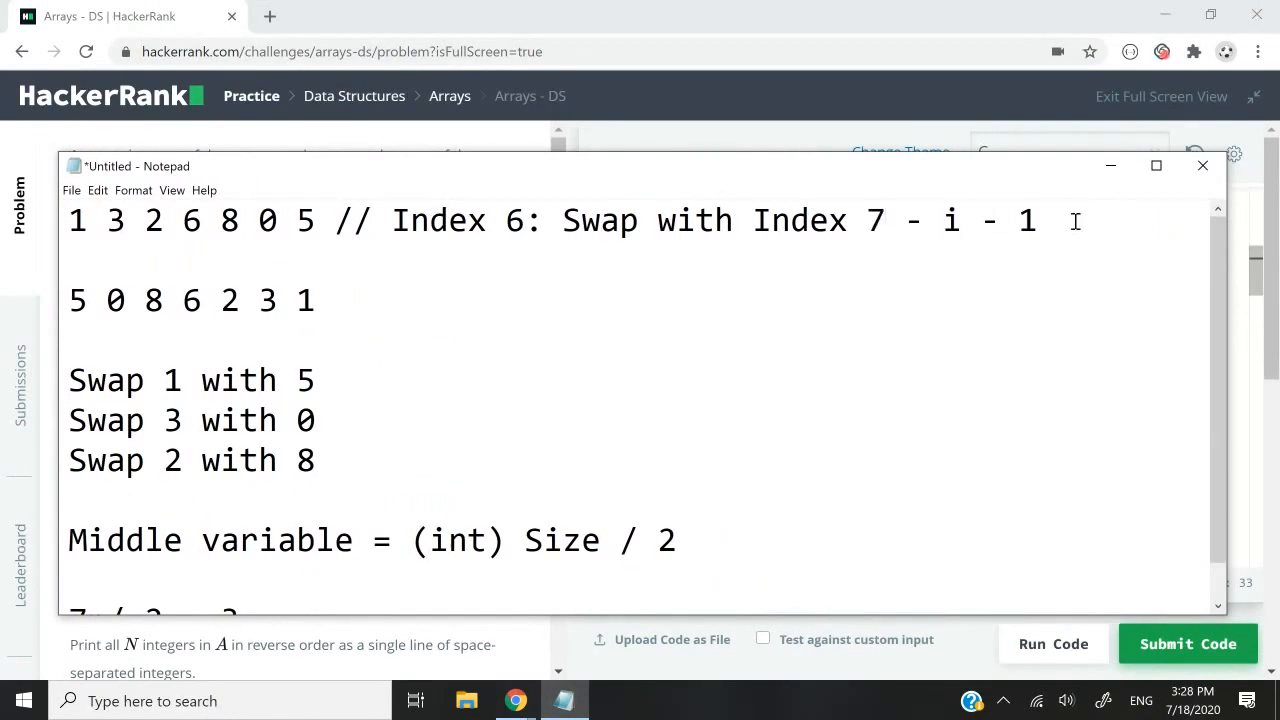
{"action": "type", "text": "6"}
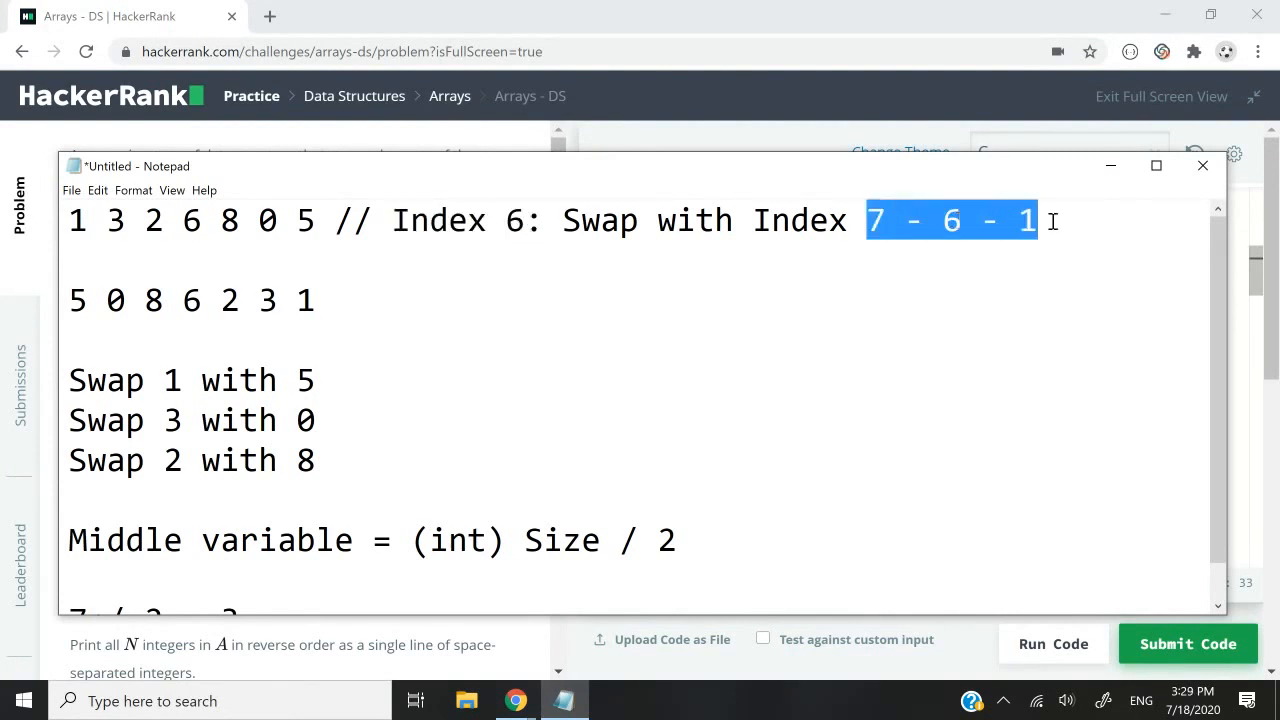
{"action": "type", "text": "0"}
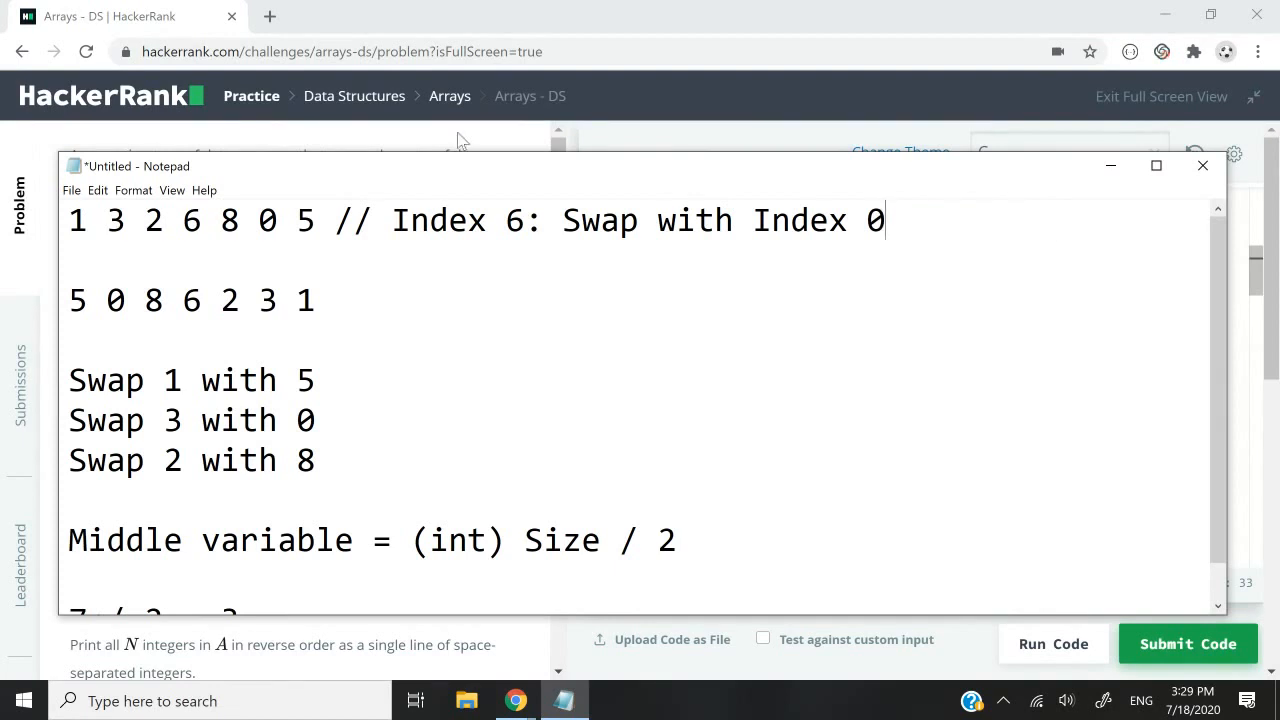
- Rework the comment for index 5, evaluating 7 - 5 - 1 to swap with index 1, and point out element 3
{"action": "double_click", "coordinate": [304, 220]}
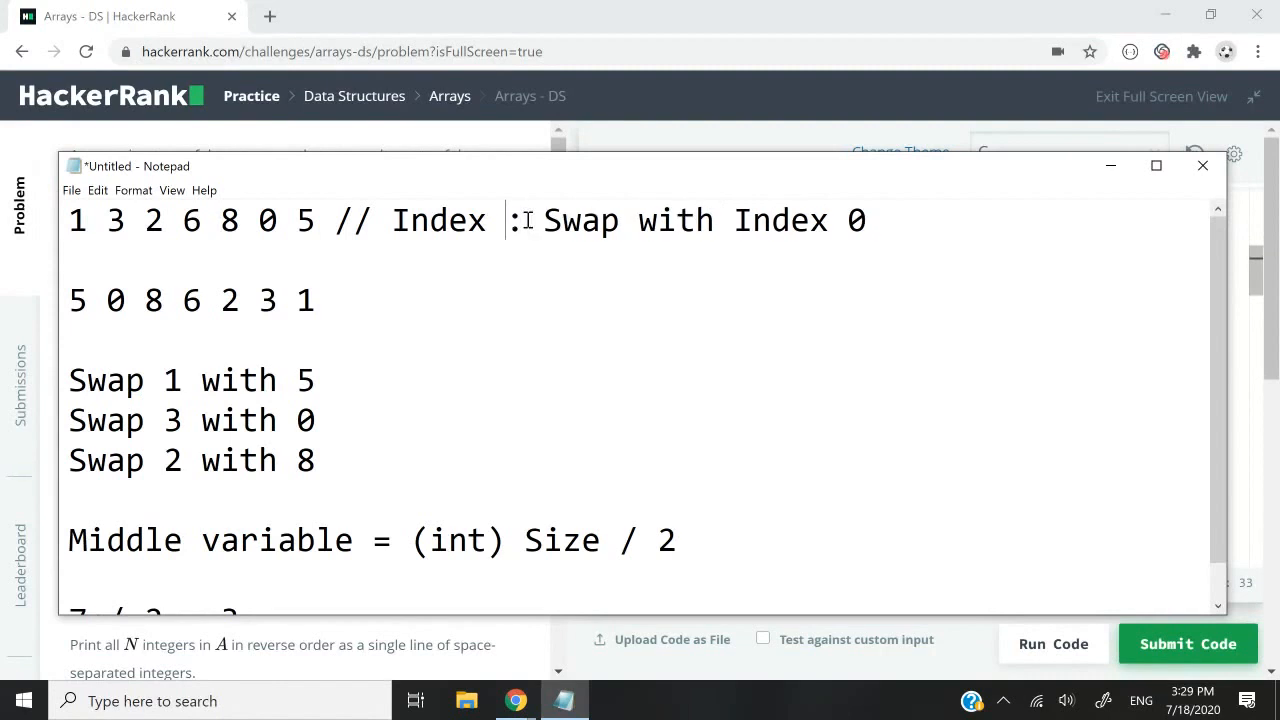
{"action": "type", "text": "5"}
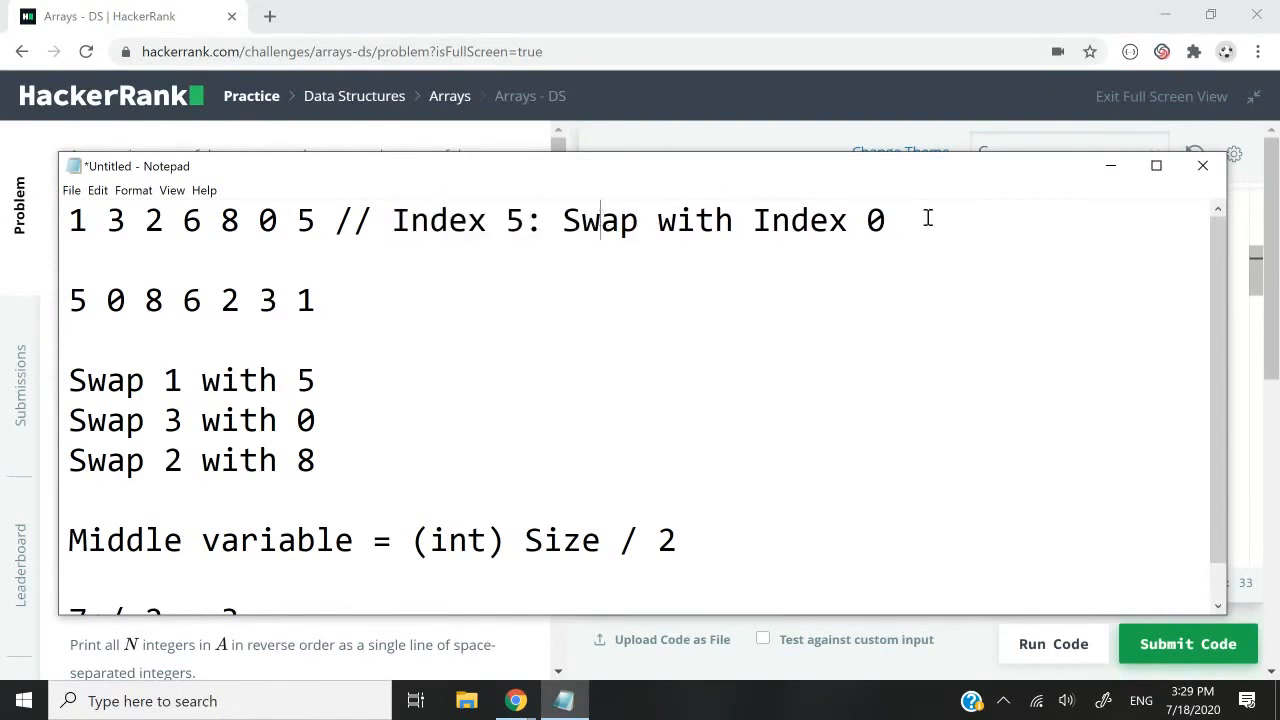
{"action": "type", "text": "a_count - i - 1"}
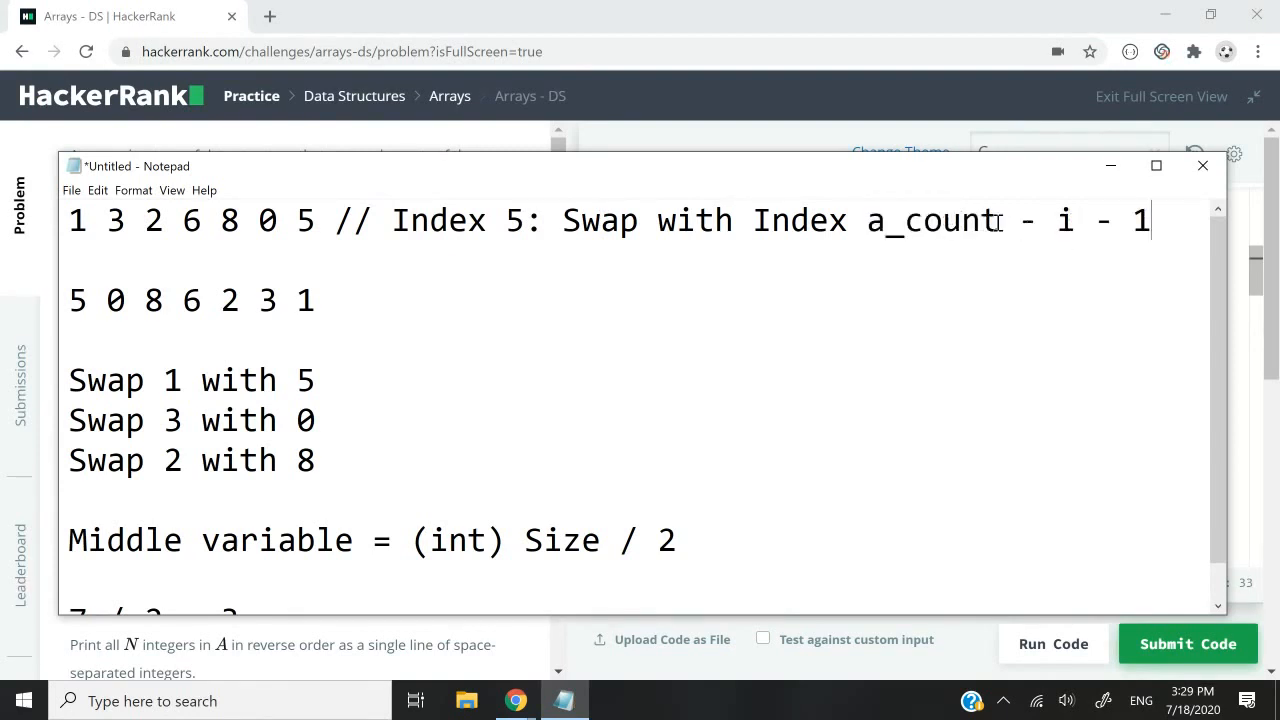
{"action": "type", "text": "7"}
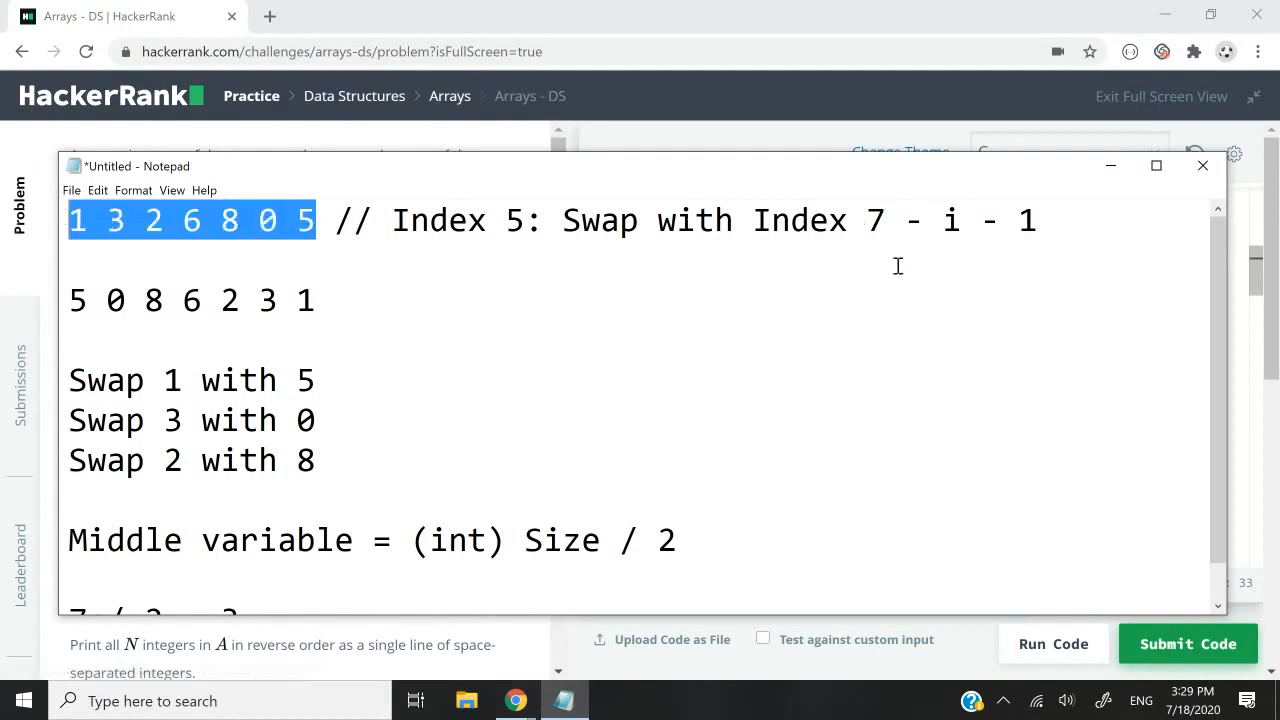
{"action": "left_click", "coordinate": [540, 220]}
{"action": "type", "text": "5"}
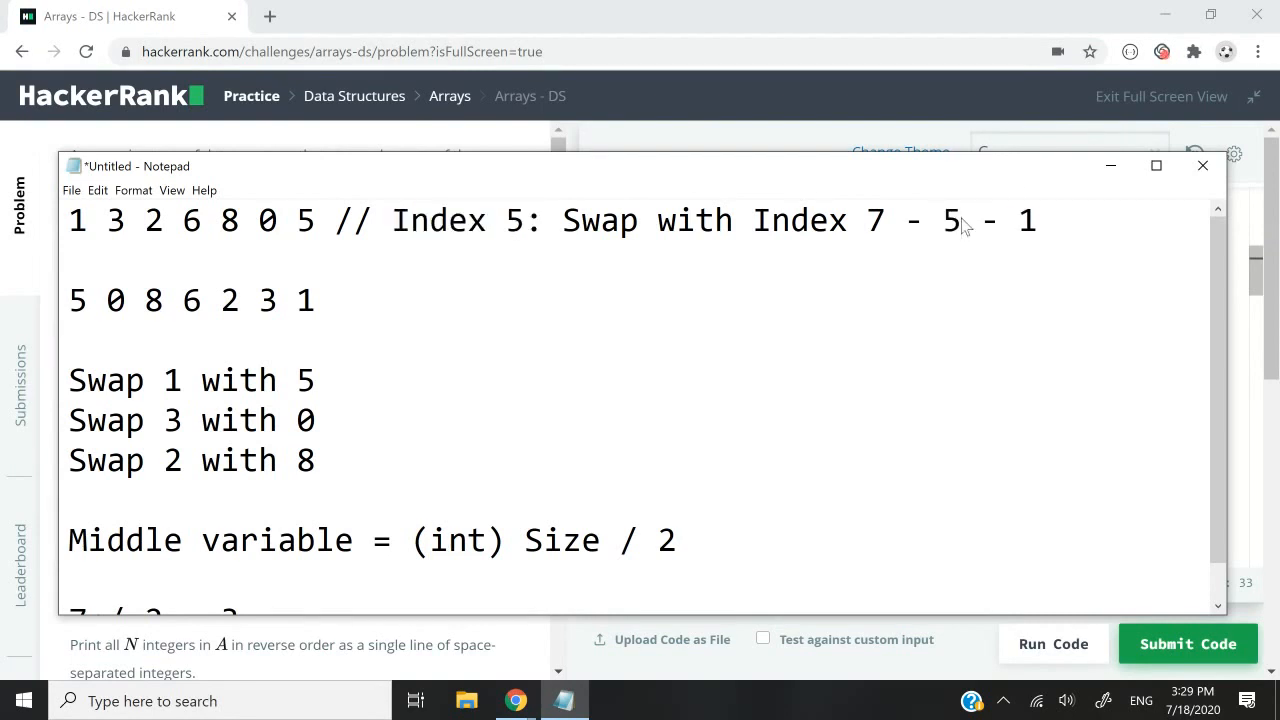
{"action": "left_click_drag", "start_coordinate": [868, 220], "coordinate": [976, 220]}
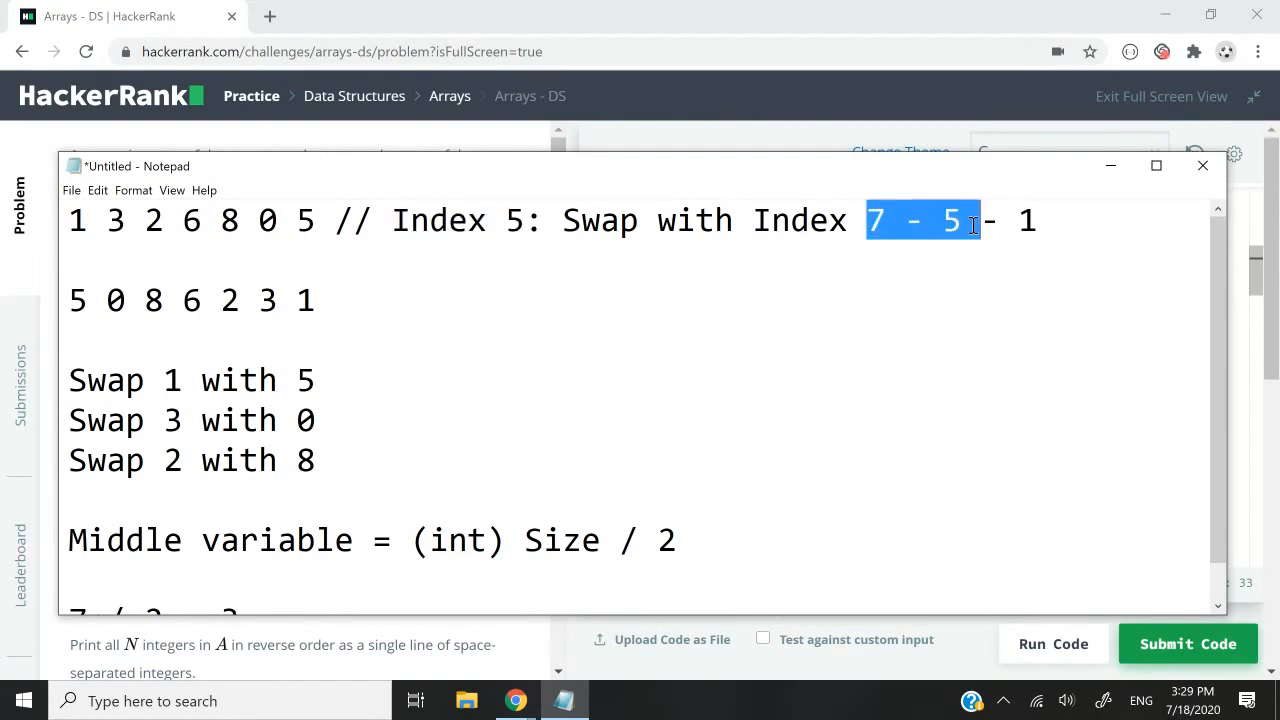
{"action": "type", "text": "2"}
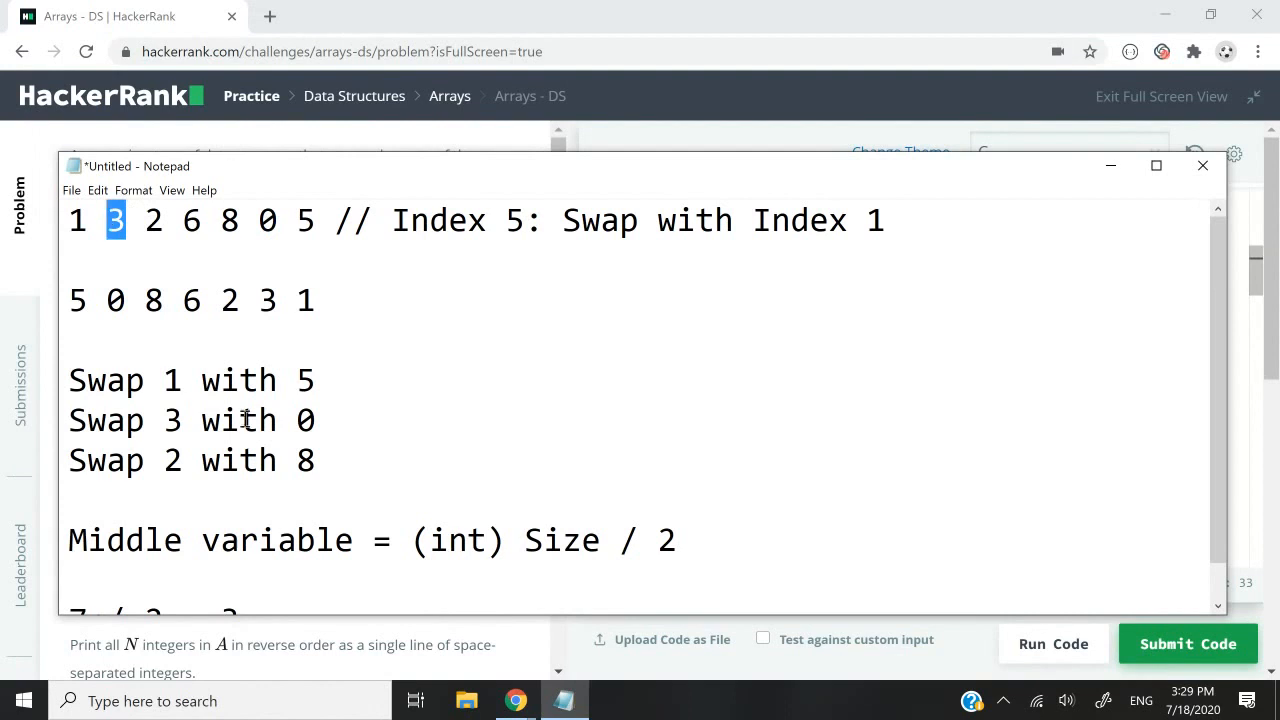
{"action": "triple_click", "coordinate": [190, 420]}
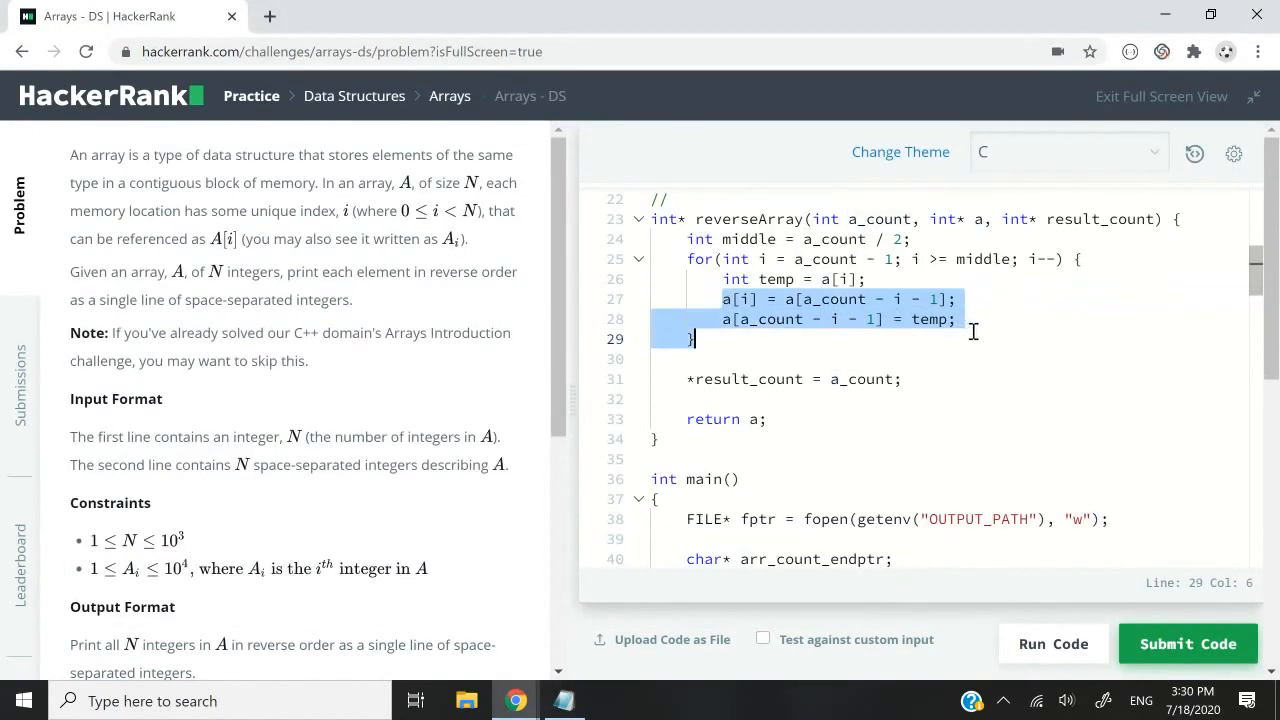
- Run the C solution against the sample test and bring up the language list
{"action": "left_click", "coordinate": [956, 318]}
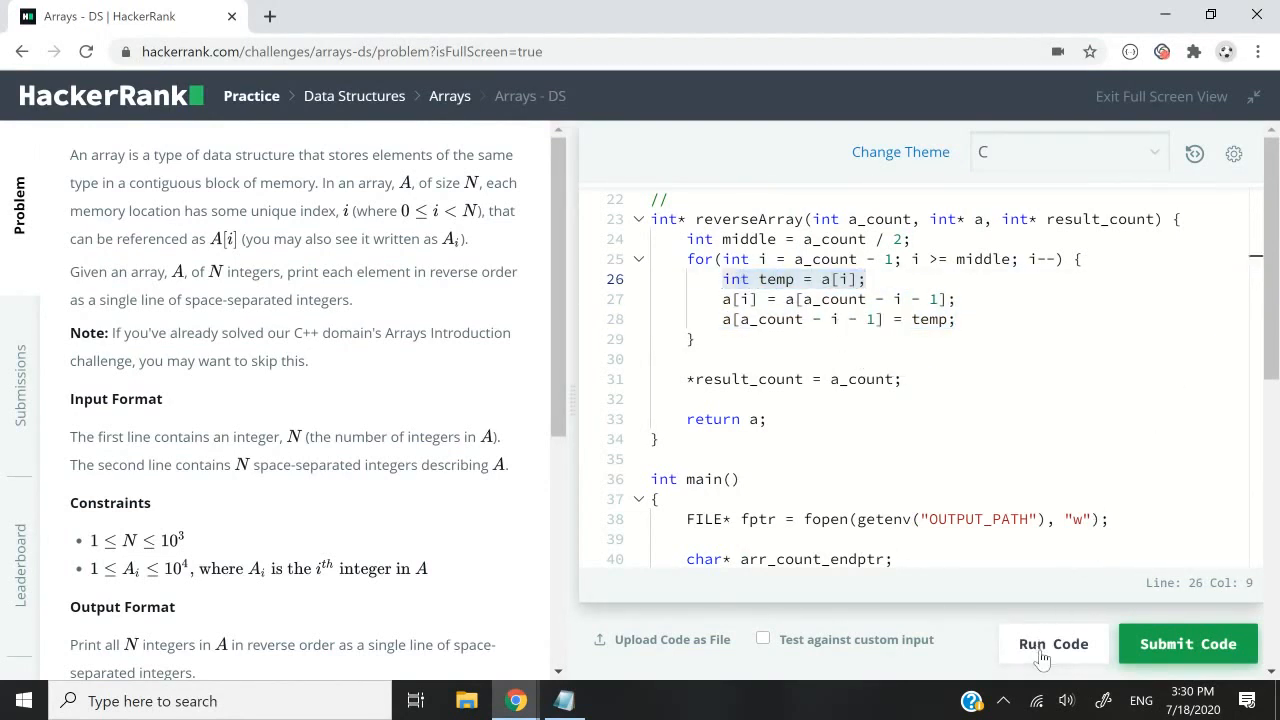
{"action": "left_click", "coordinate": [1052, 644]}
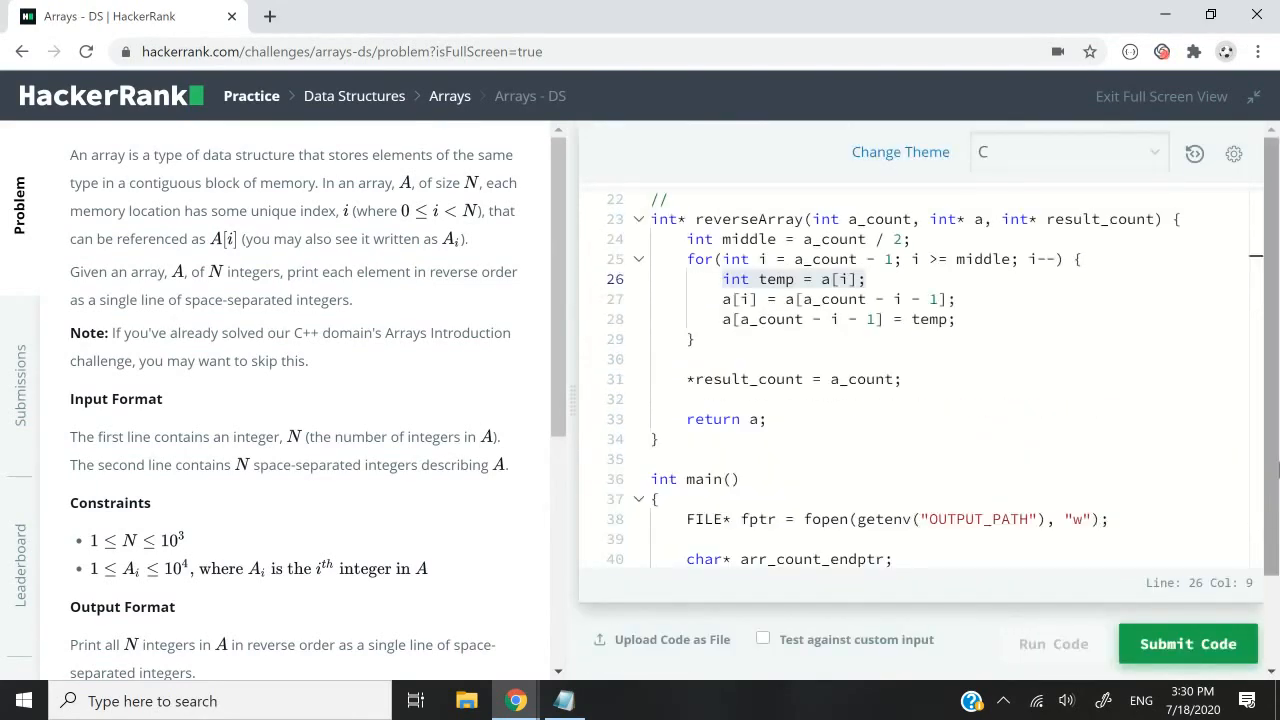
{"action": "left_click", "coordinate": [1052, 644]}
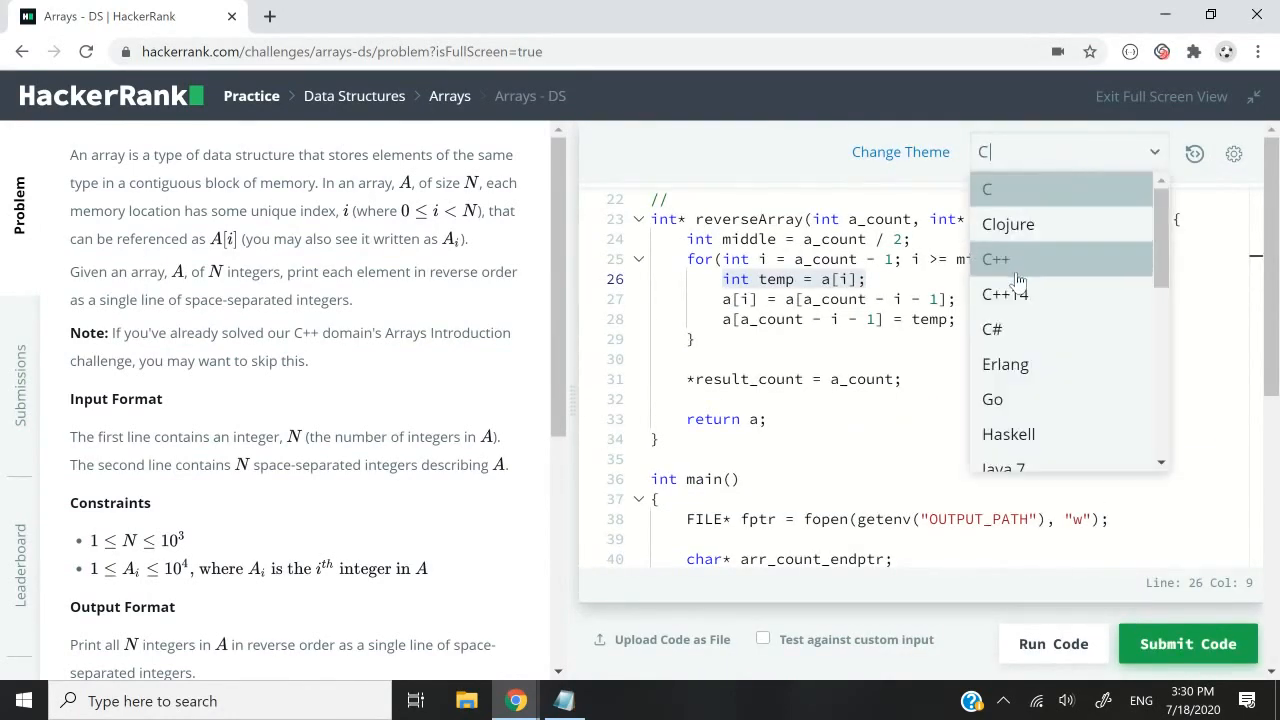
- Switch the language to C++ and review the middle = a.size() / 2 line and the first-half swap loop
{"action": "left_click", "coordinate": [996, 260]}
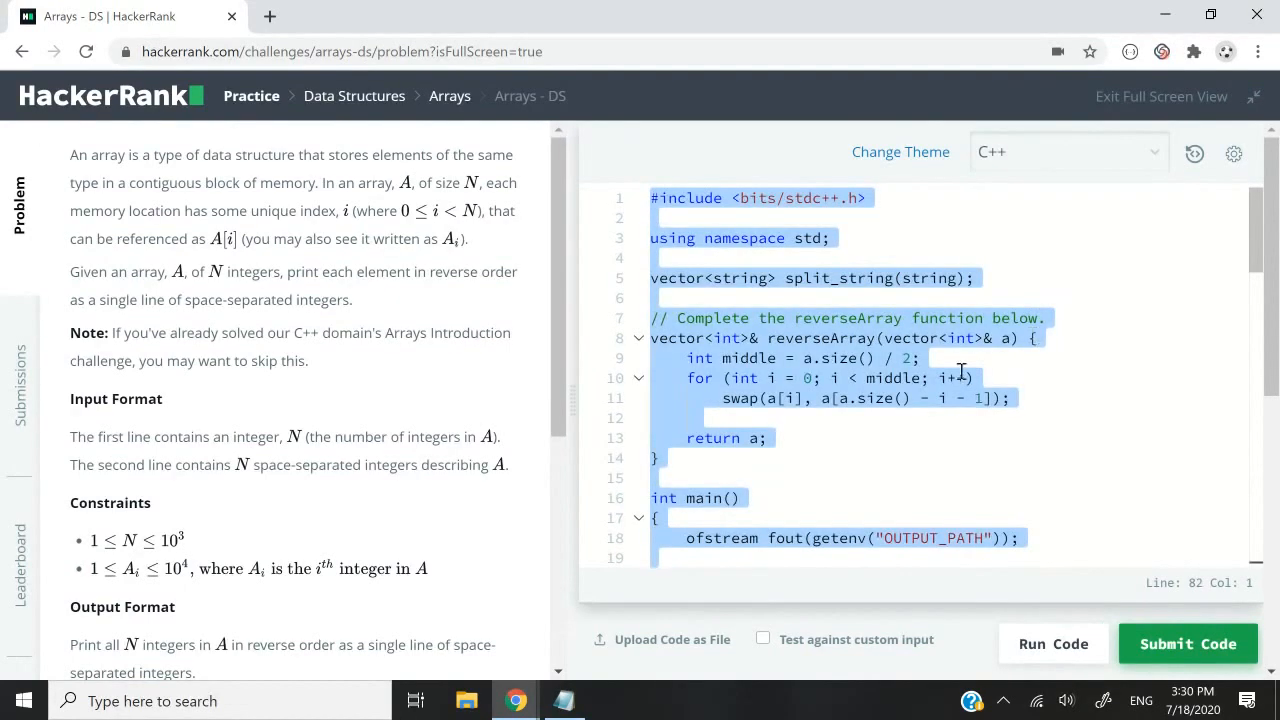
{"action": "left_click", "coordinate": [700, 418]}
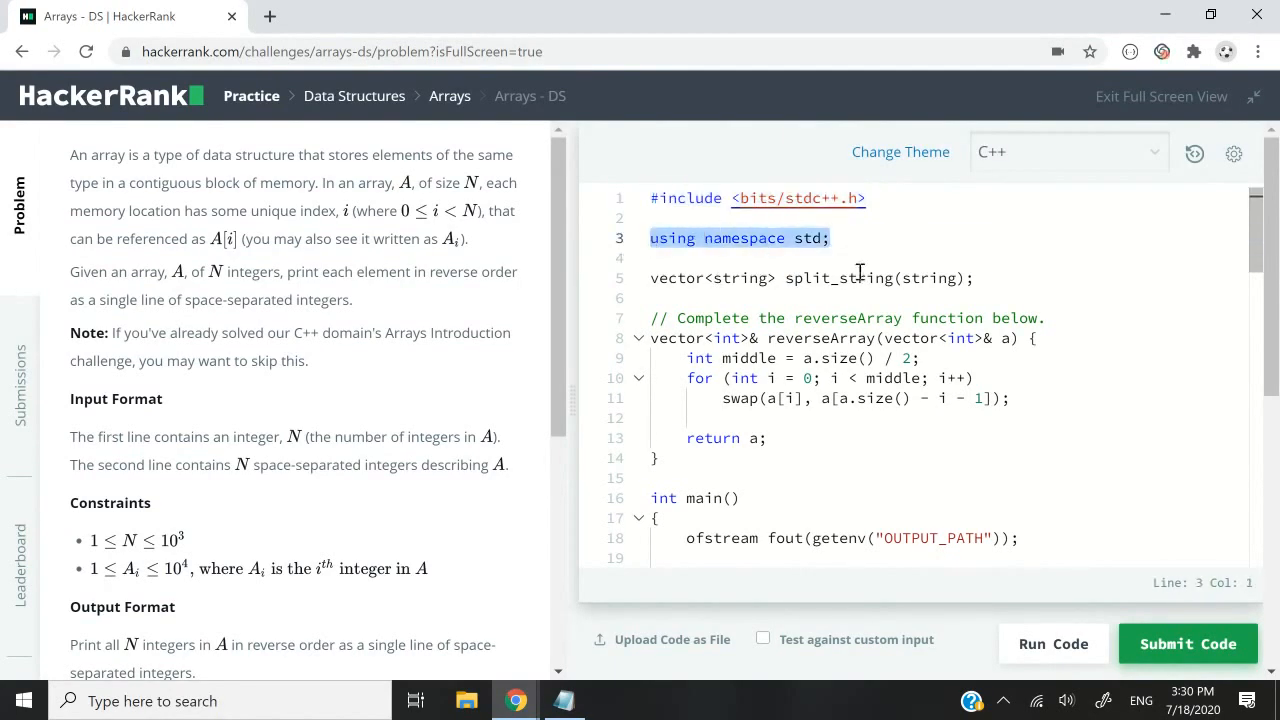
{"action": "left_click", "coordinate": [1024, 318]}
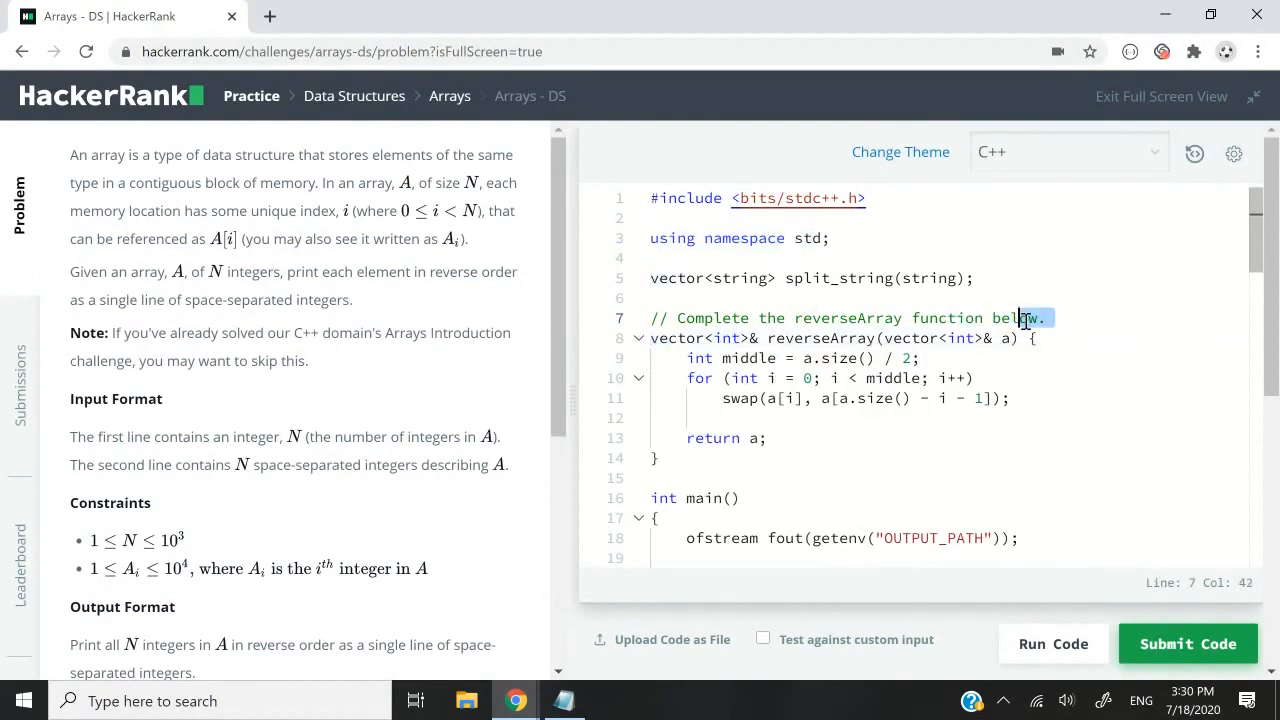
{"action": "left_click", "coordinate": [688, 358]}
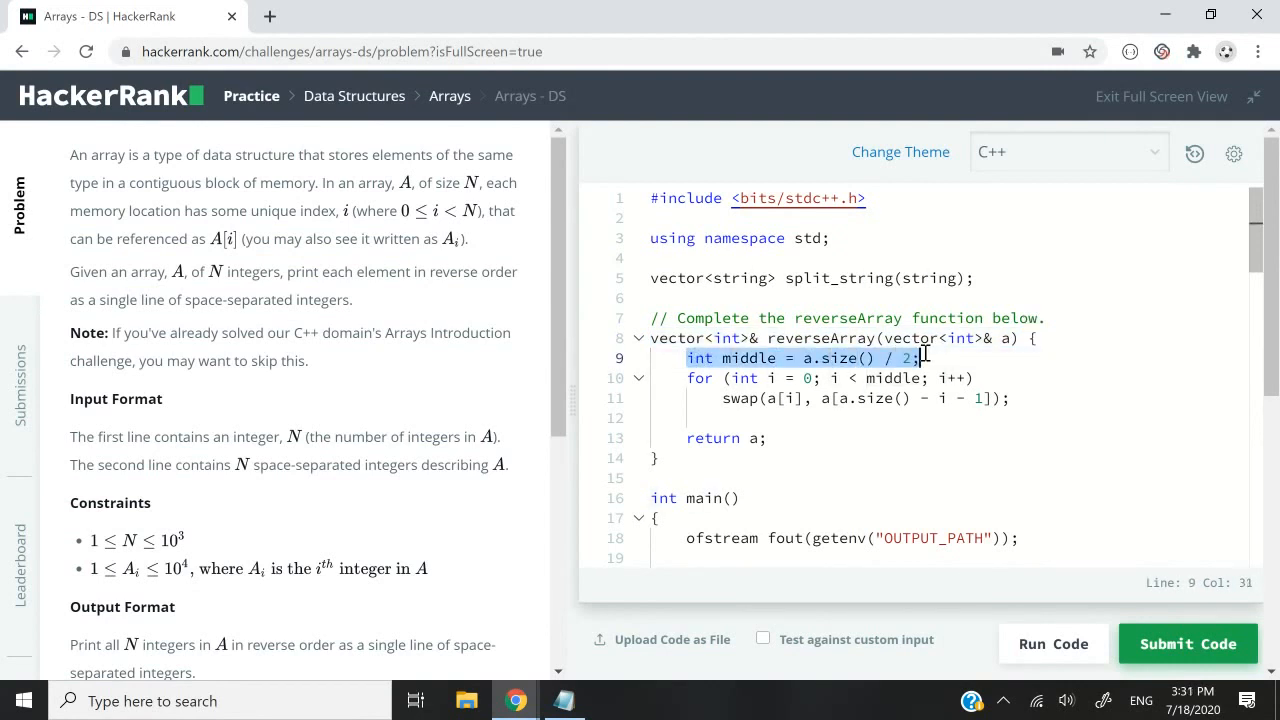
{"action": "left_click", "coordinate": [804, 358]}
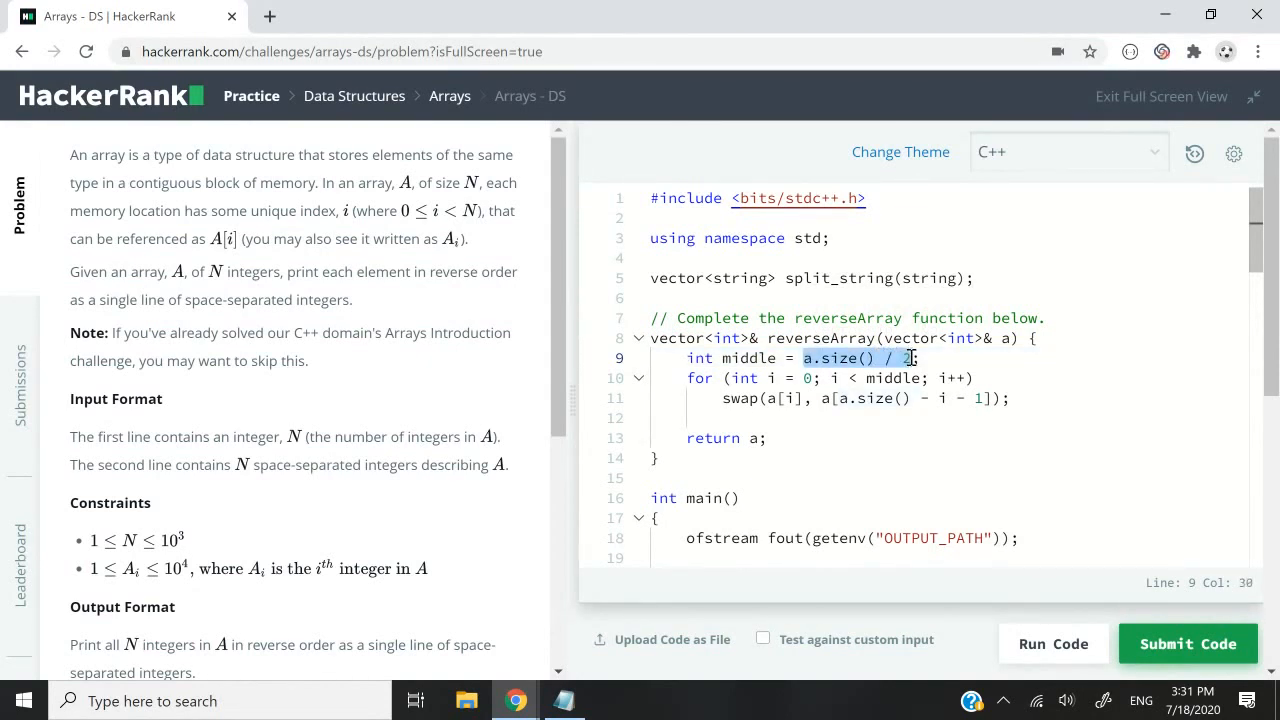
{"action": "double_click", "coordinate": [748, 358]}
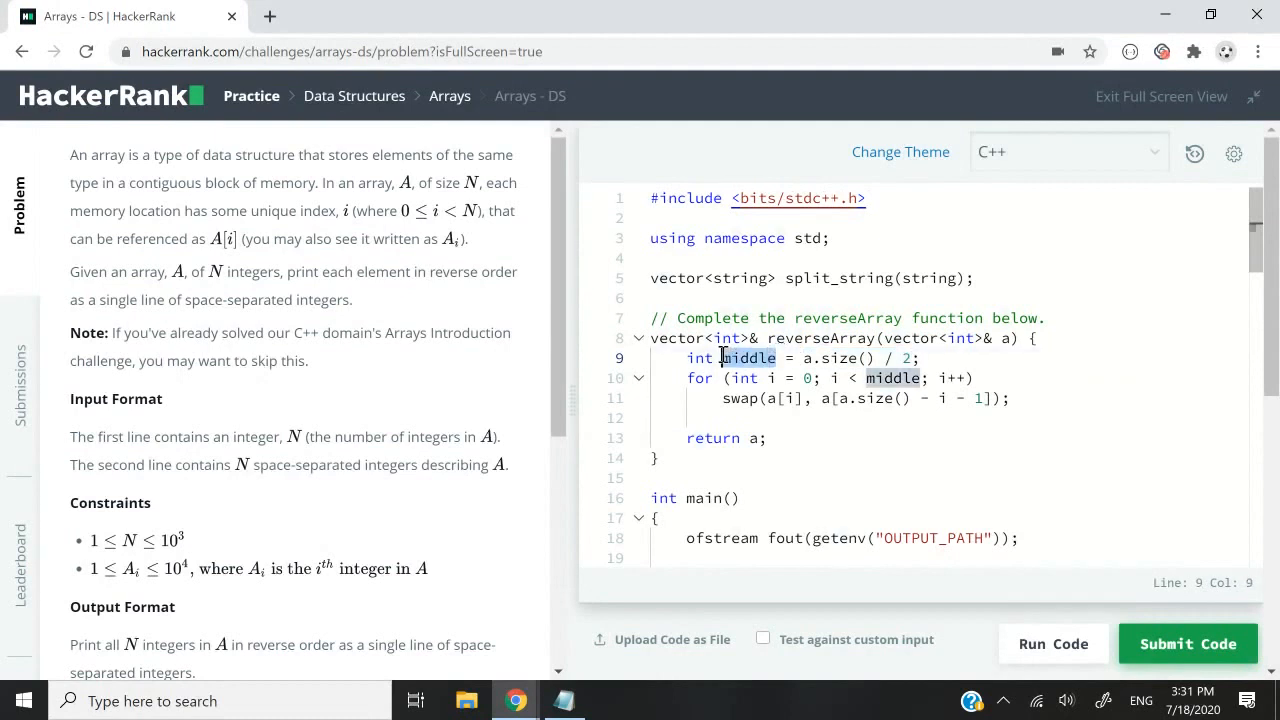
{"action": "left_click", "coordinate": [684, 378]}
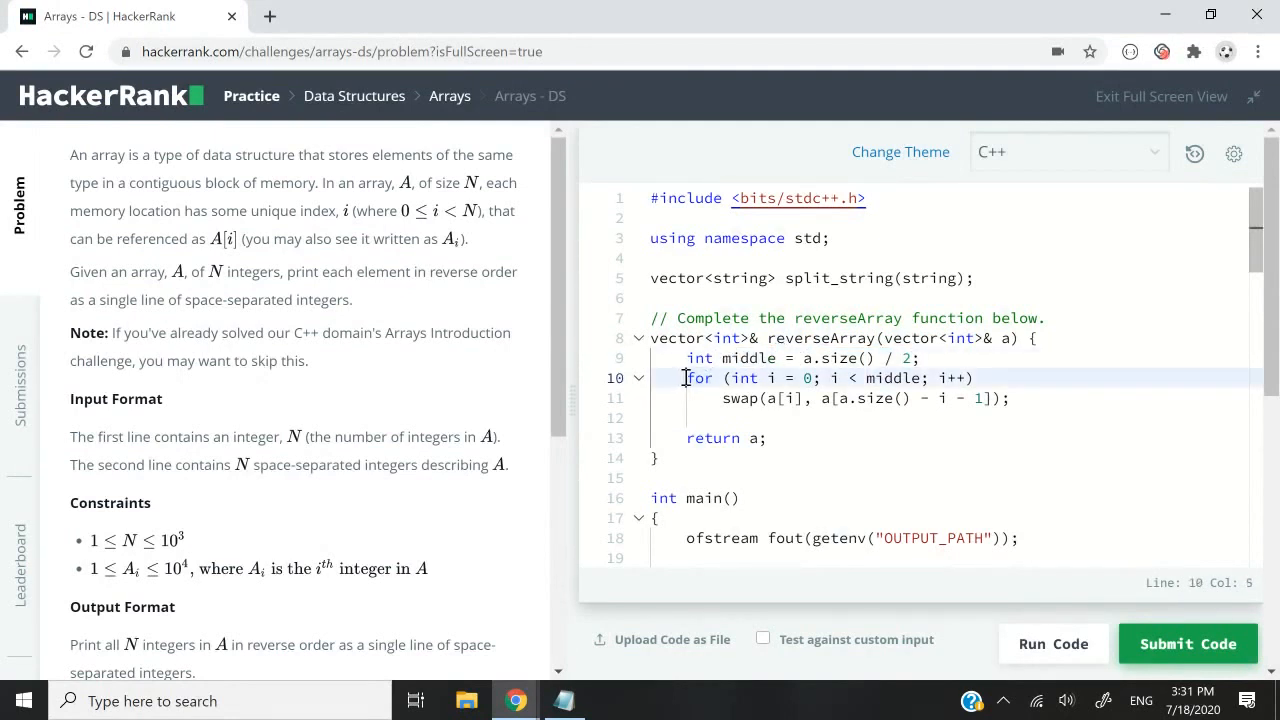
{"action": "left_click_drag", "start_coordinate": [684, 378], "coordinate": [1012, 398]}
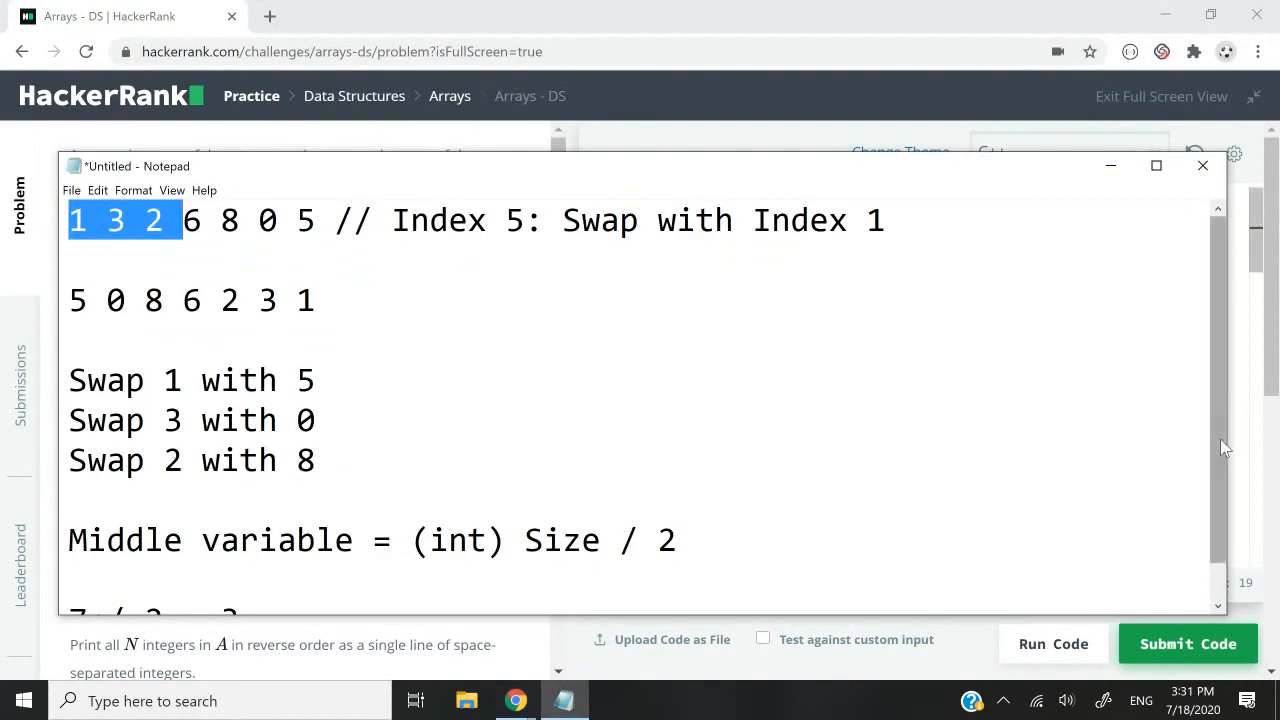
- Highlight the middle value and the last three numbers 8 0 5 in Notepad, then return to the C++ code
{"action": "scroll", "scroll_direction": "down", "scroll_amount": 3}
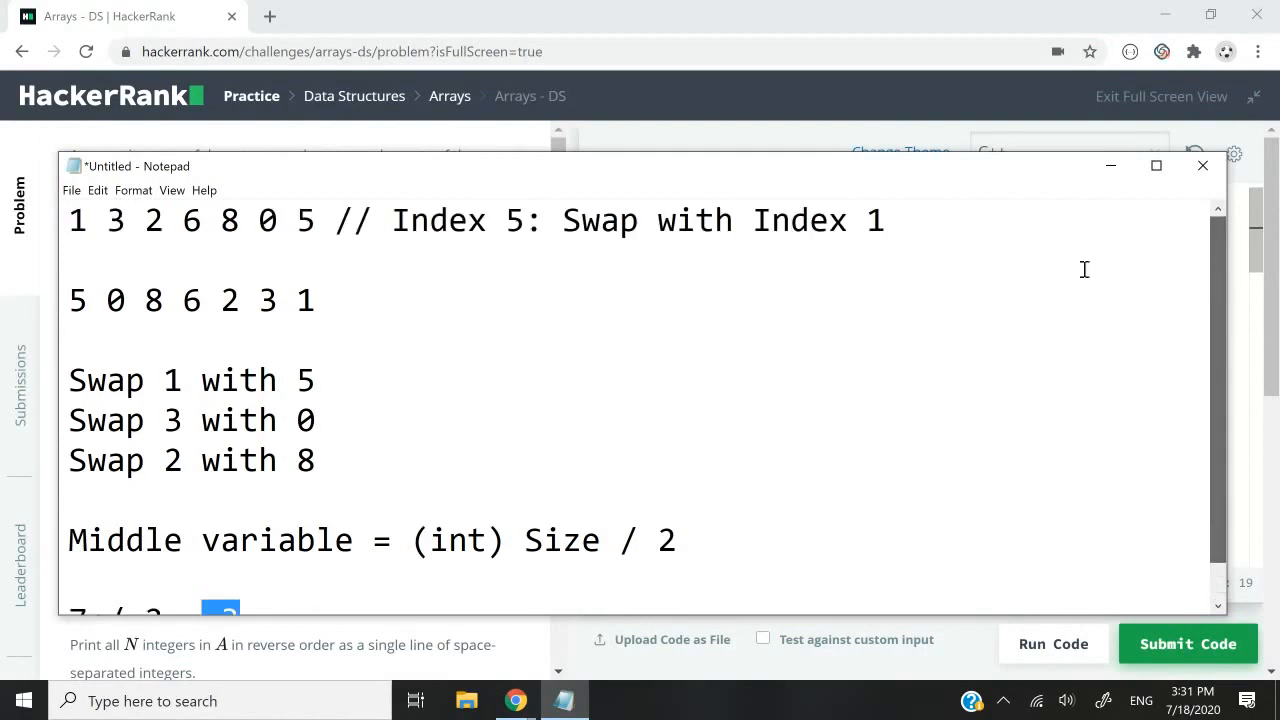
{"action": "double_click", "coordinate": [192, 220]}
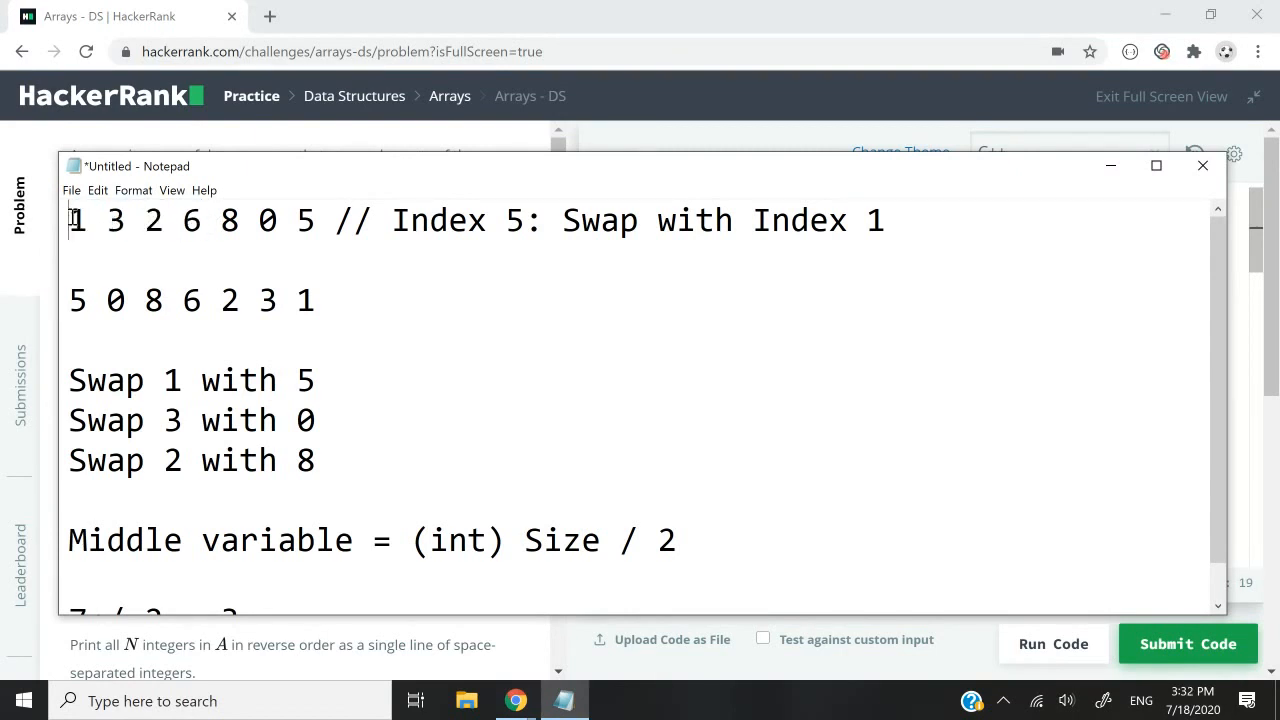
{"action": "left_click_drag", "start_coordinate": [68, 220], "coordinate": [160, 220]}
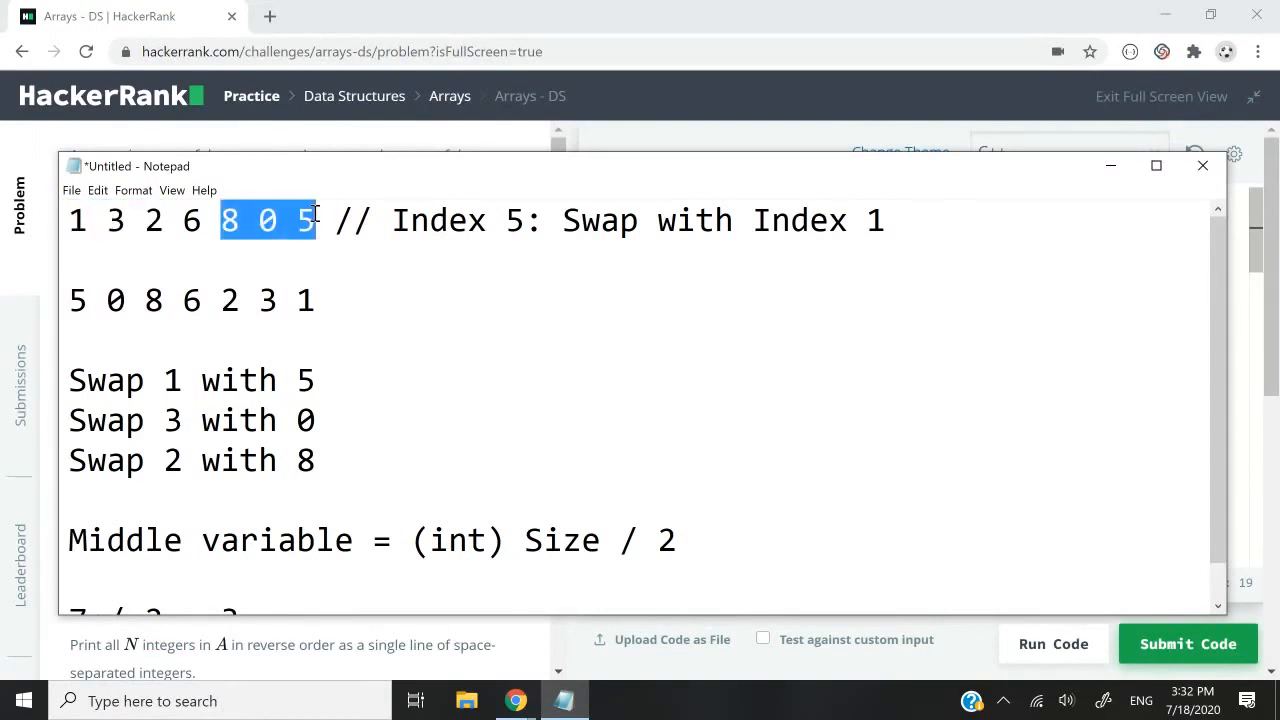
{"action": "left_click", "coordinate": [190, 220]}
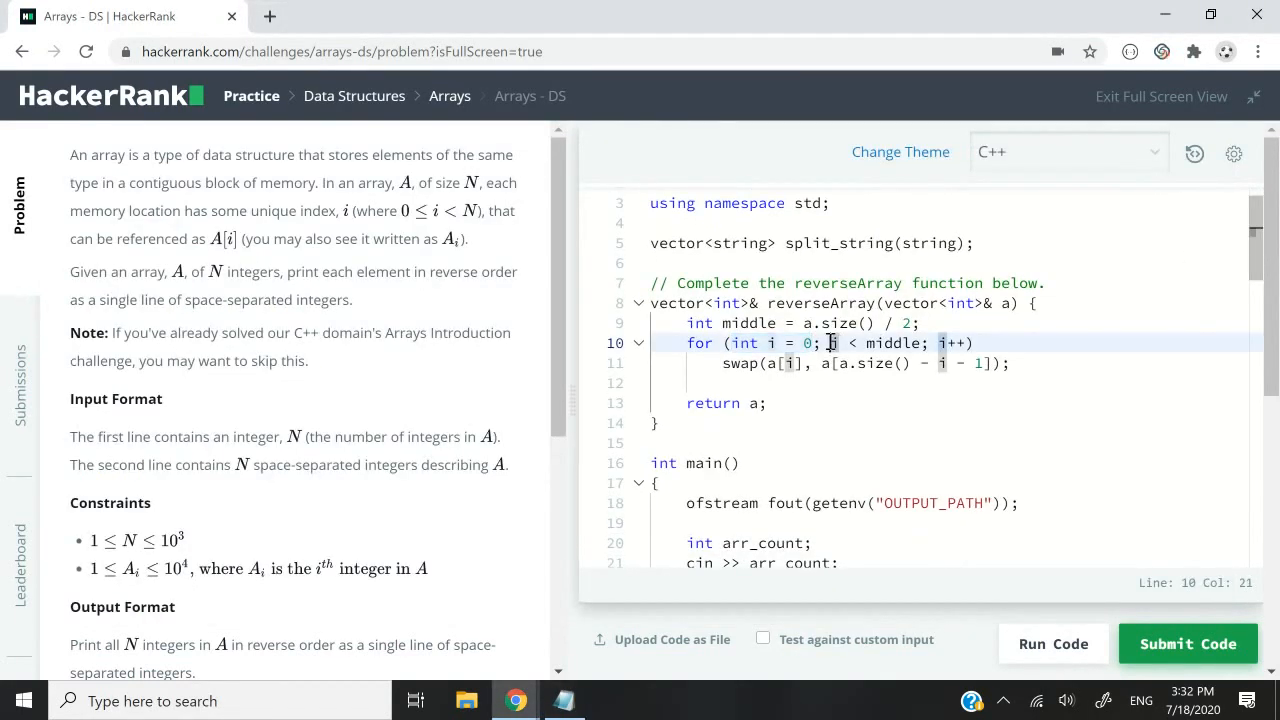
{"action": "left_click_drag", "start_coordinate": [828, 344], "coordinate": [930, 344]}
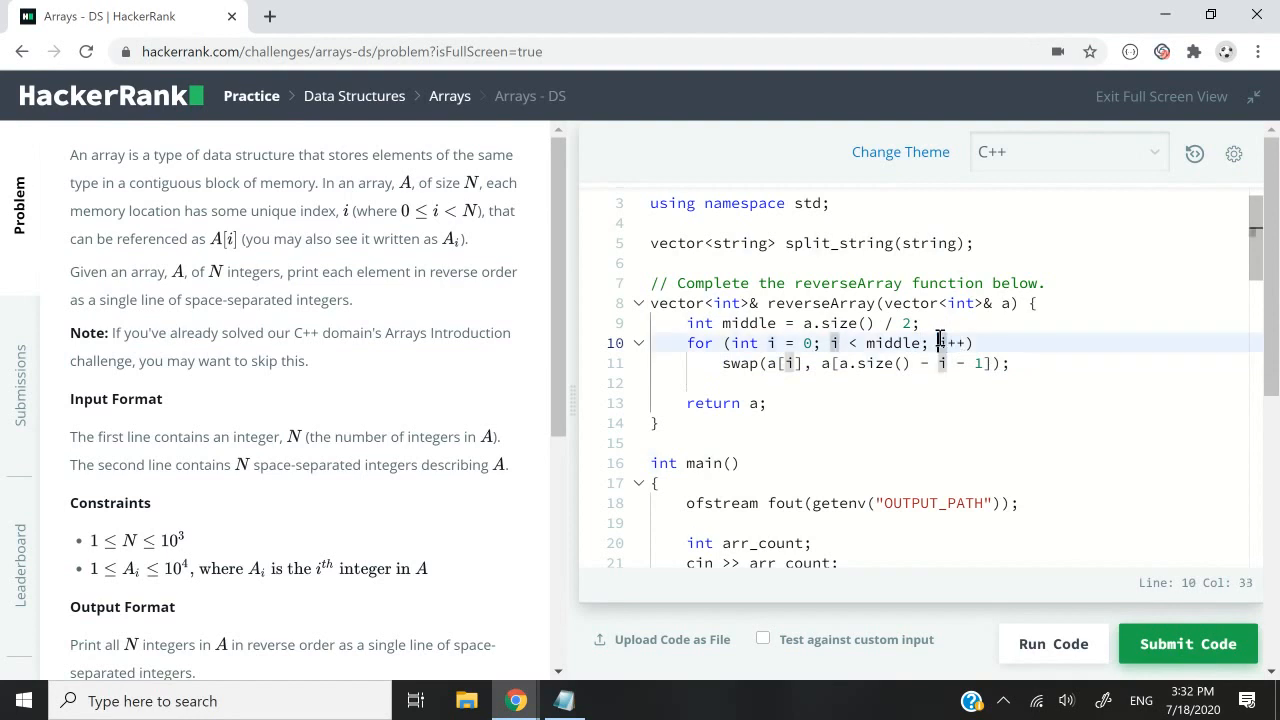
{"action": "left_click", "coordinate": [724, 364]}
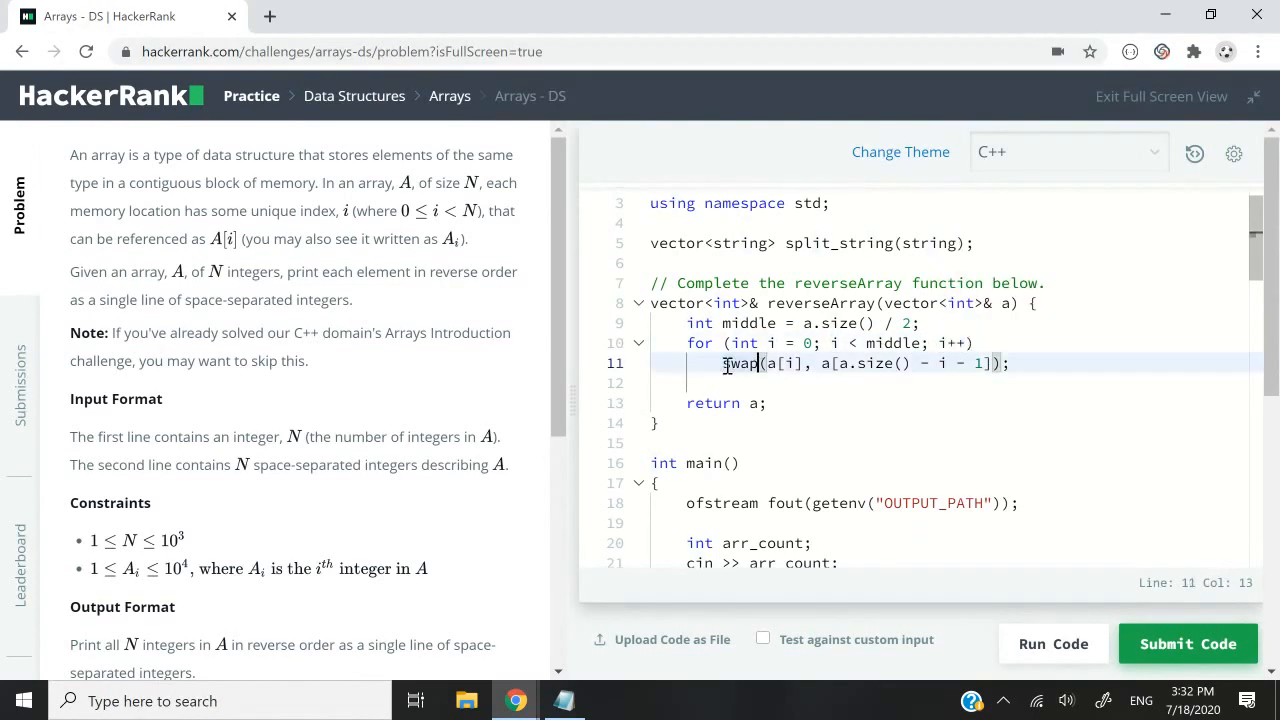
{"action": "left_click_drag", "start_coordinate": [724, 364], "coordinate": [1008, 364]}
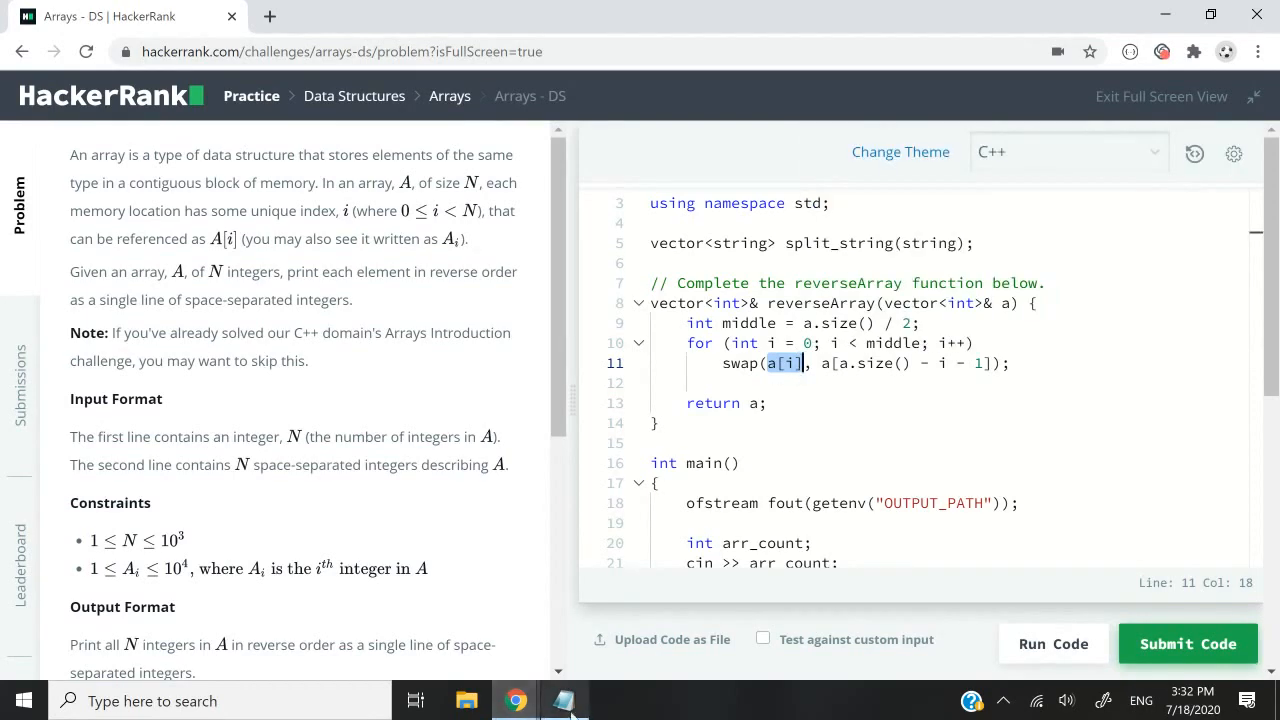
{"action": "left_click", "coordinate": [564, 700]}
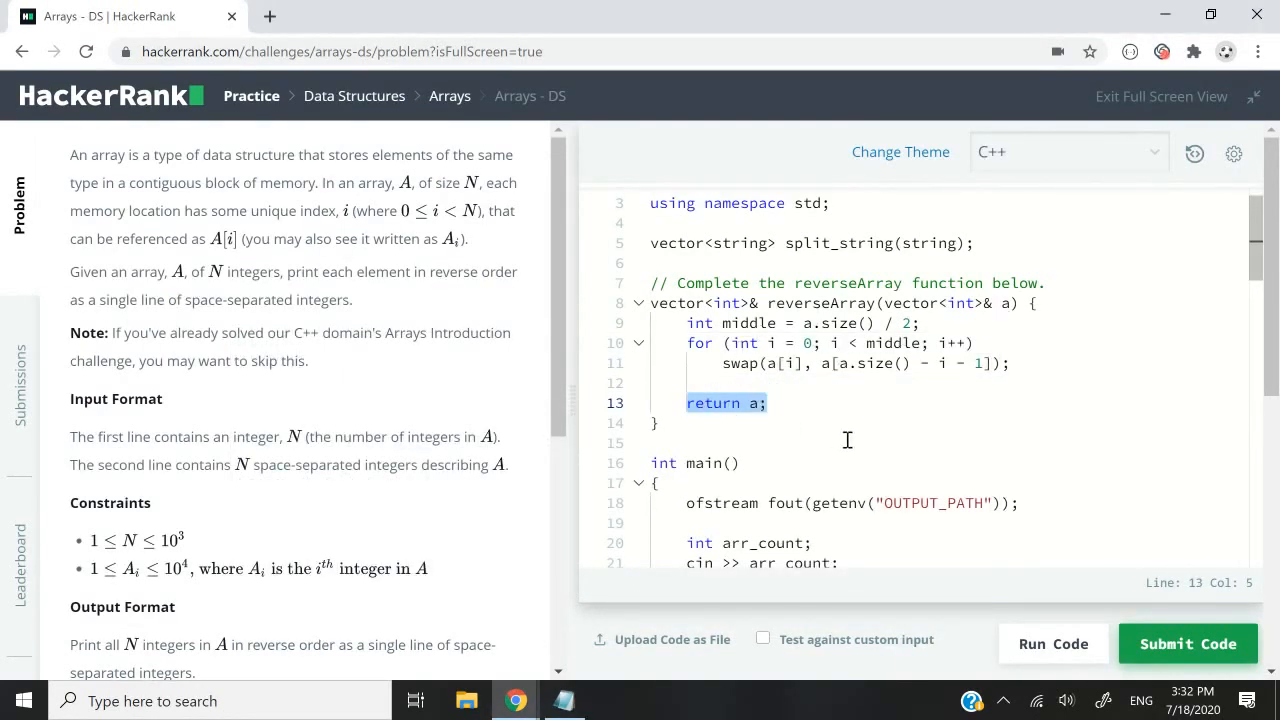
{"action": "left_click", "coordinate": [1188, 644]}
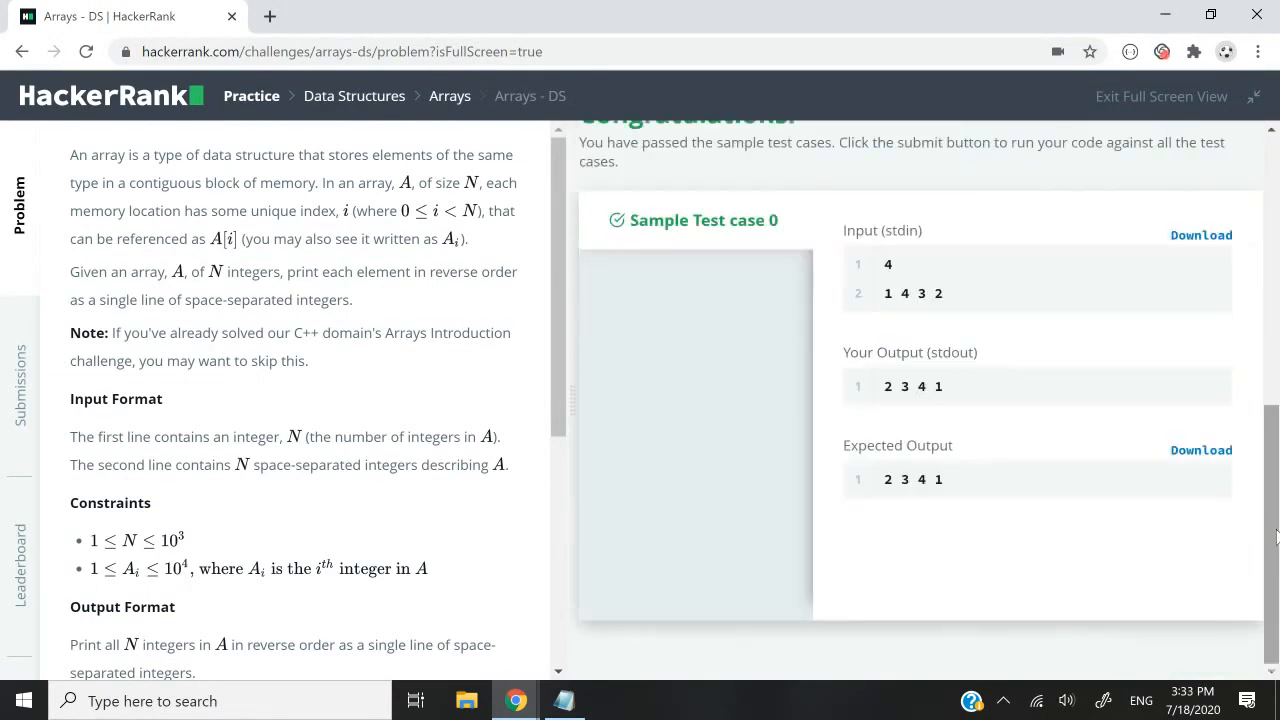
- Check the sample test passed and submit the C++ solution against all test cases
{"action": "scroll", "scroll_direction": "up", "scroll_amount": 3}
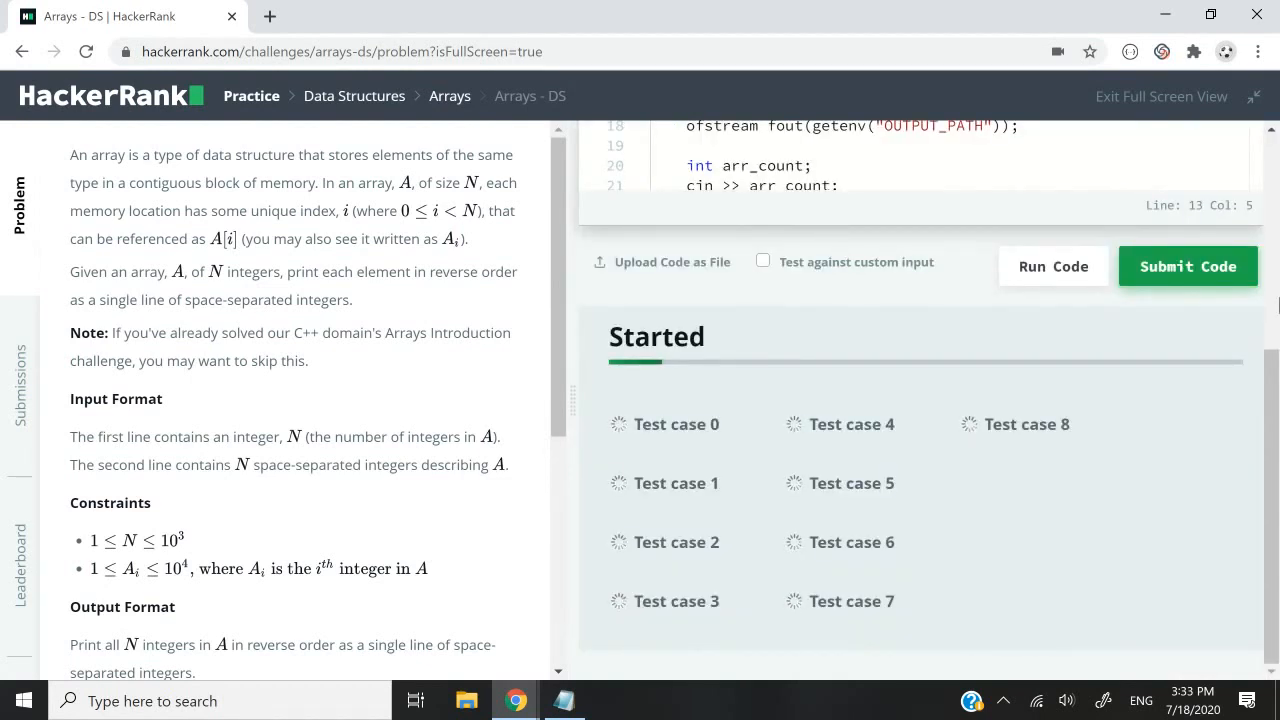
{"action": "left_click", "coordinate": [1188, 266]}
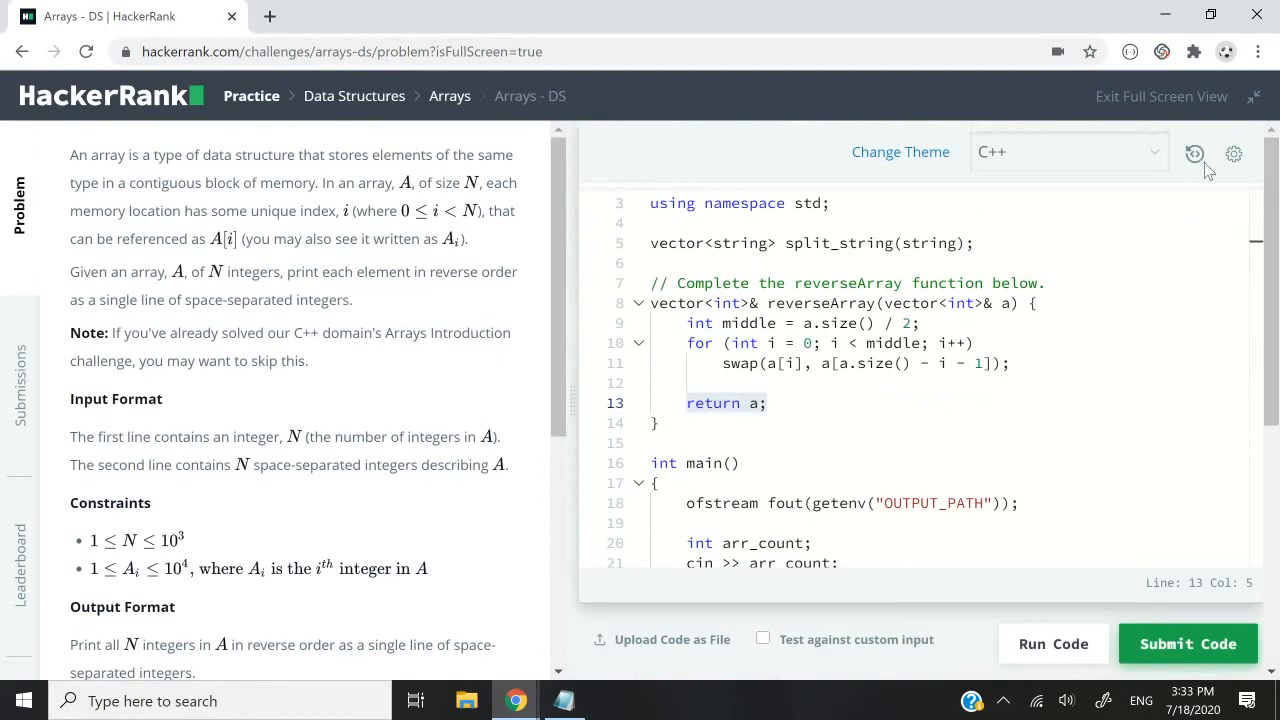
- Switch the solution language back to C
{"action": "left_click", "coordinate": [1064, 152]}
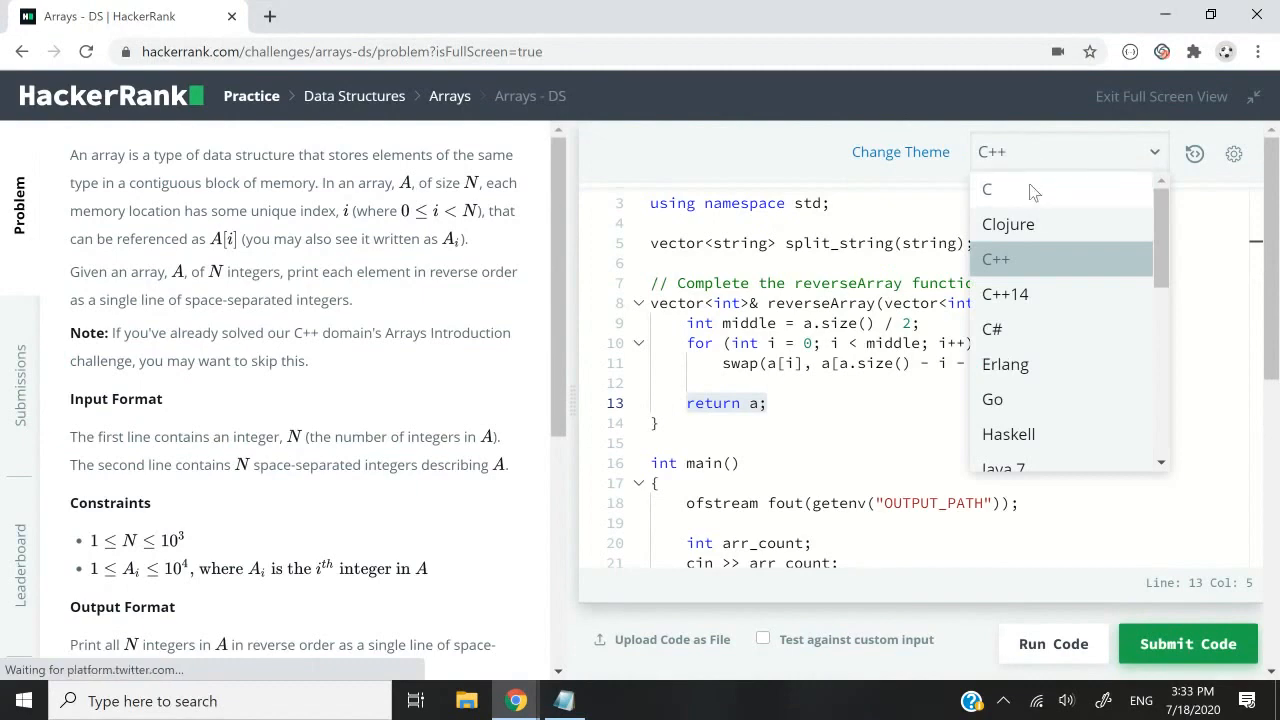
{"action": "left_click", "coordinate": [988, 188]}
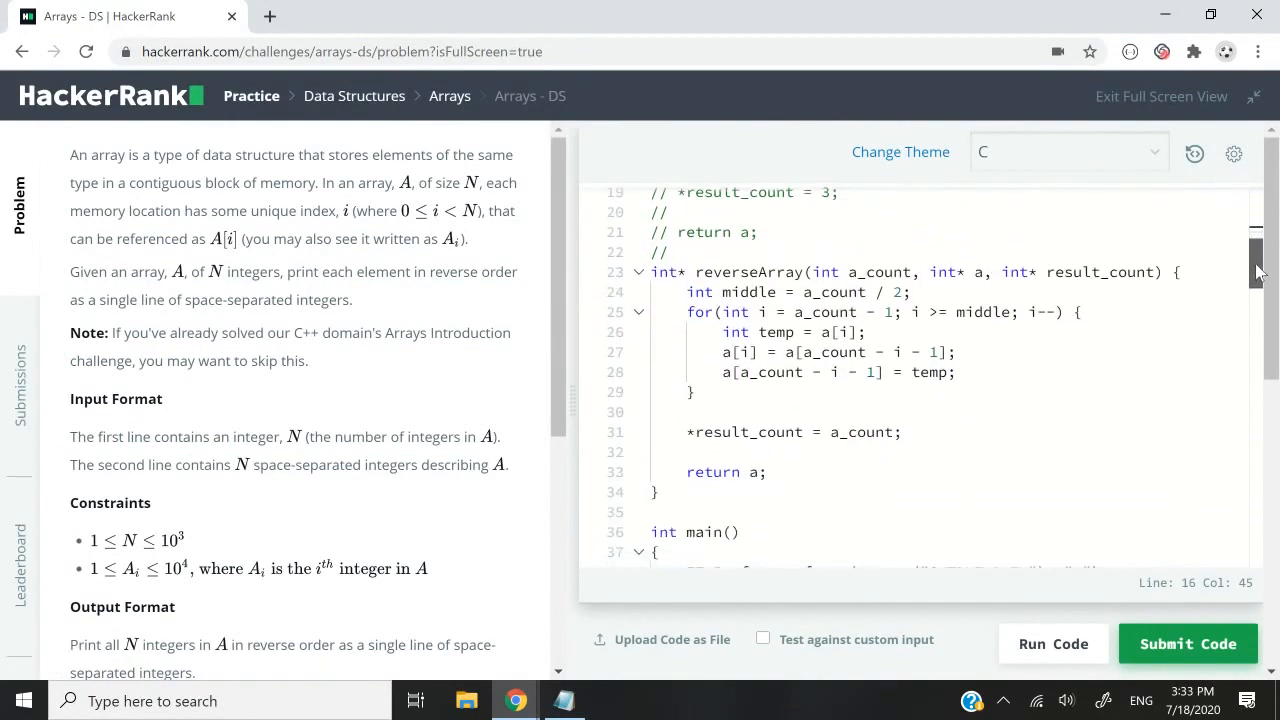